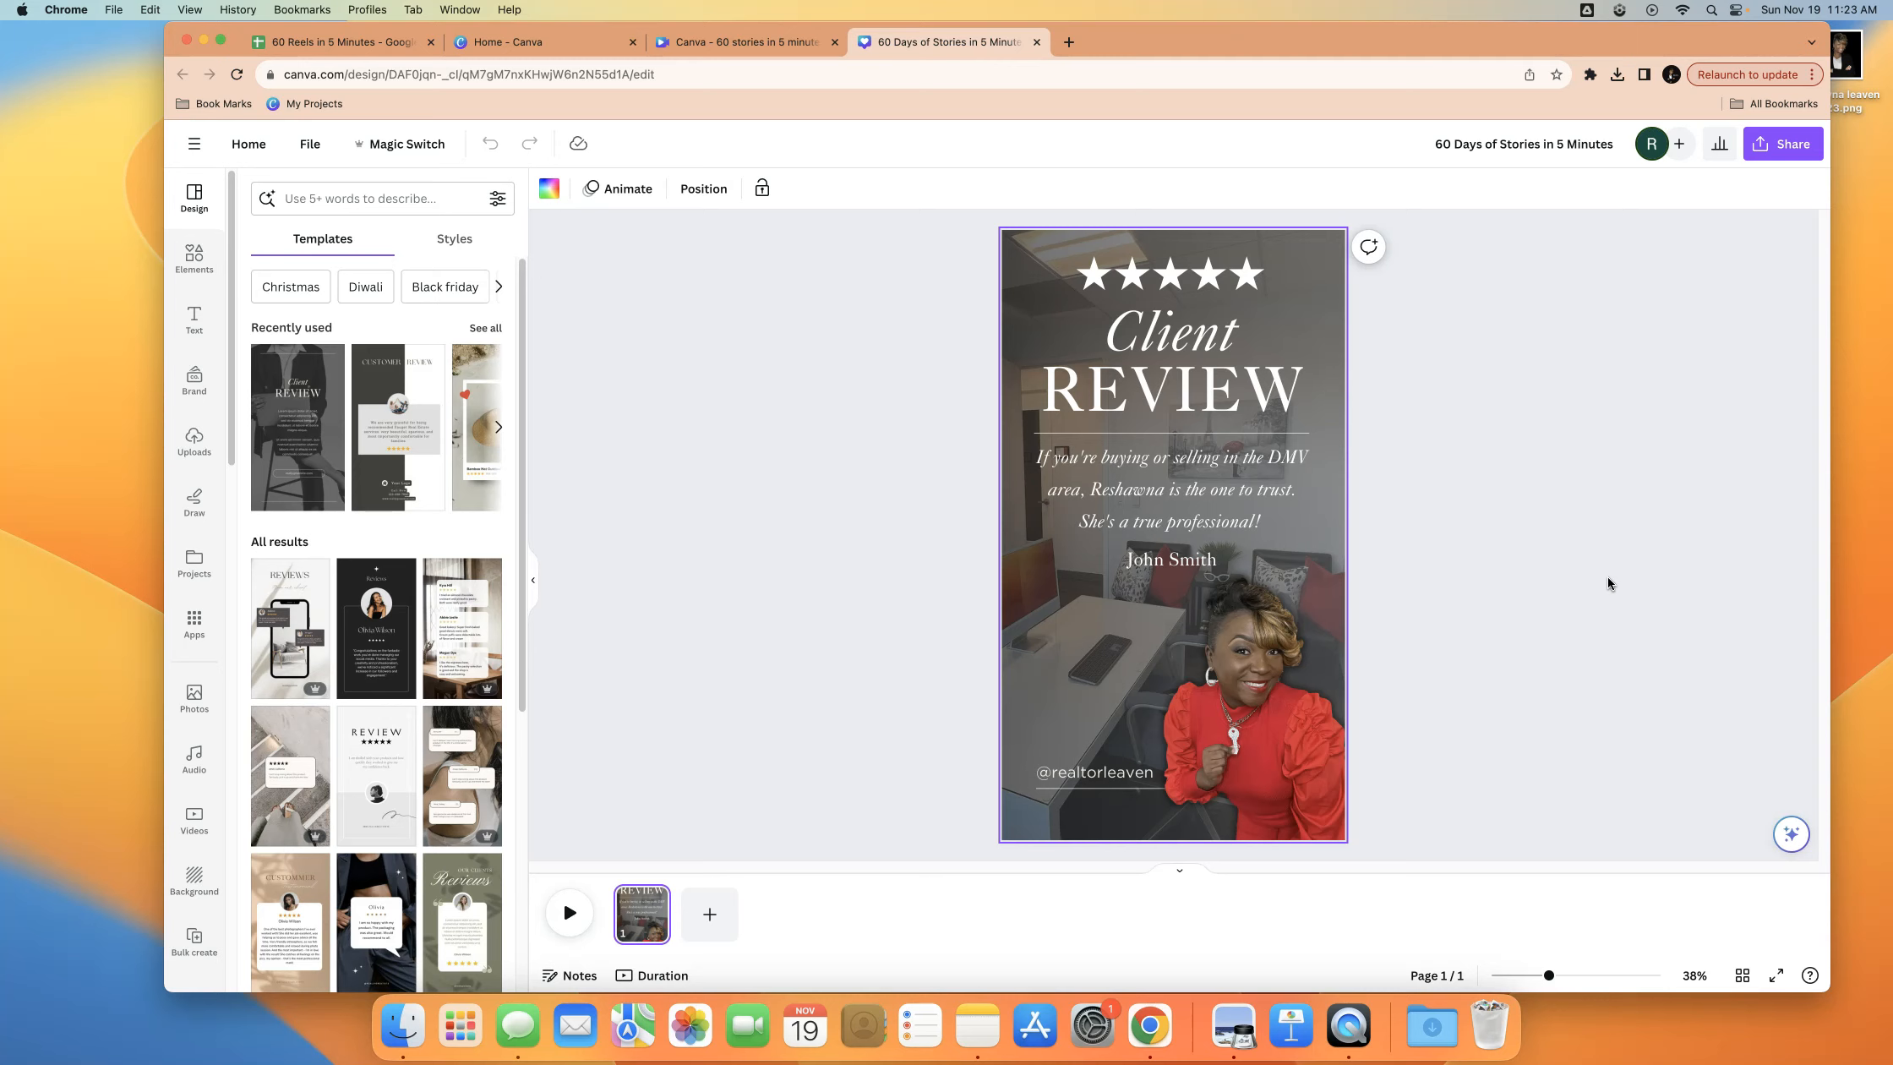
pyautogui.moveTo(1349, 611)
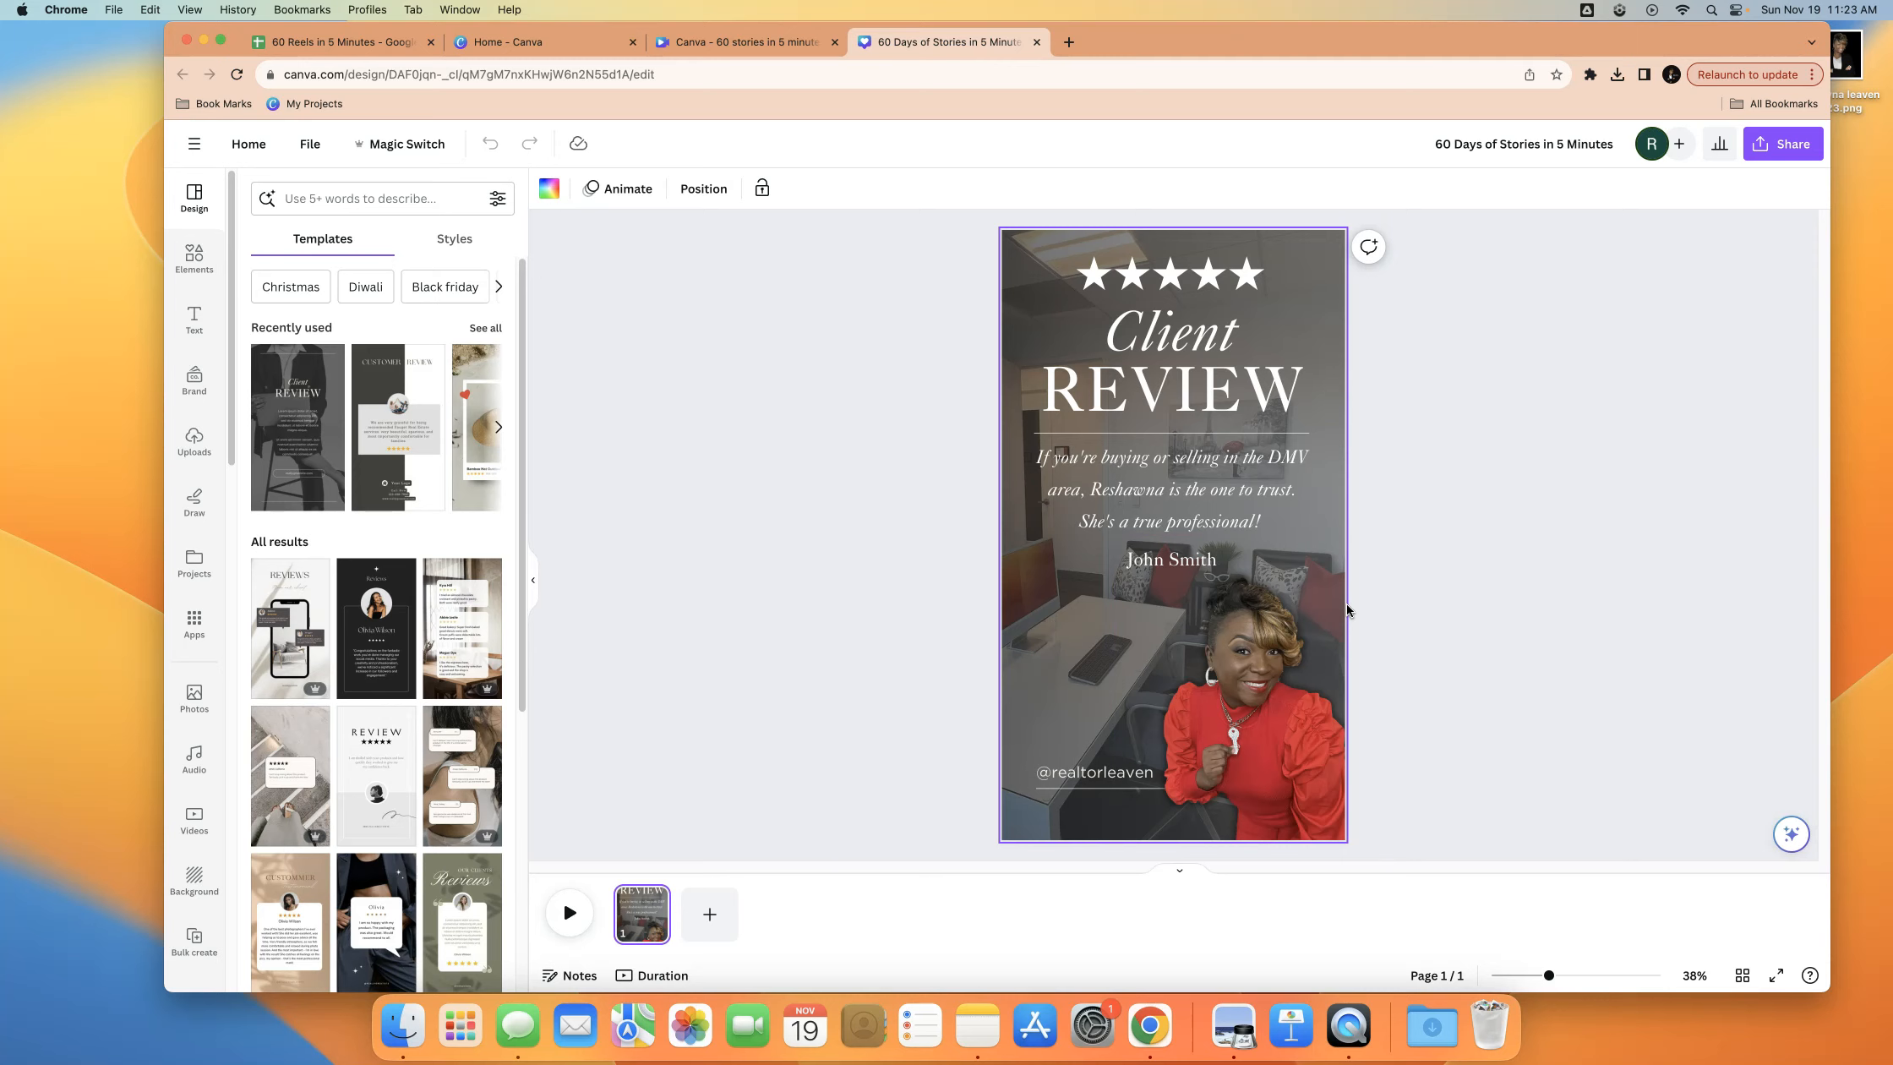
# Open the '60 Reels in 5 Minutes' sheet with Review and Client Name columns beside Canva
pyautogui.click(1165, 489)
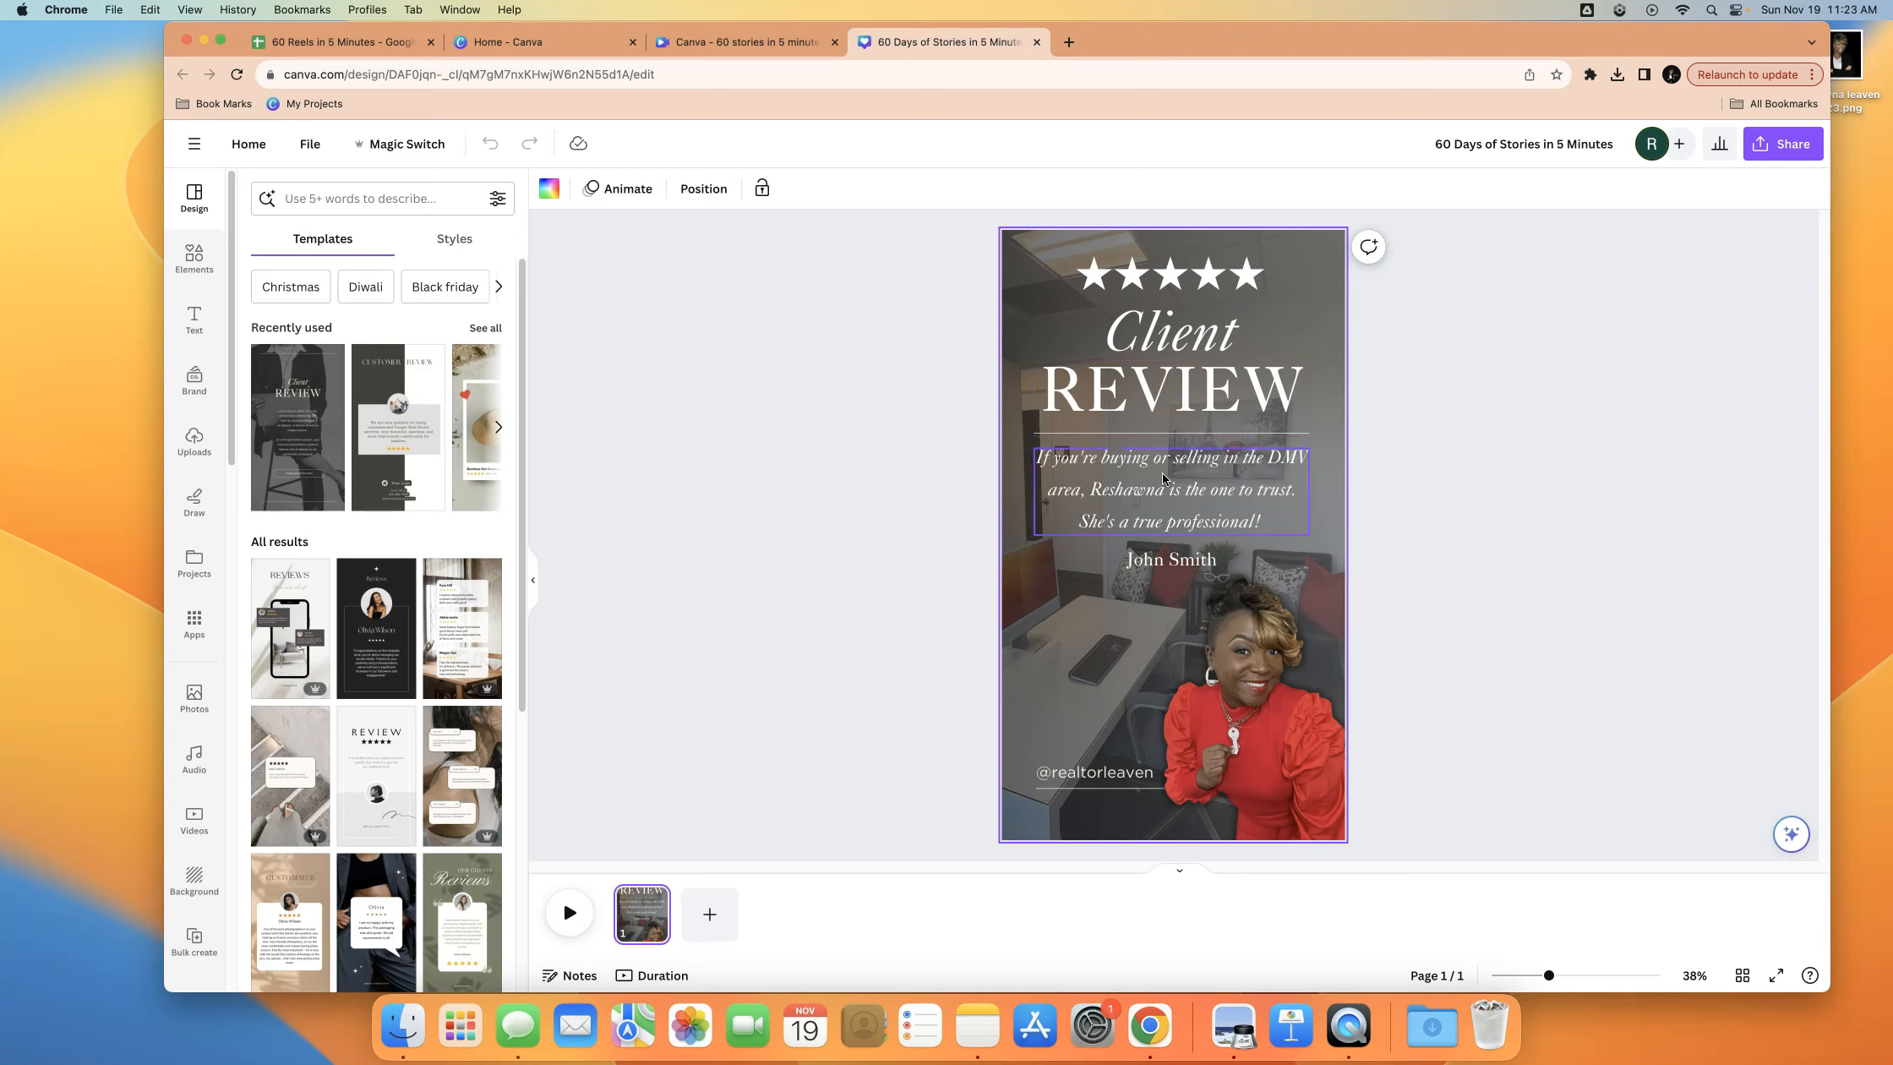
pyautogui.click(1093, 772)
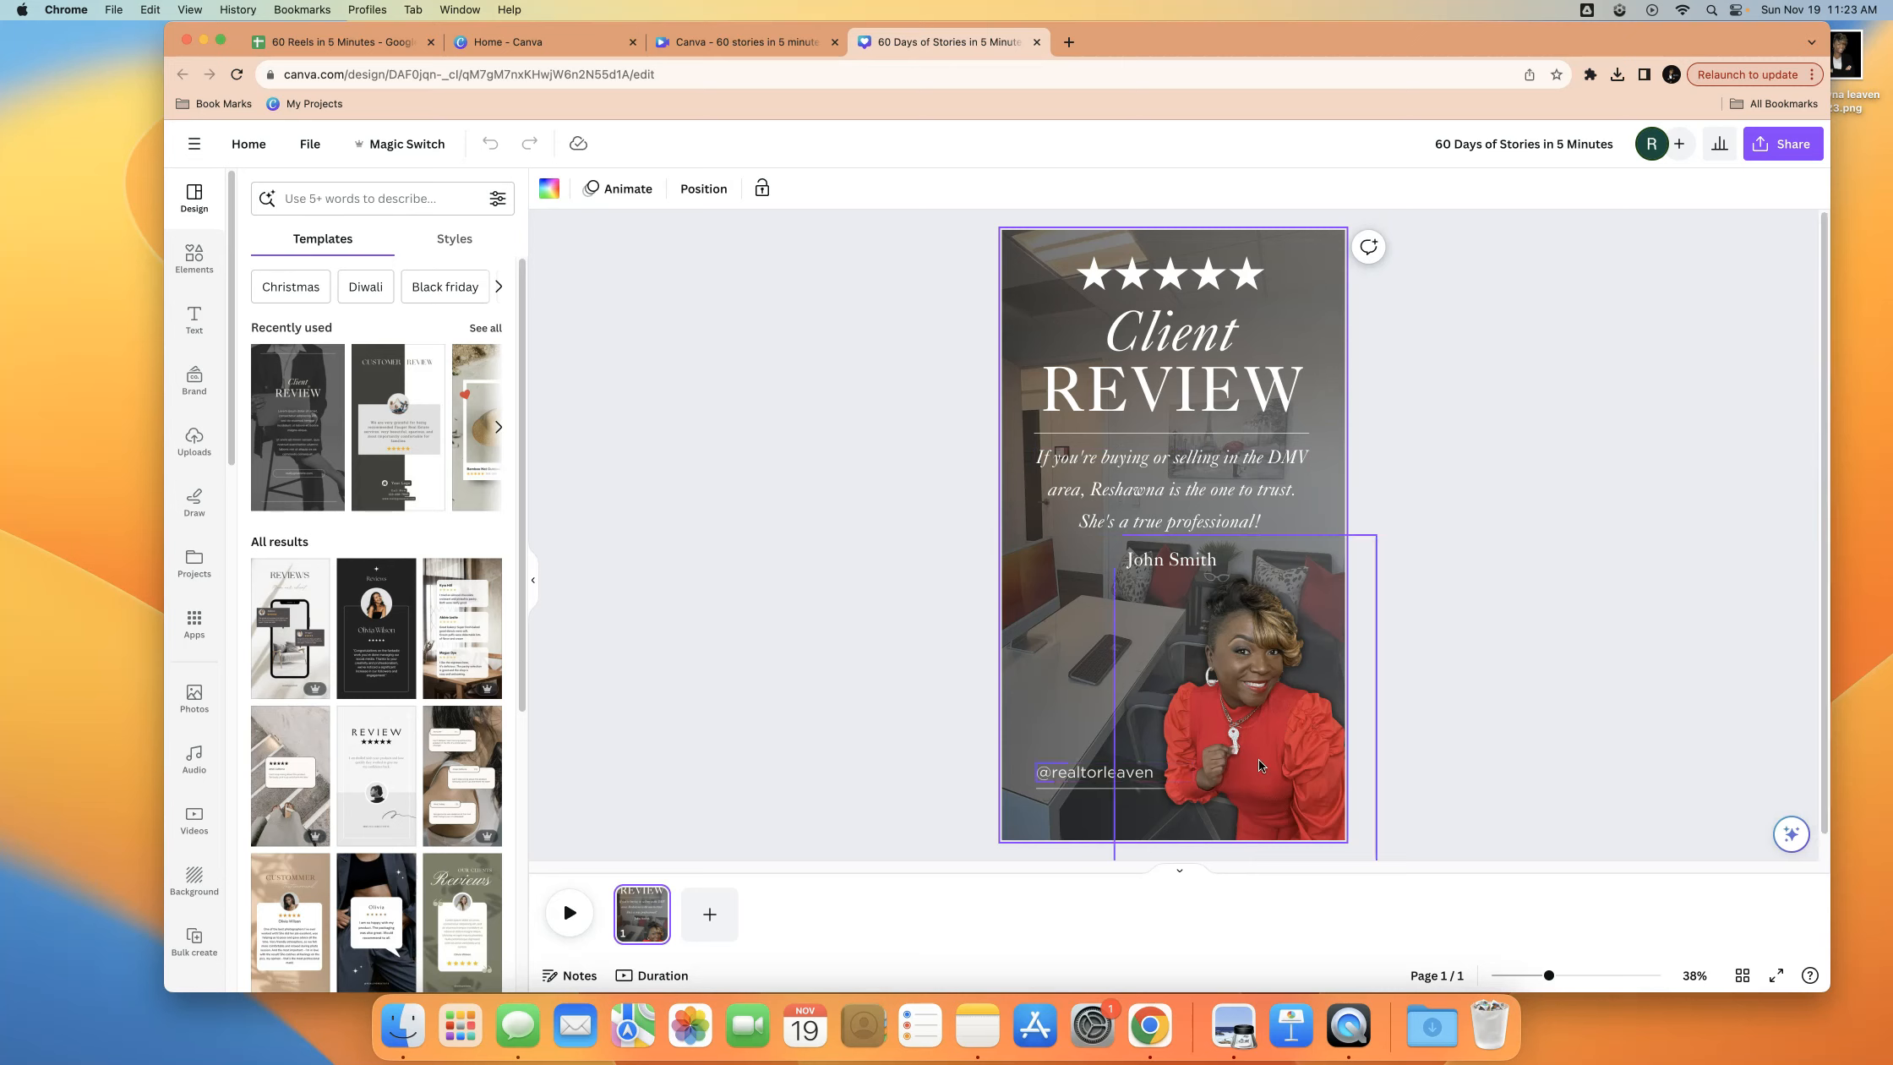
pyautogui.moveTo(1243, 761)
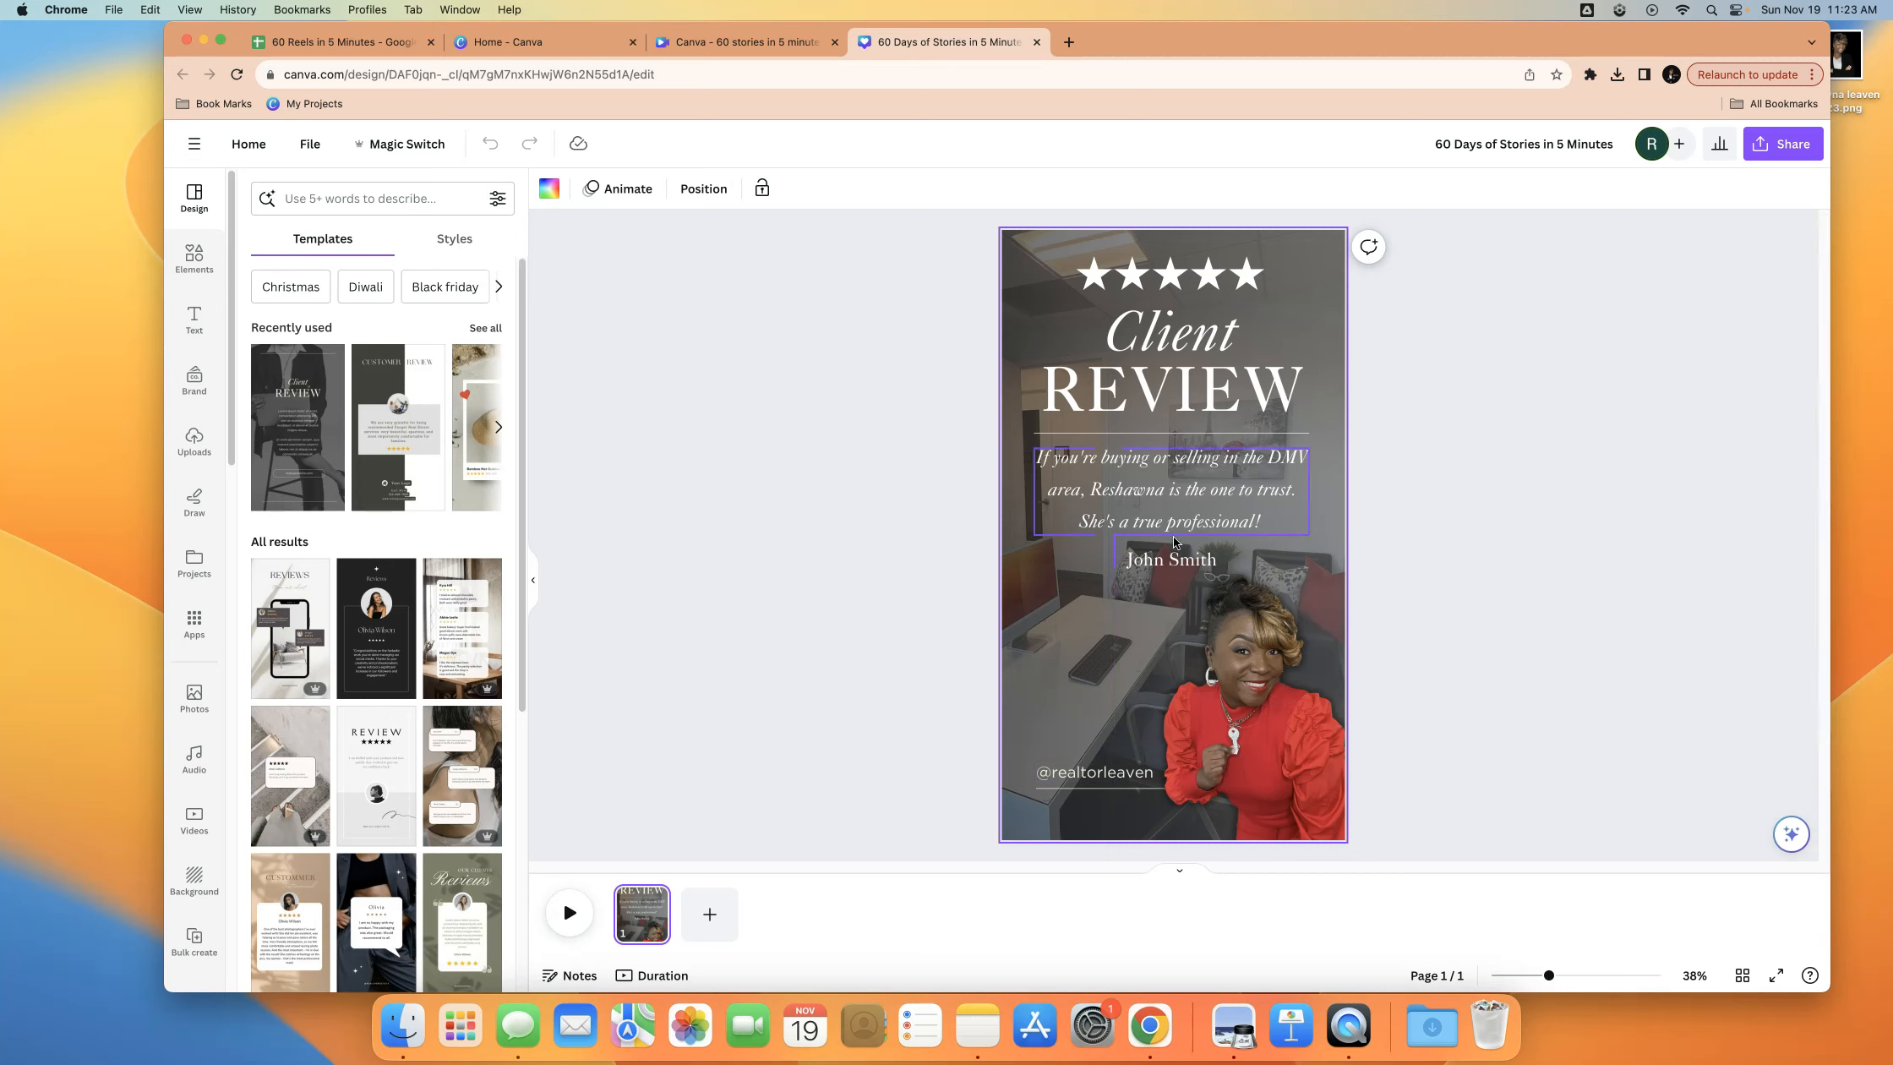
pyautogui.moveTo(1172, 542)
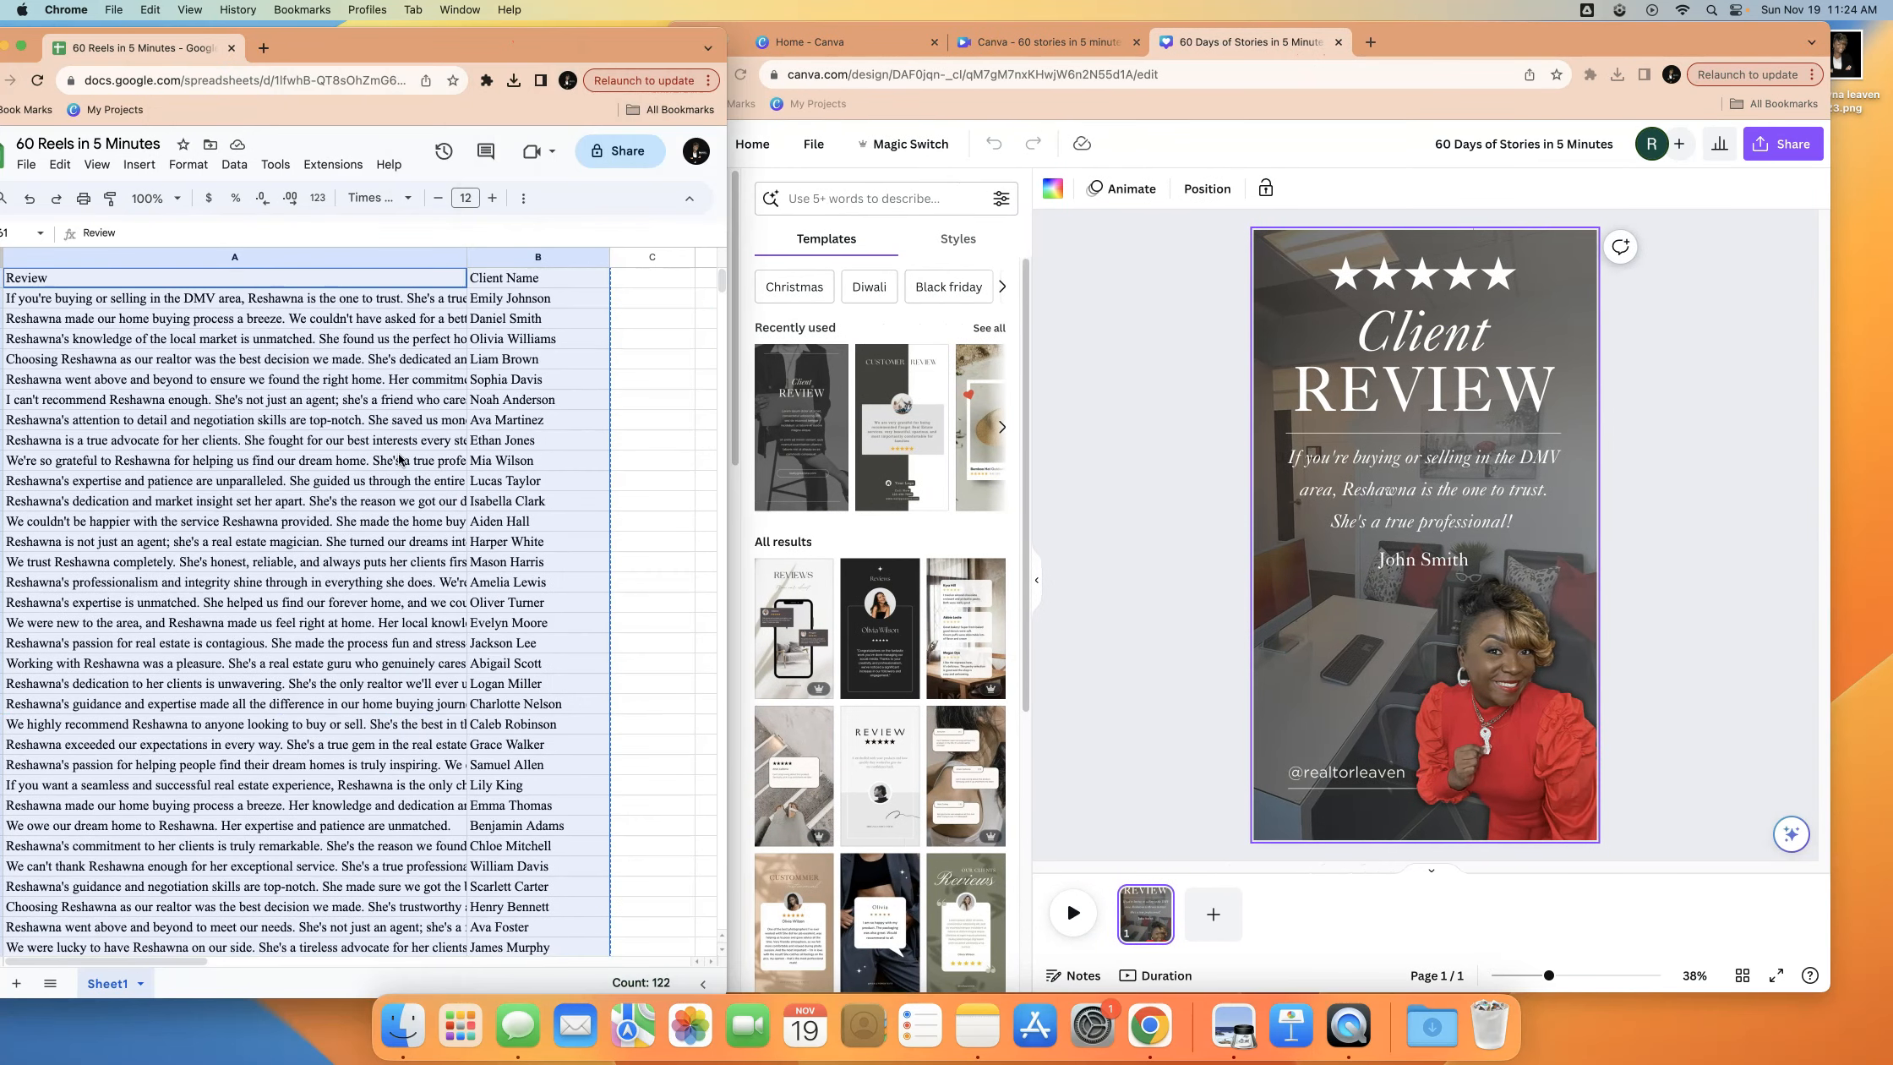
pyautogui.click(538, 419)
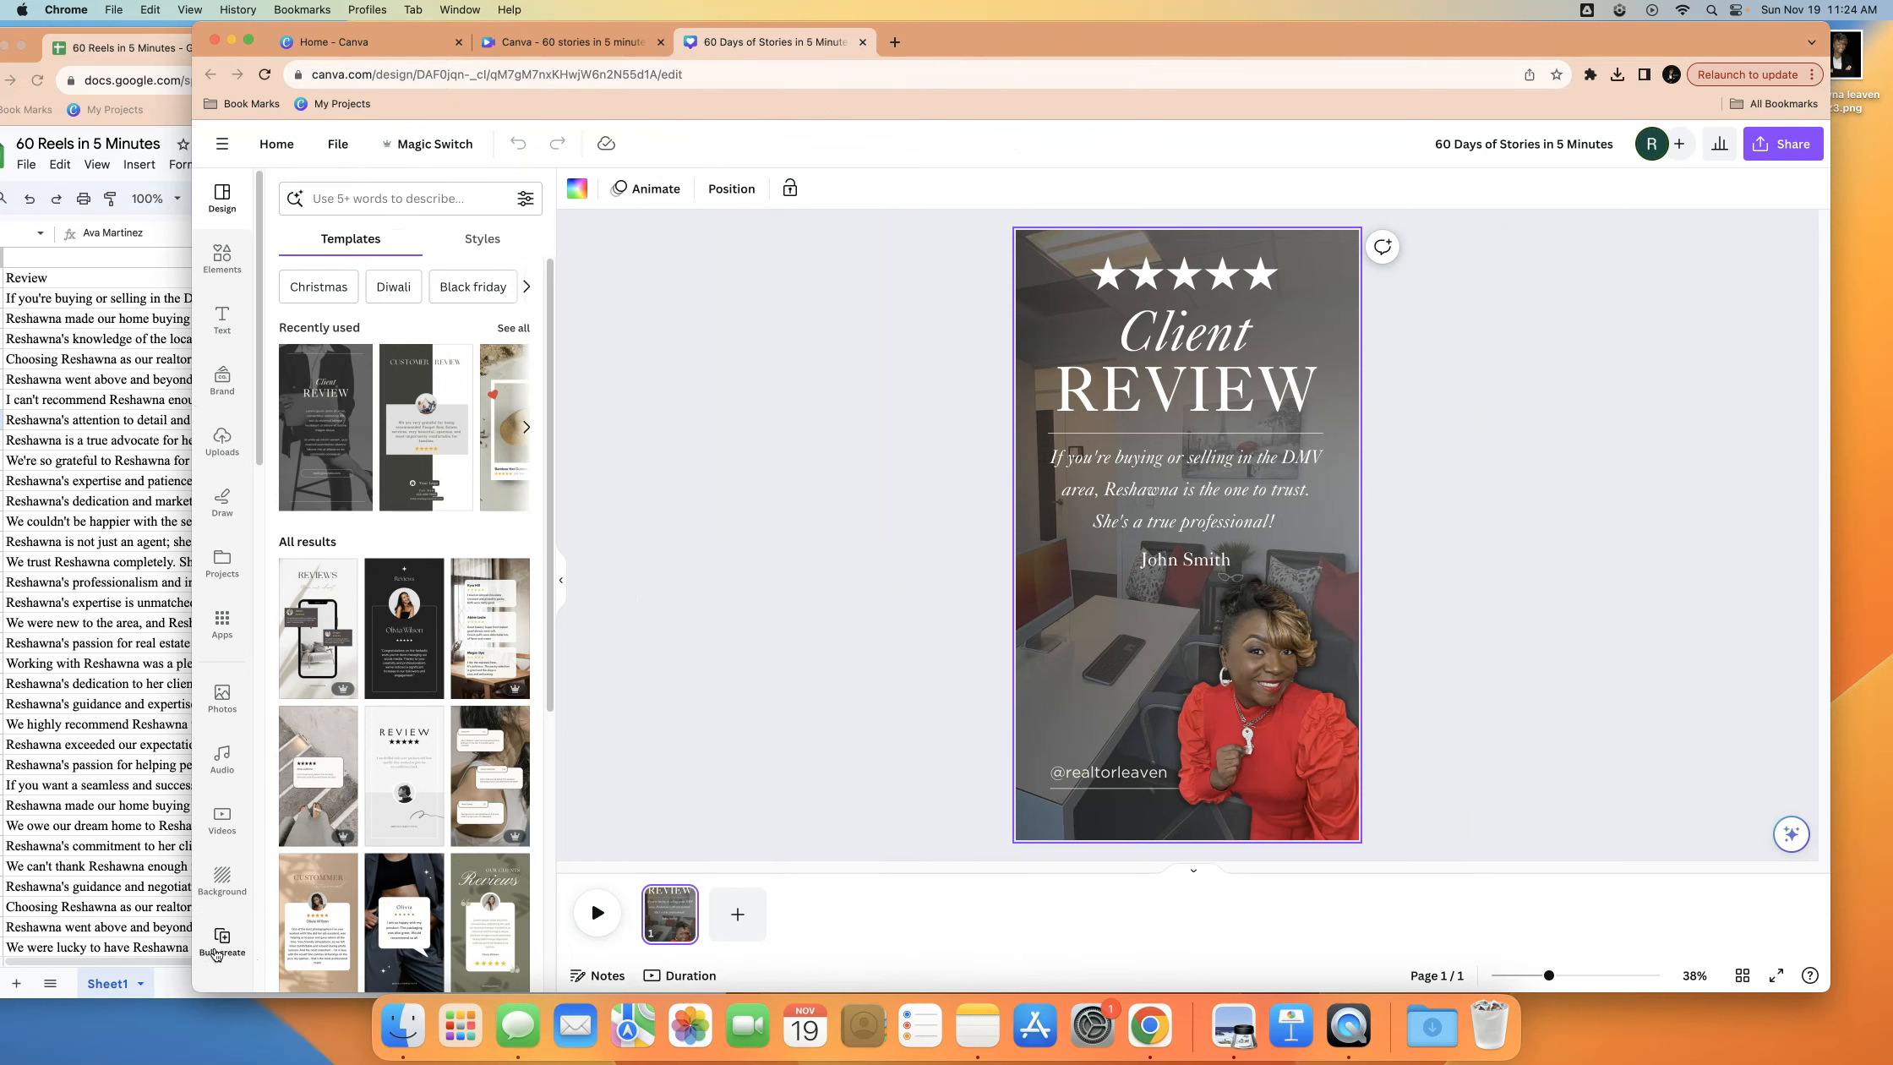
pyautogui.moveTo(228, 628)
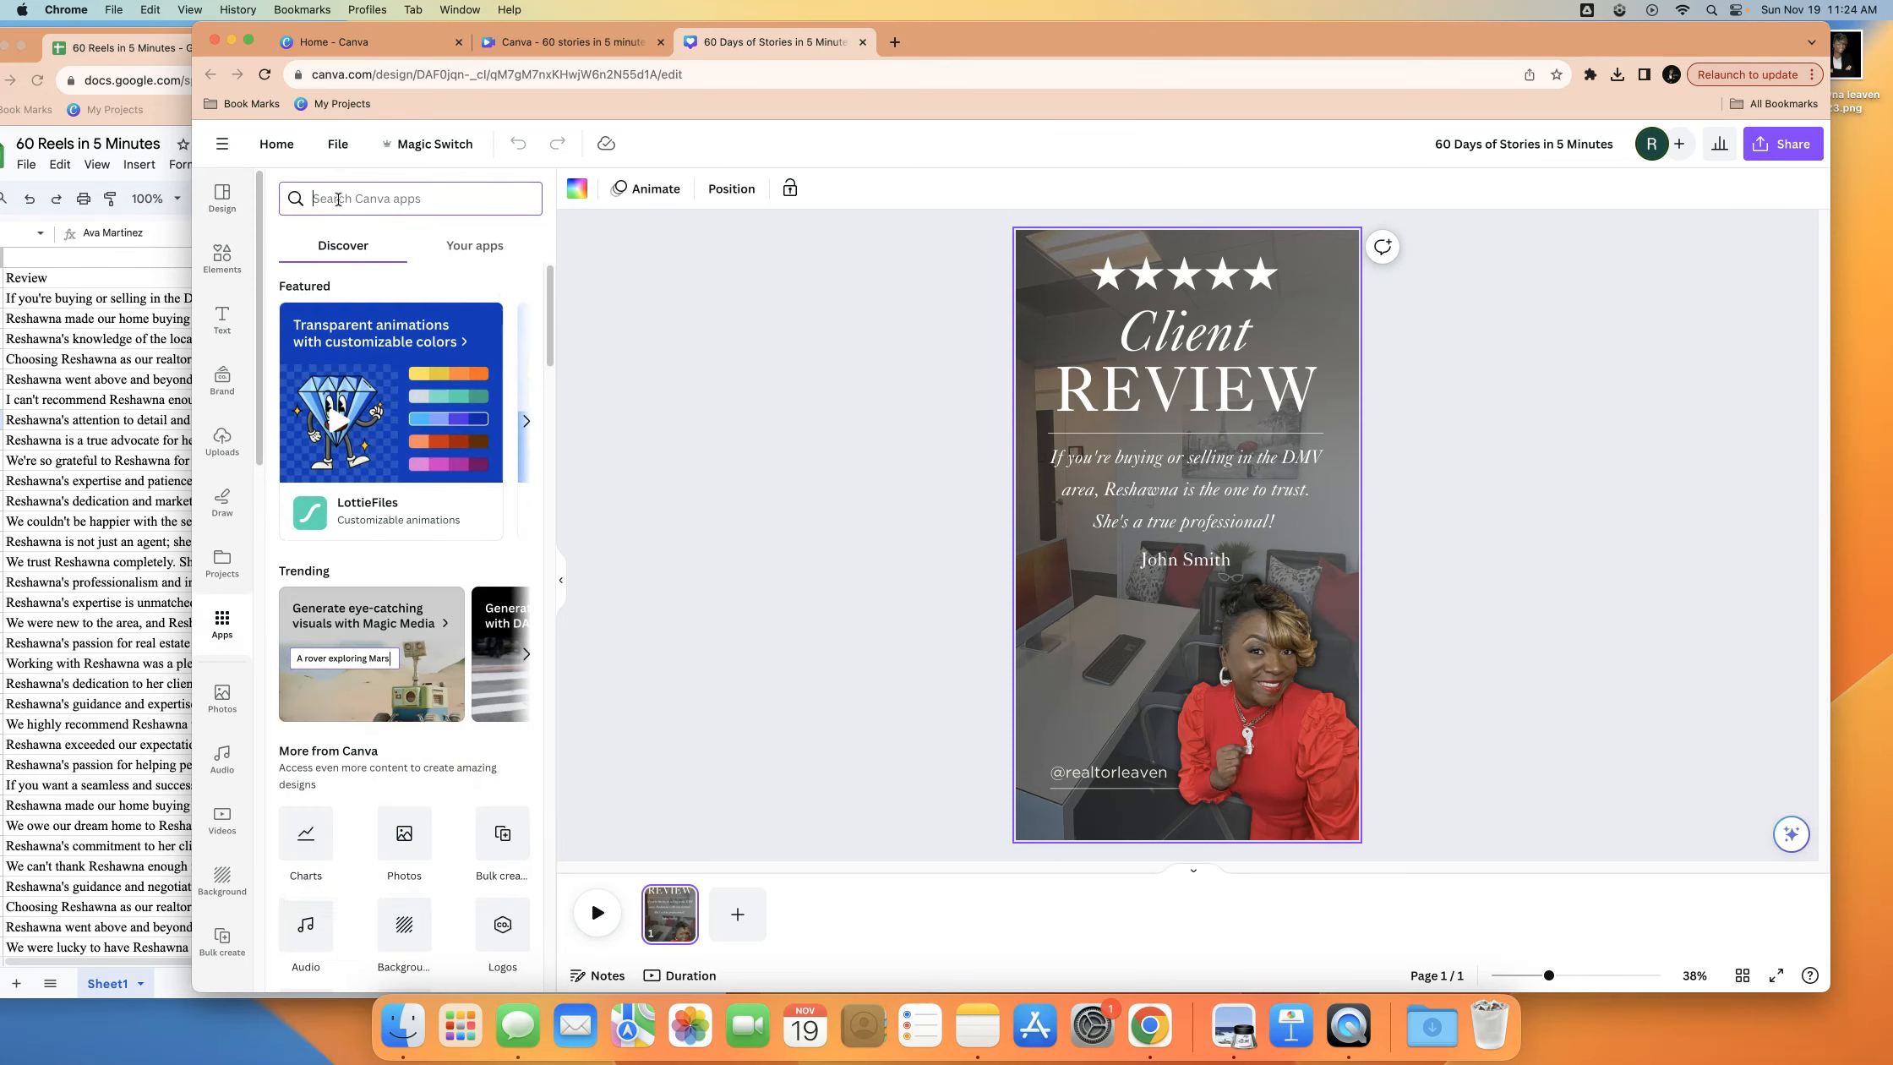
# Search apps for 'bulk', open Bulk create, and choose Enter data manually
pyautogui.write('bulk')
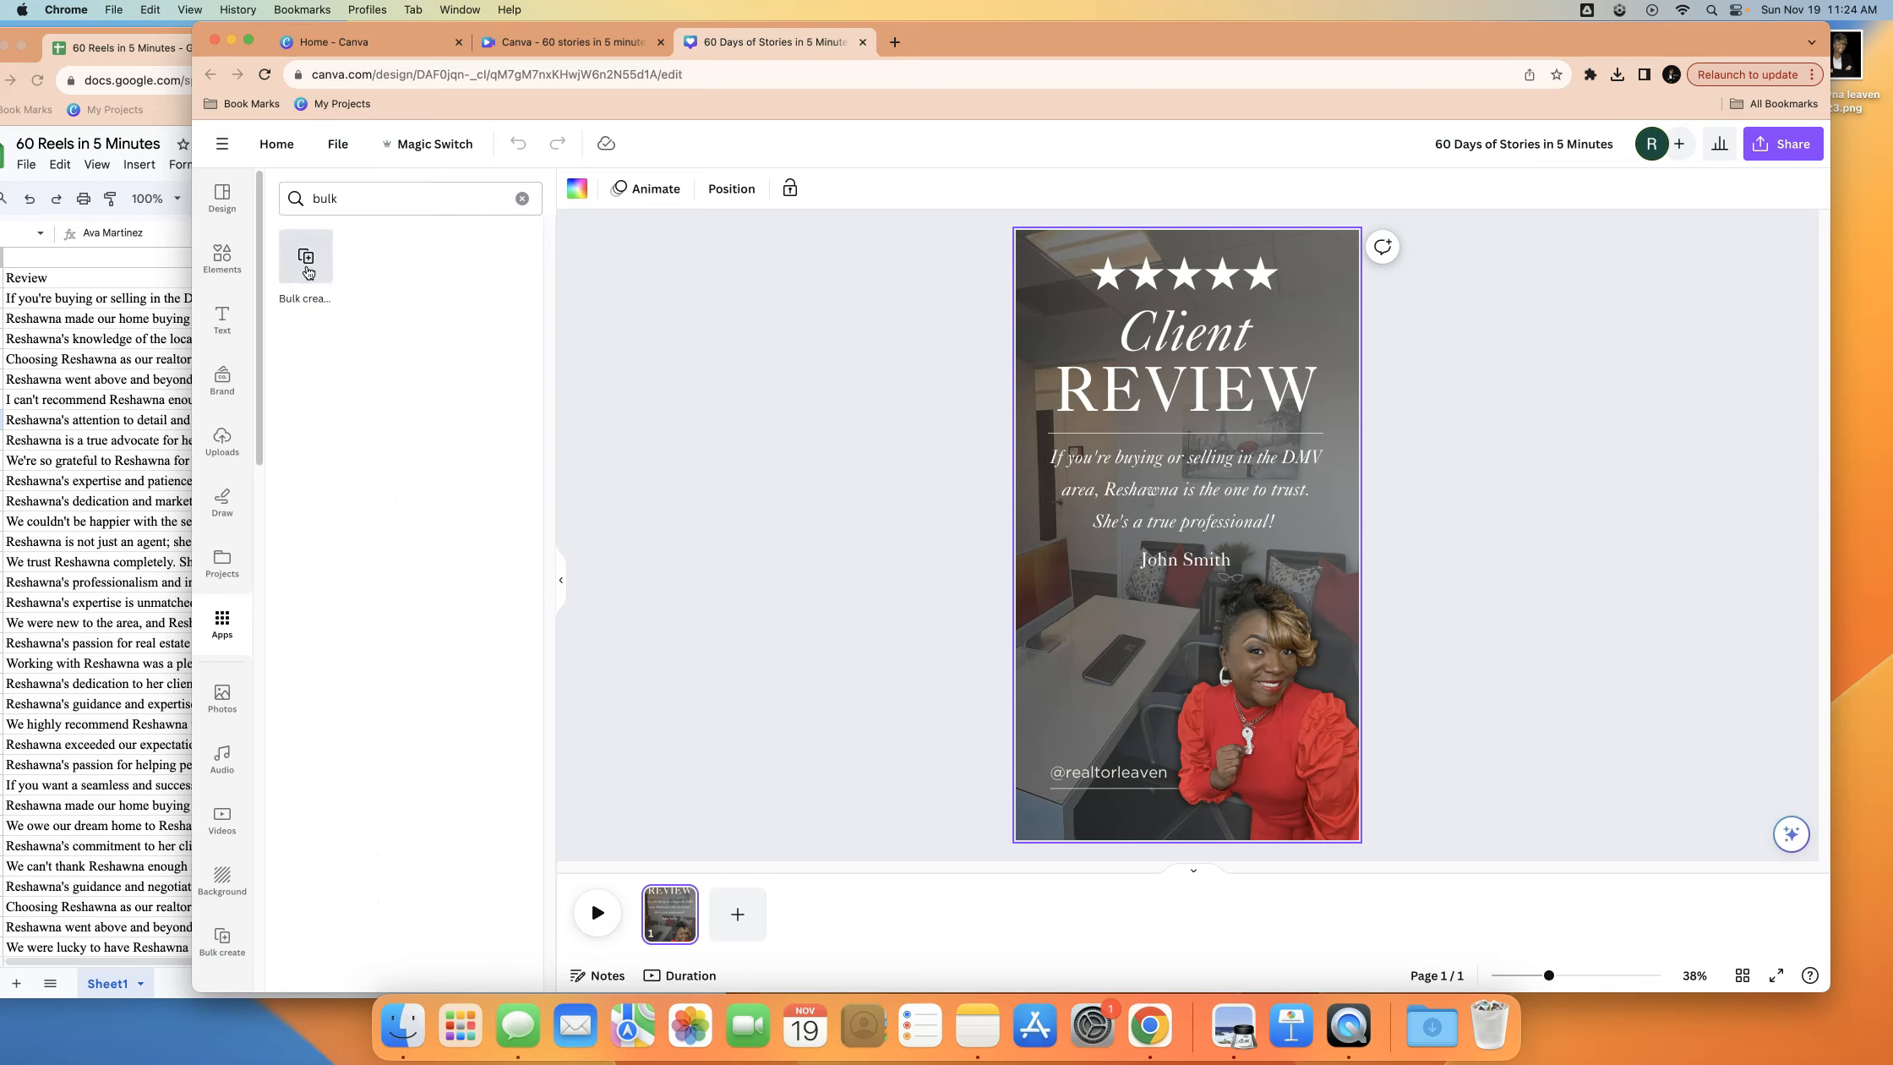
pyautogui.click(306, 259)
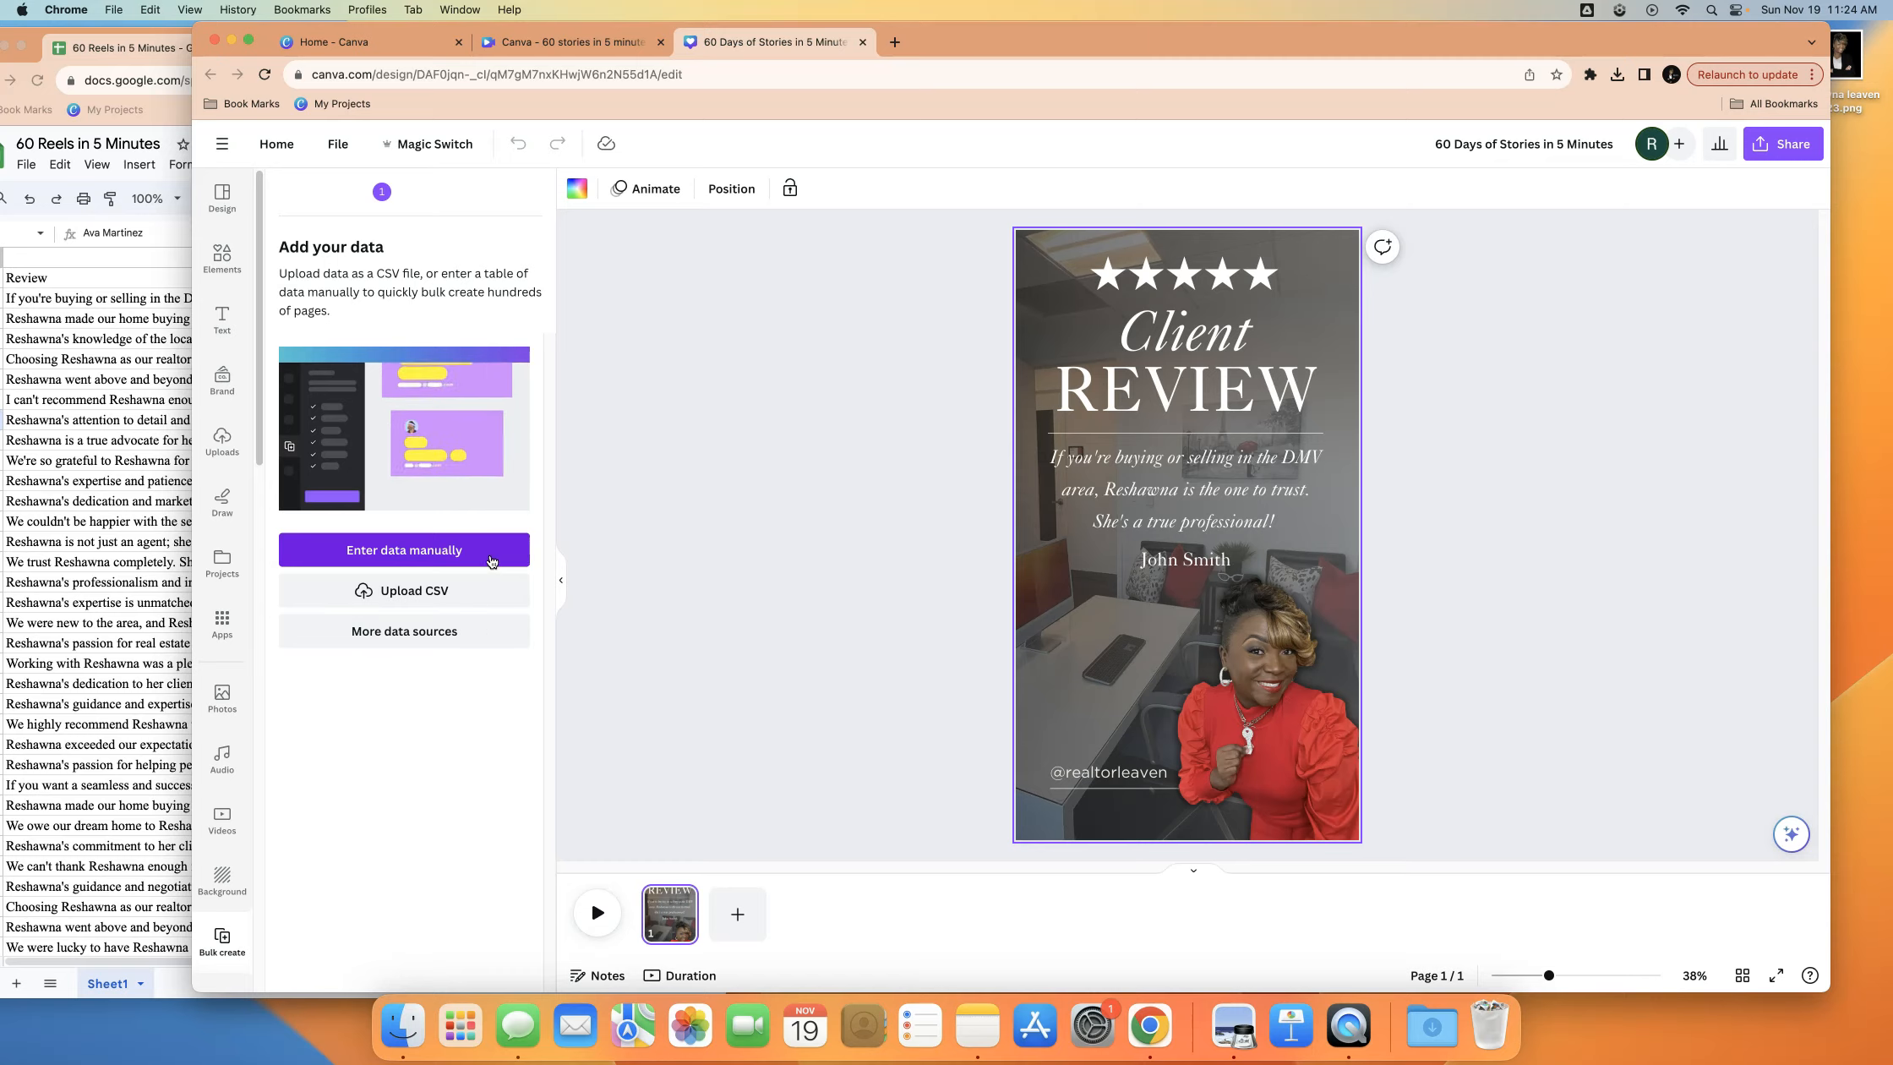
pyautogui.click(405, 549)
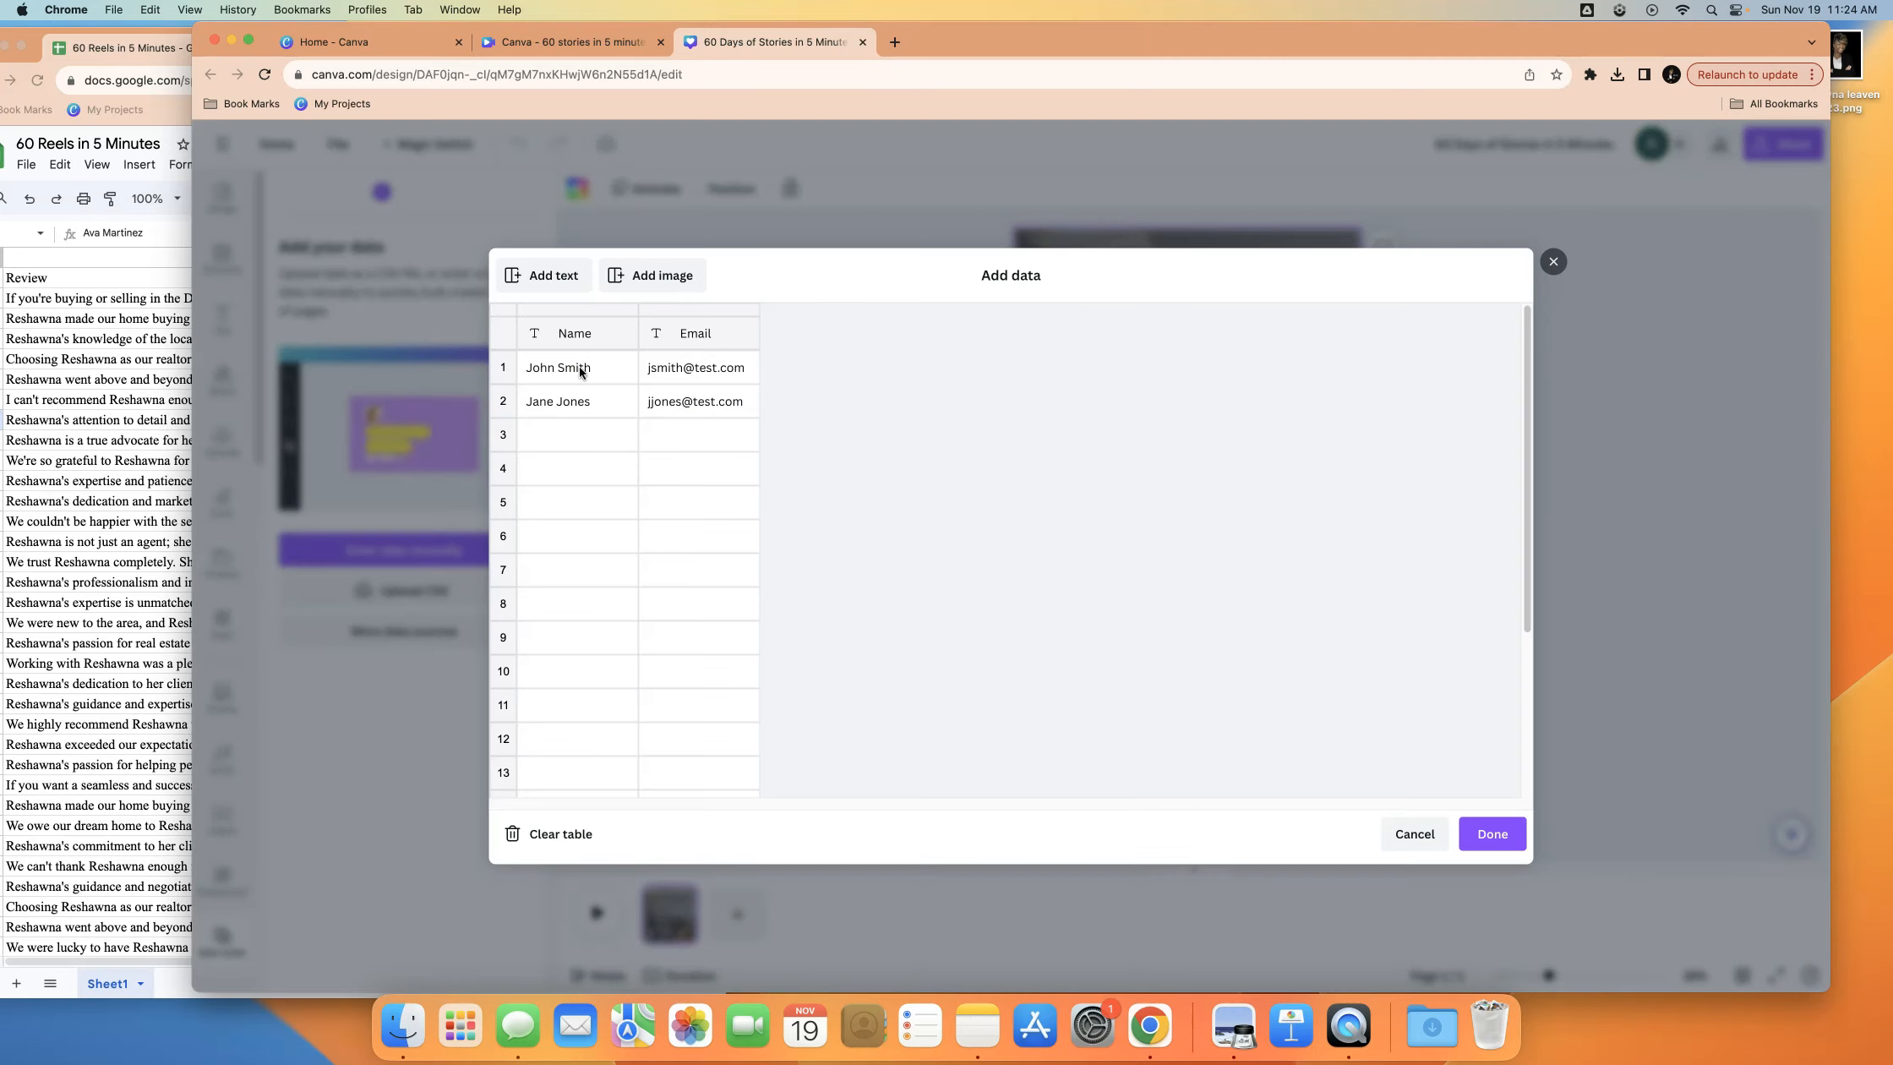
# Paste the sheet's Review and Client Name columns into the data table and save it
pyautogui.click(575, 435)
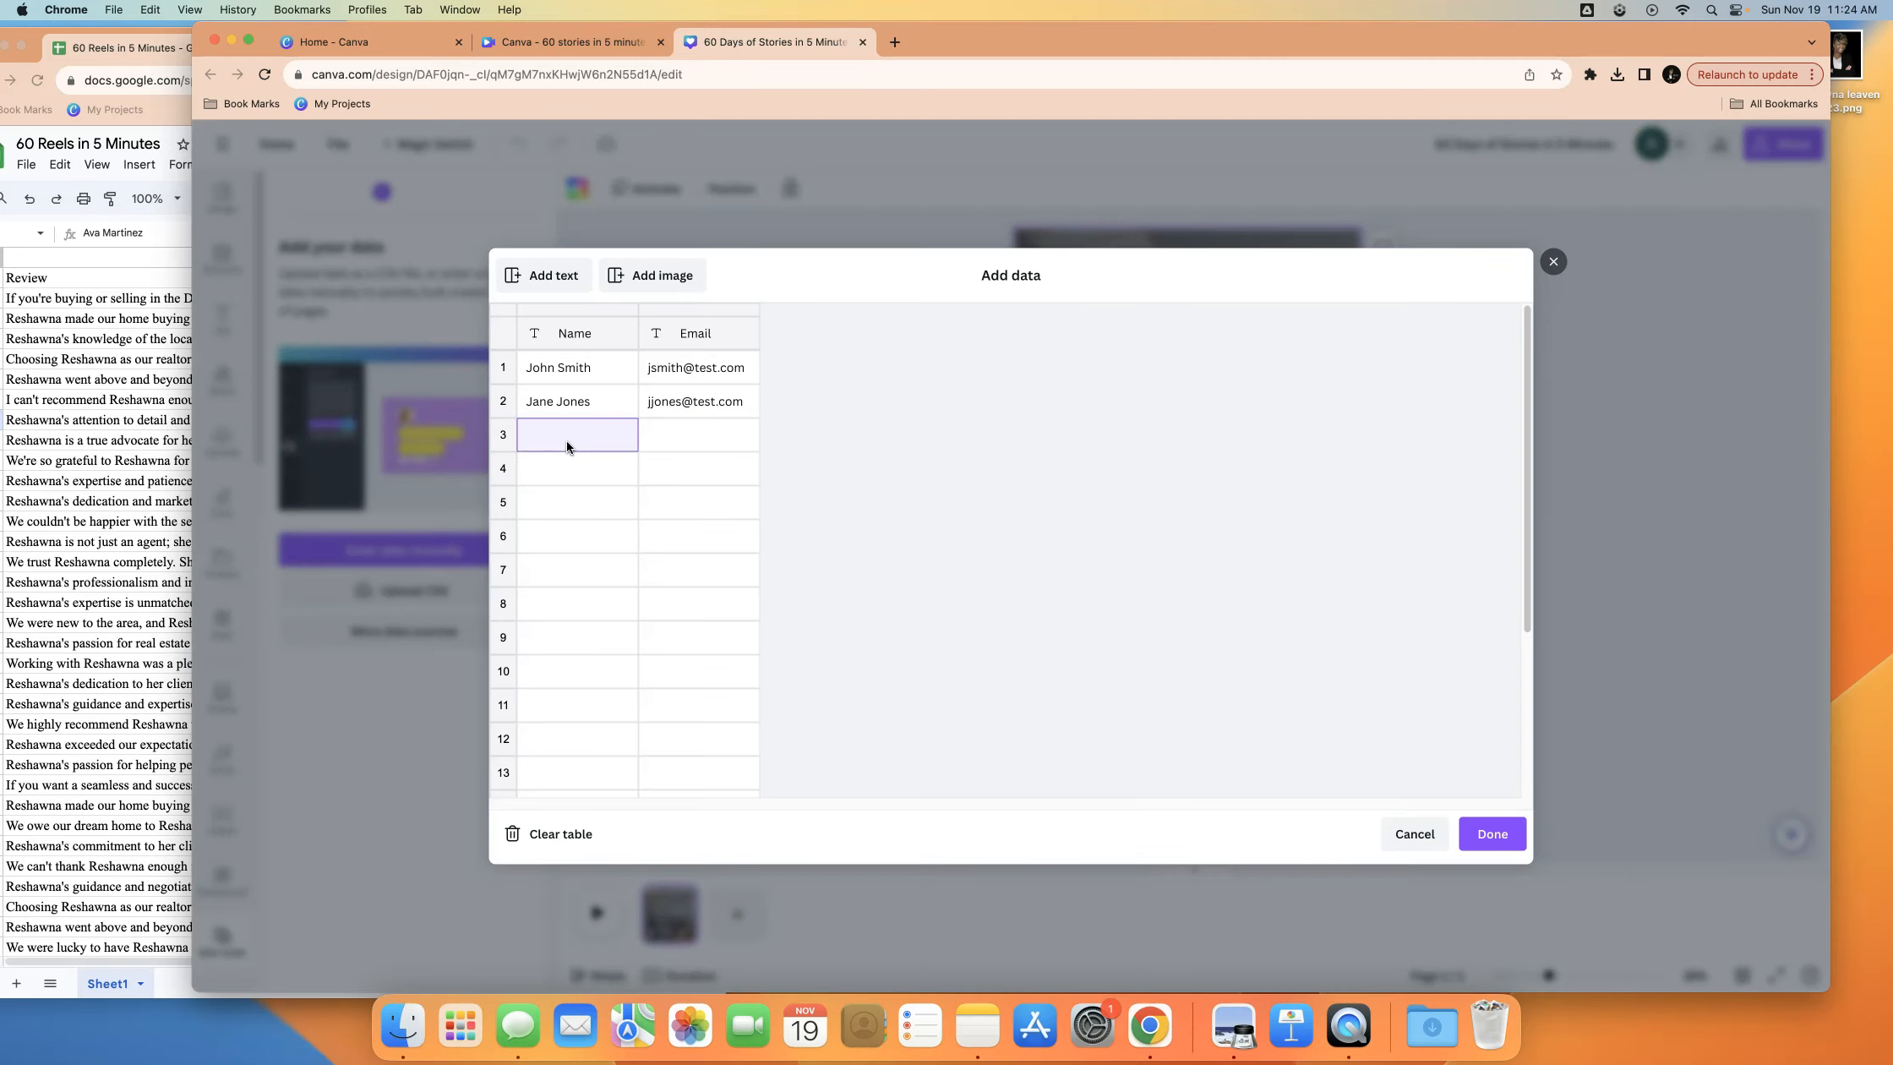
pyautogui.write('fdhnfjdshfjks')
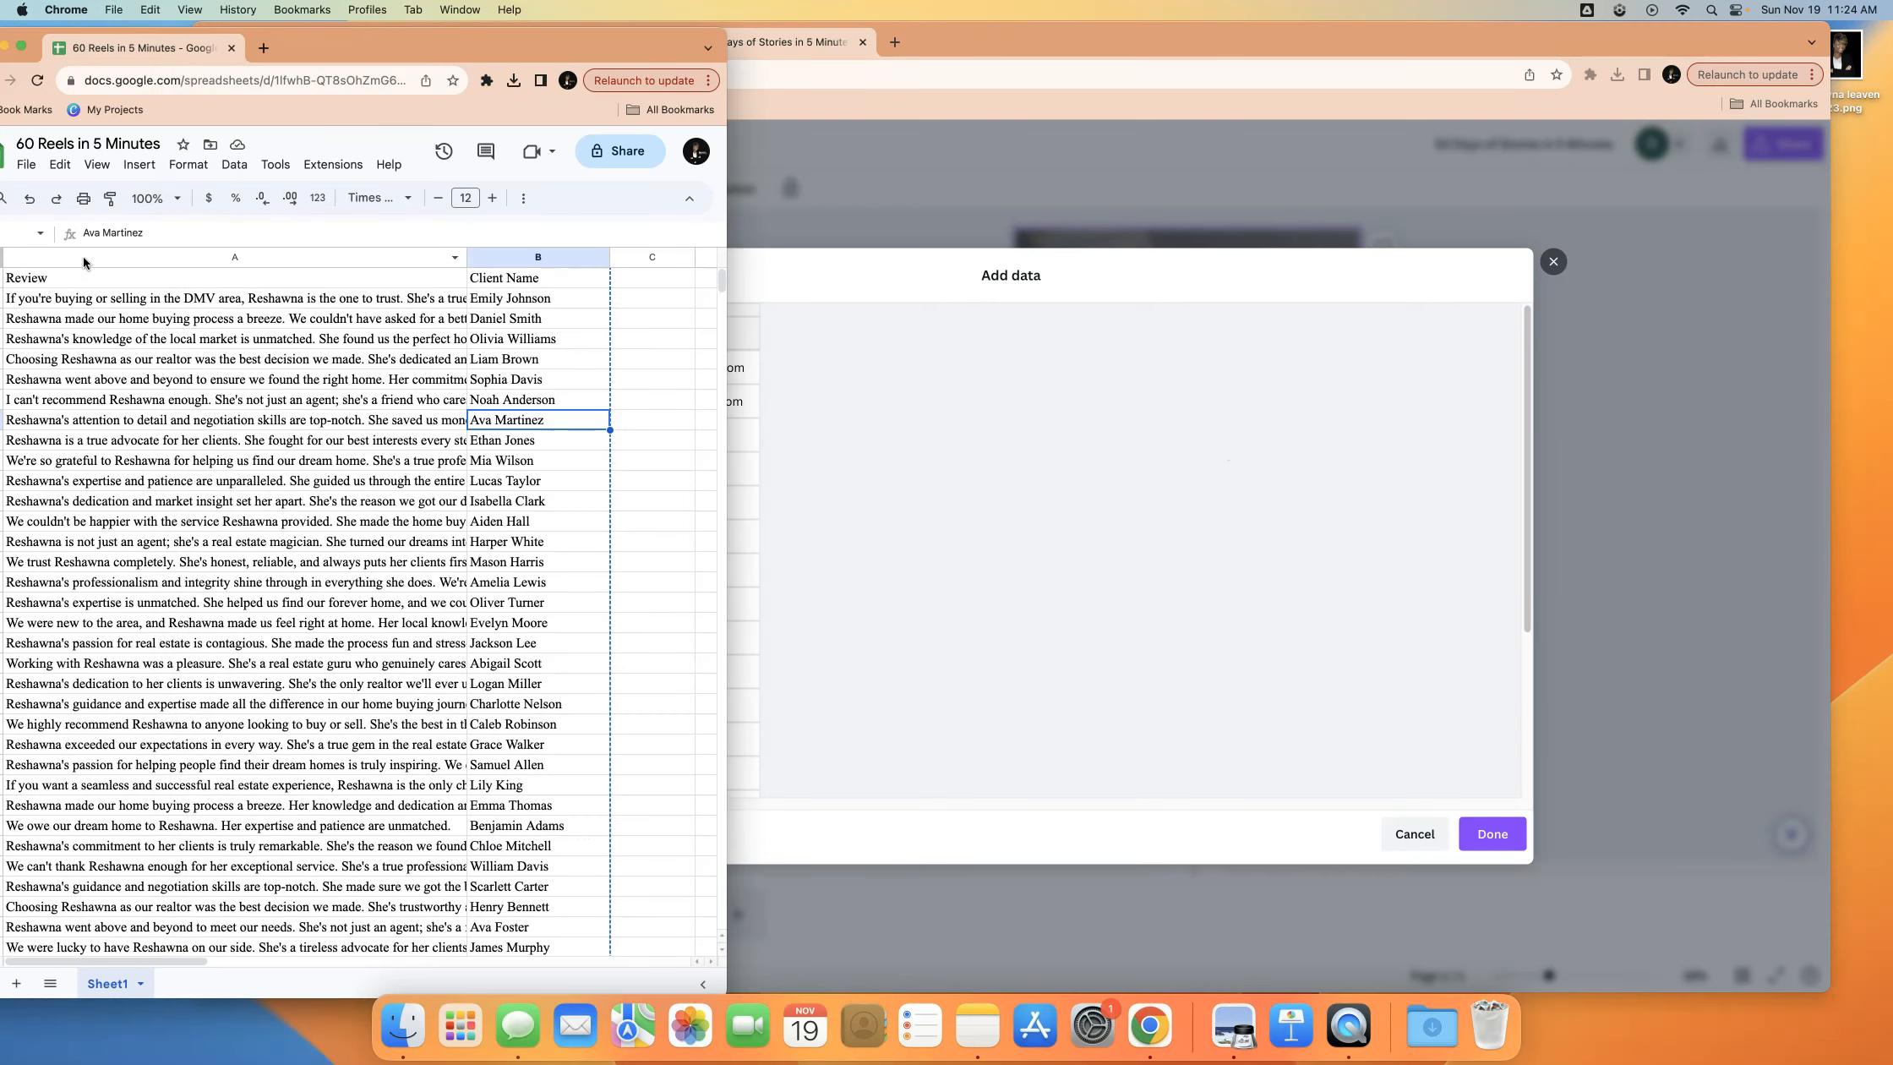
pyautogui.click(234, 257)
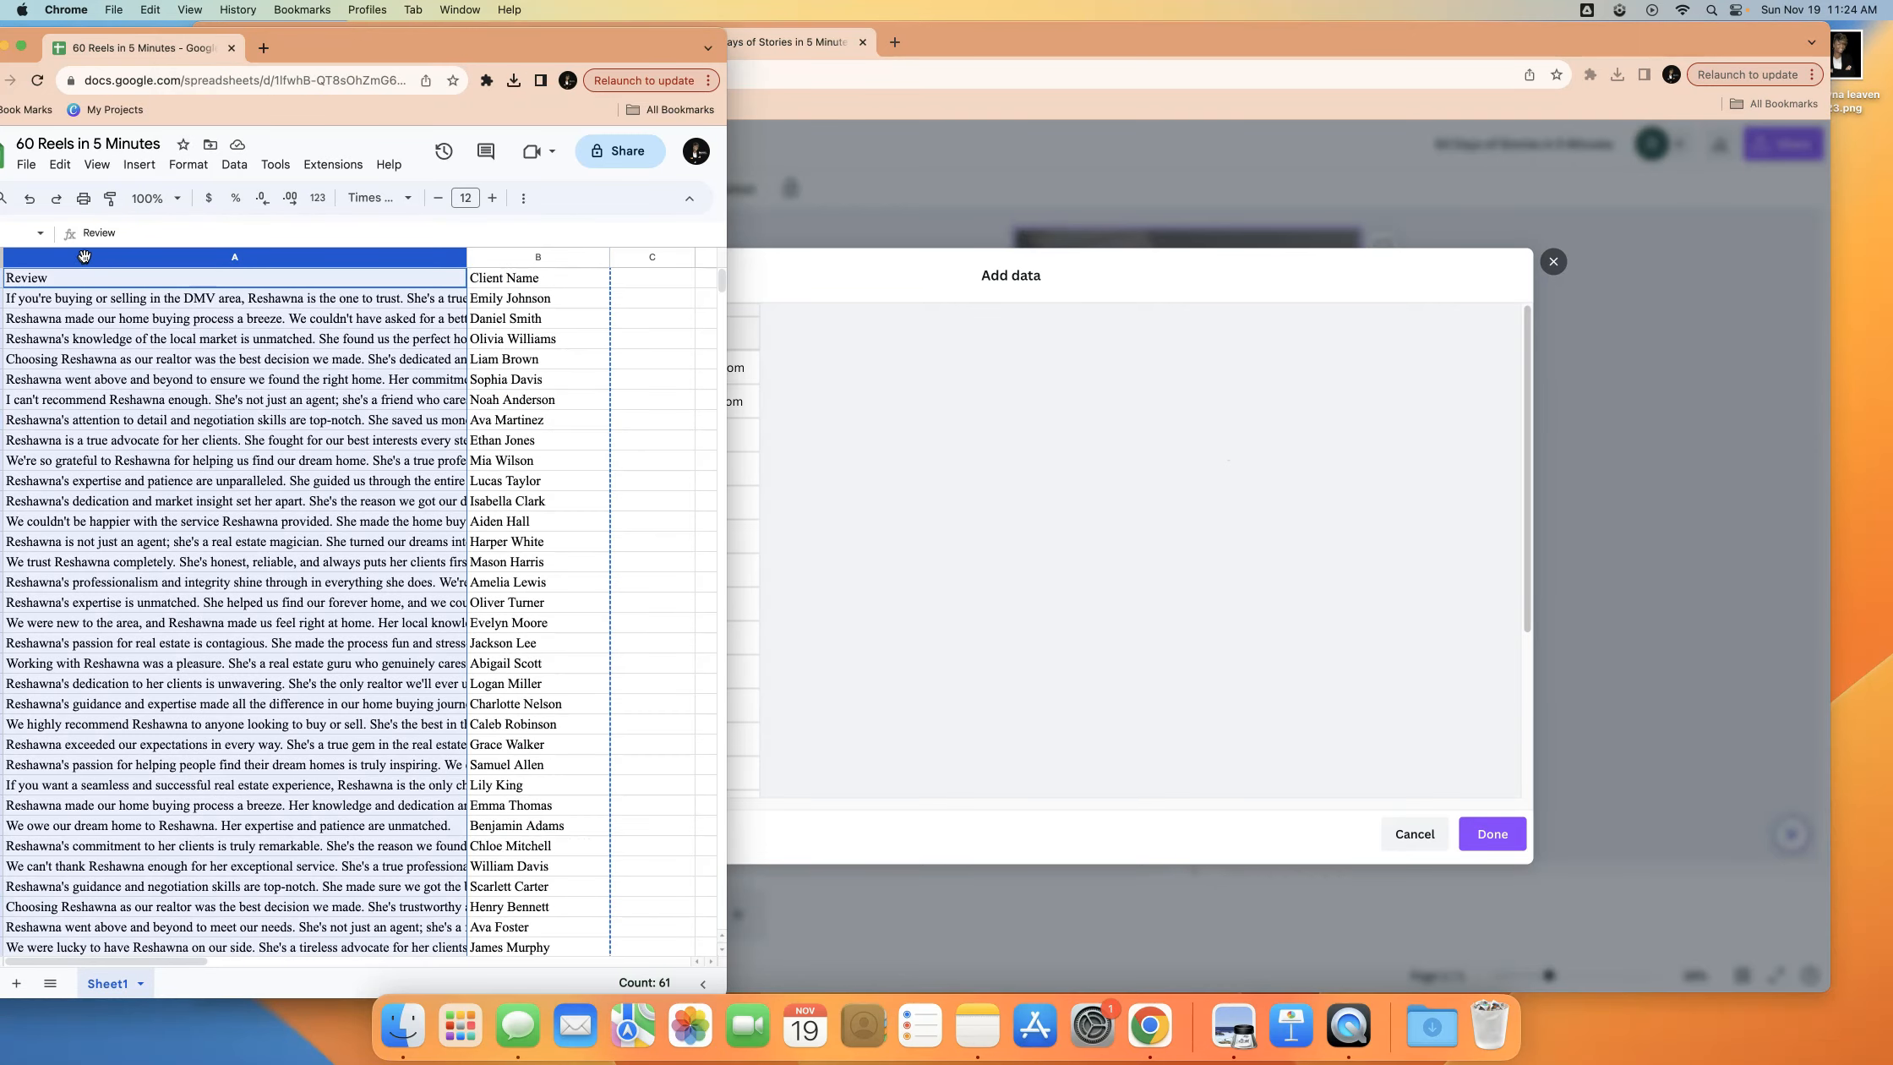
pyautogui.rightClick(234, 256)
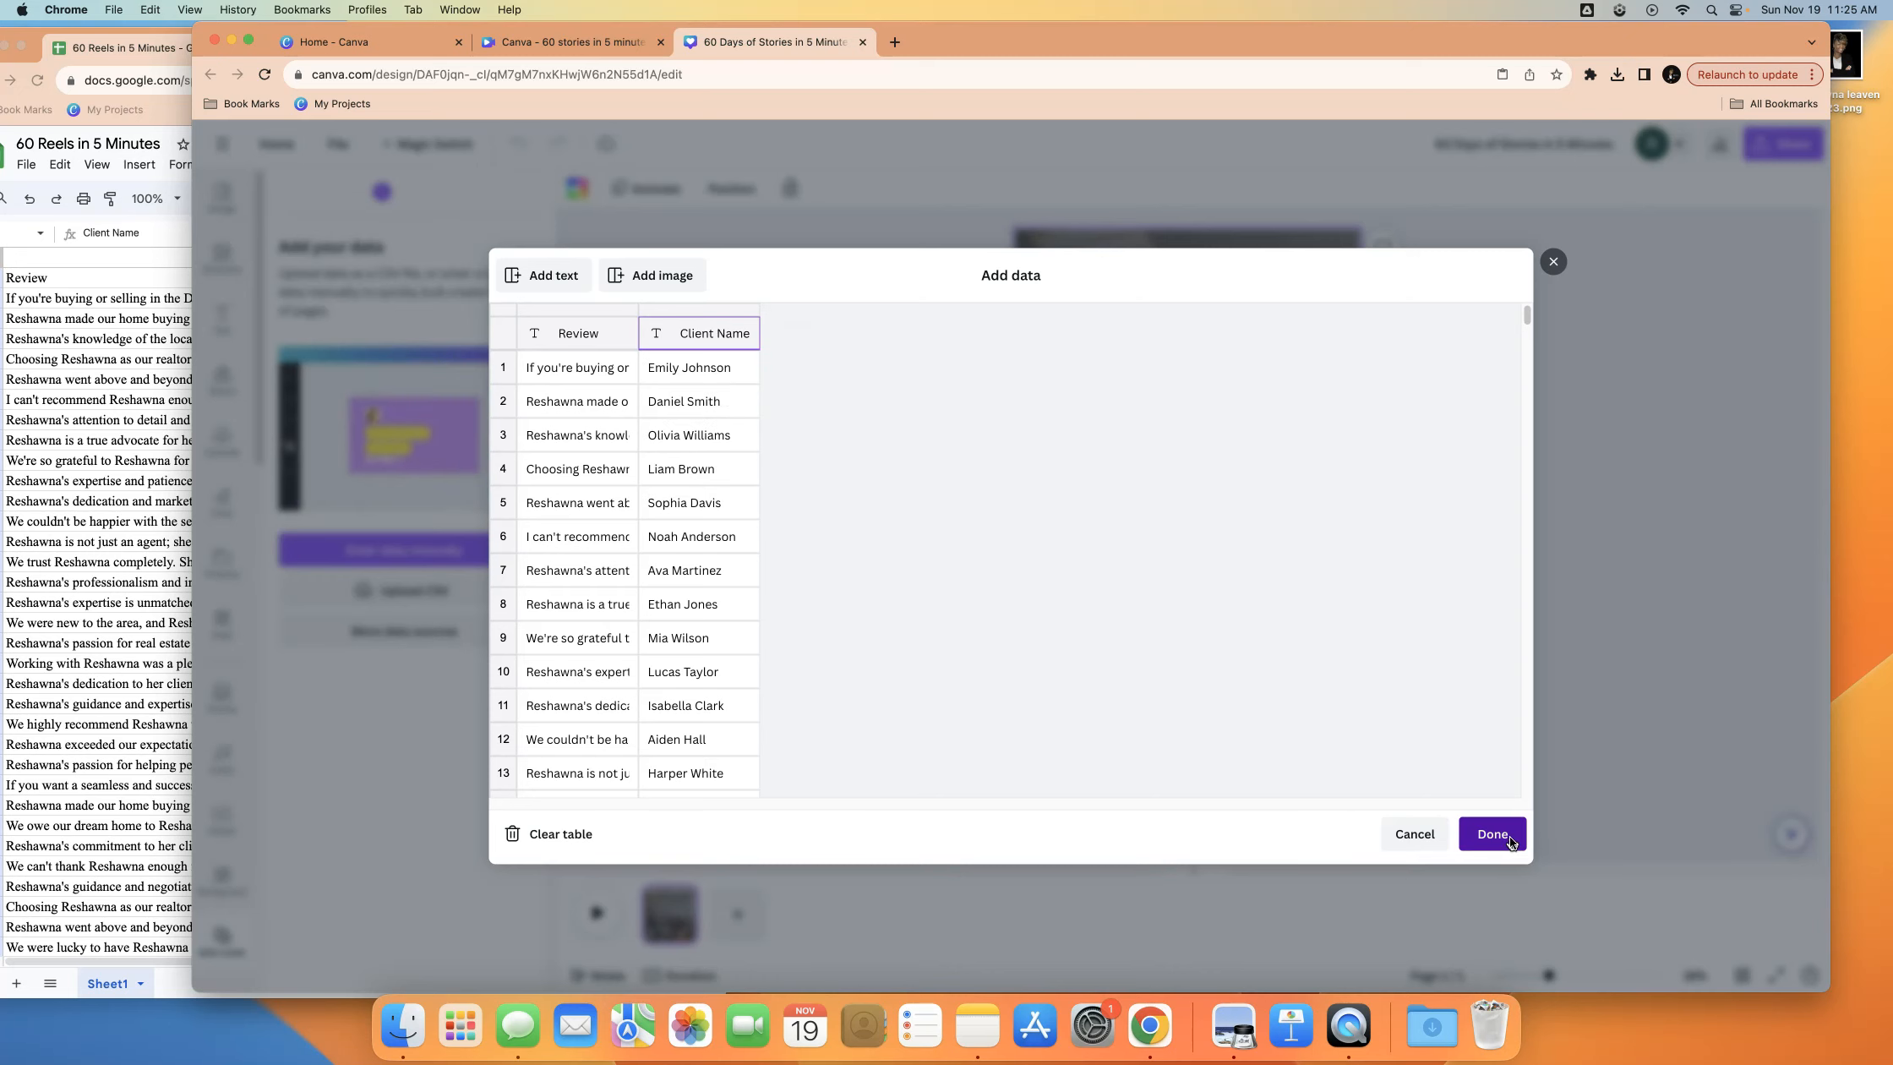
pyautogui.click(1493, 834)
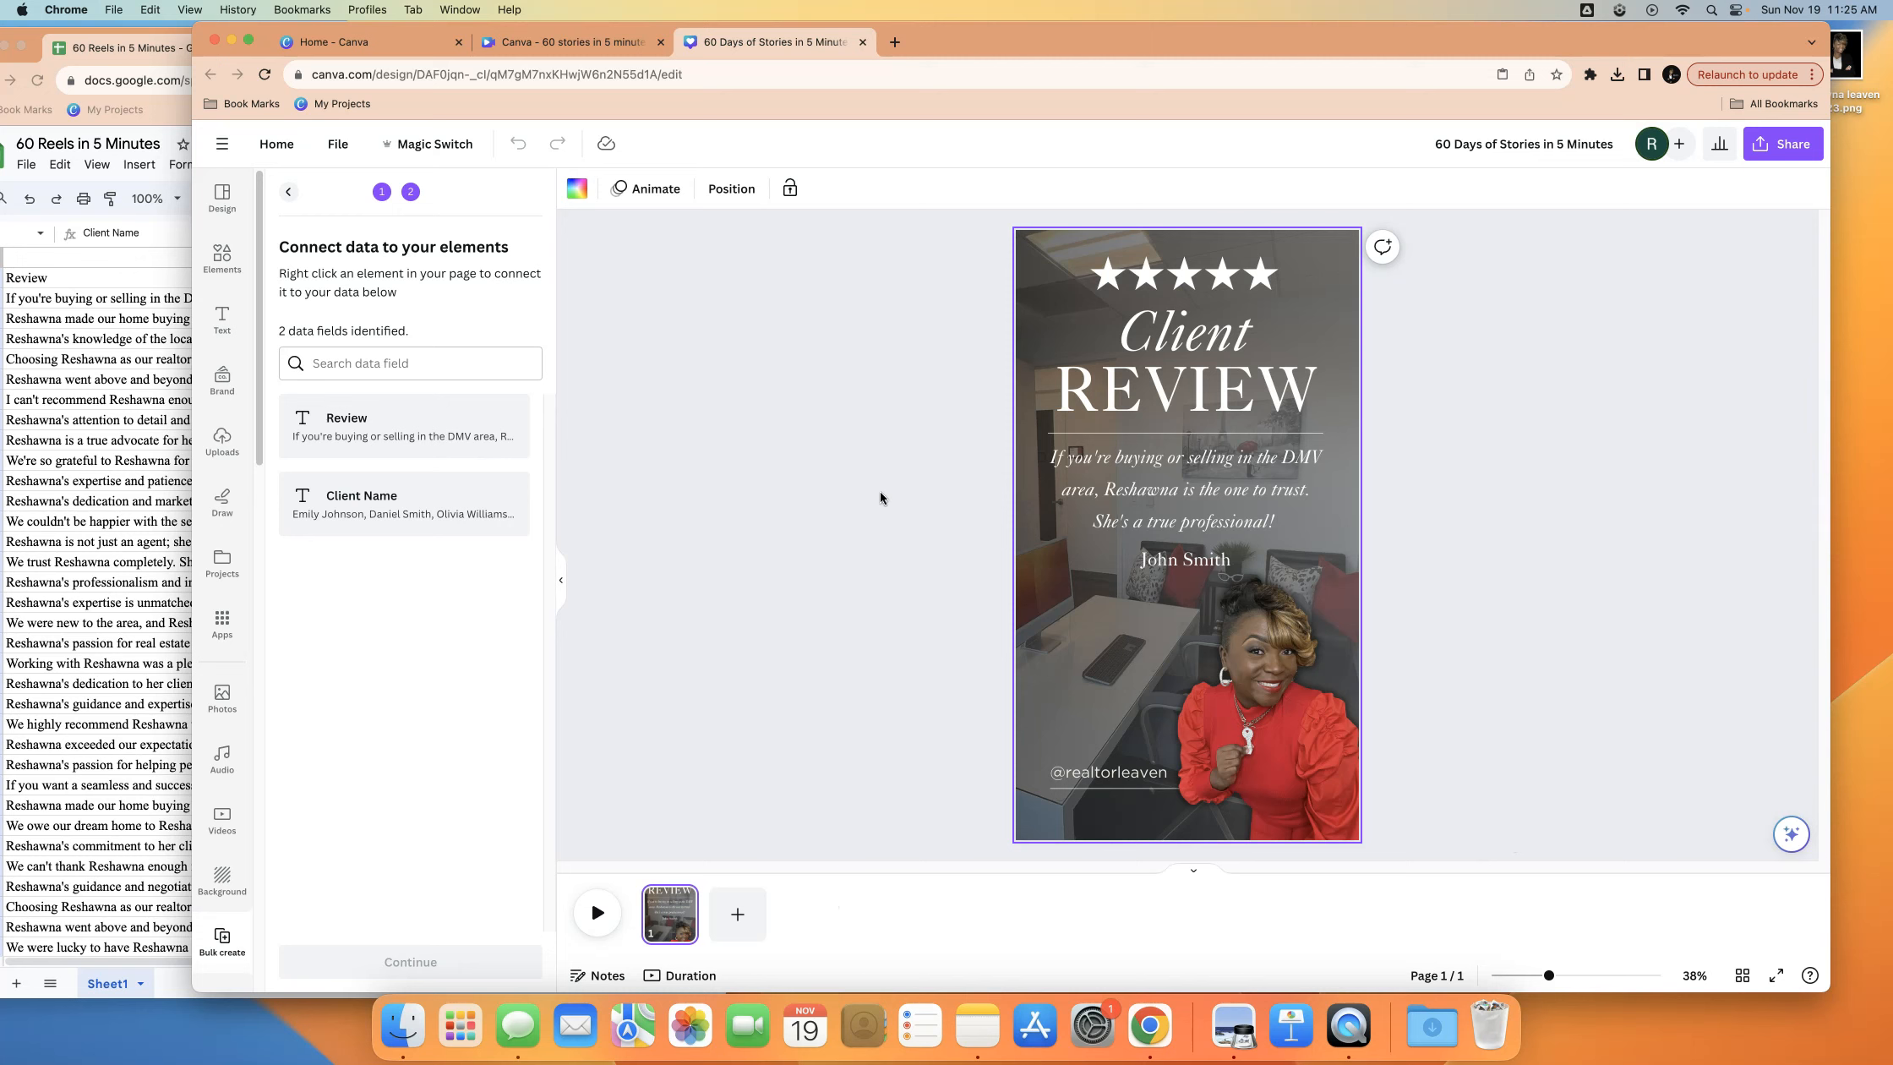
pyautogui.moveTo(943, 492)
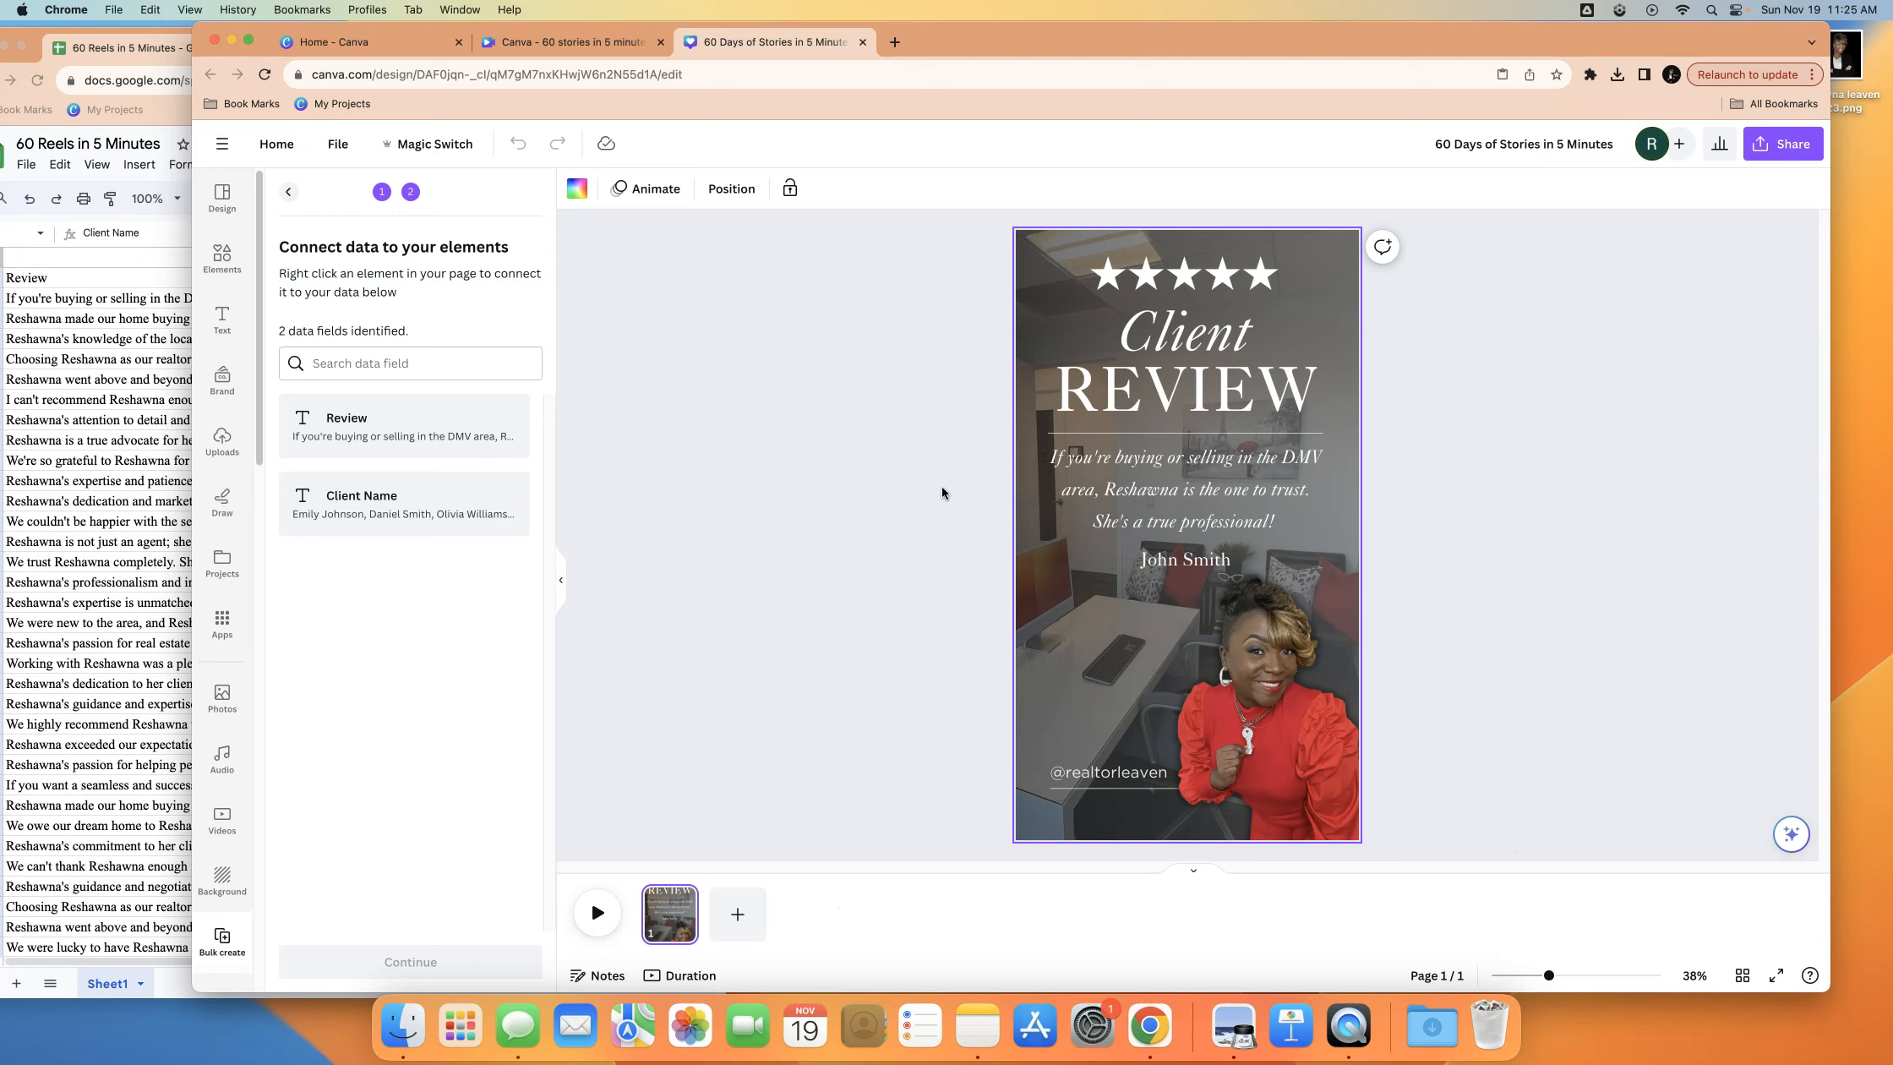
# Widen the client name text box and select the review paragraph on the story
pyautogui.click(1183, 558)
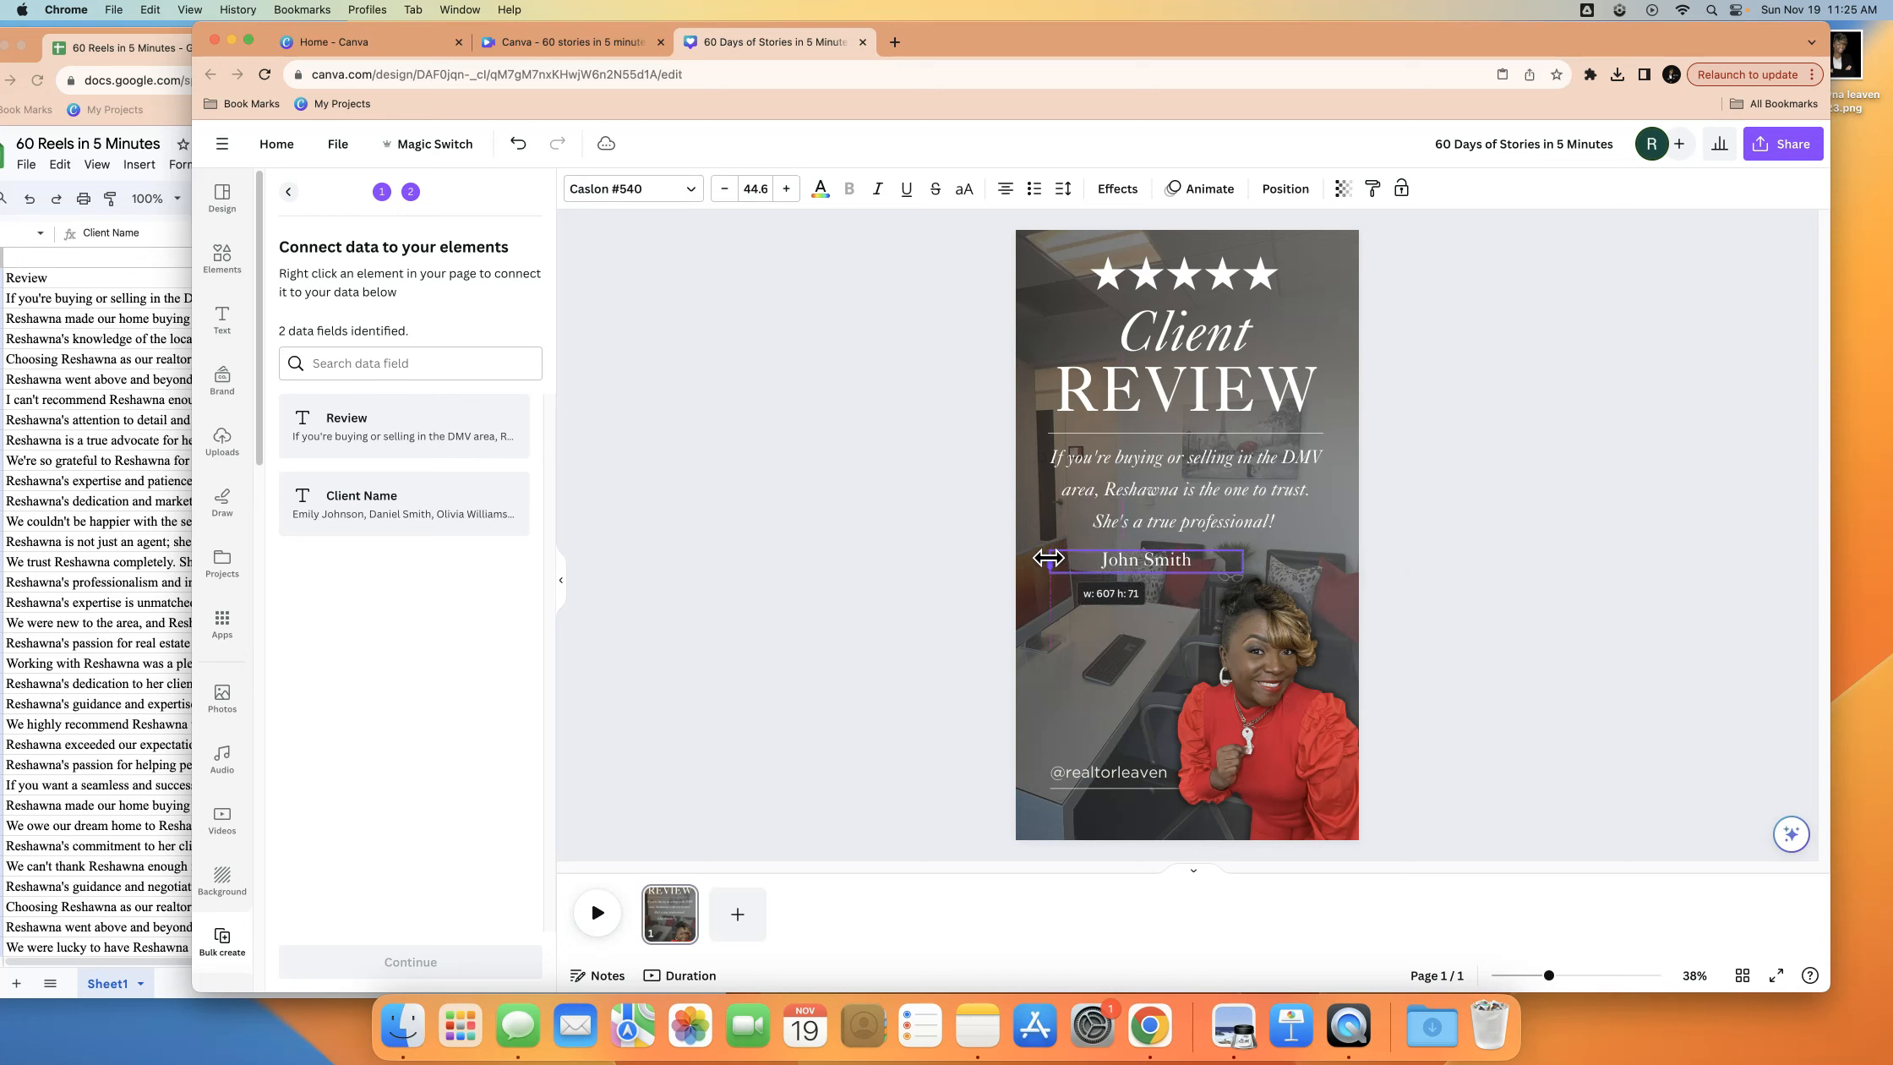
pyautogui.moveTo(1240, 561); pyautogui.dragTo(1328, 560)
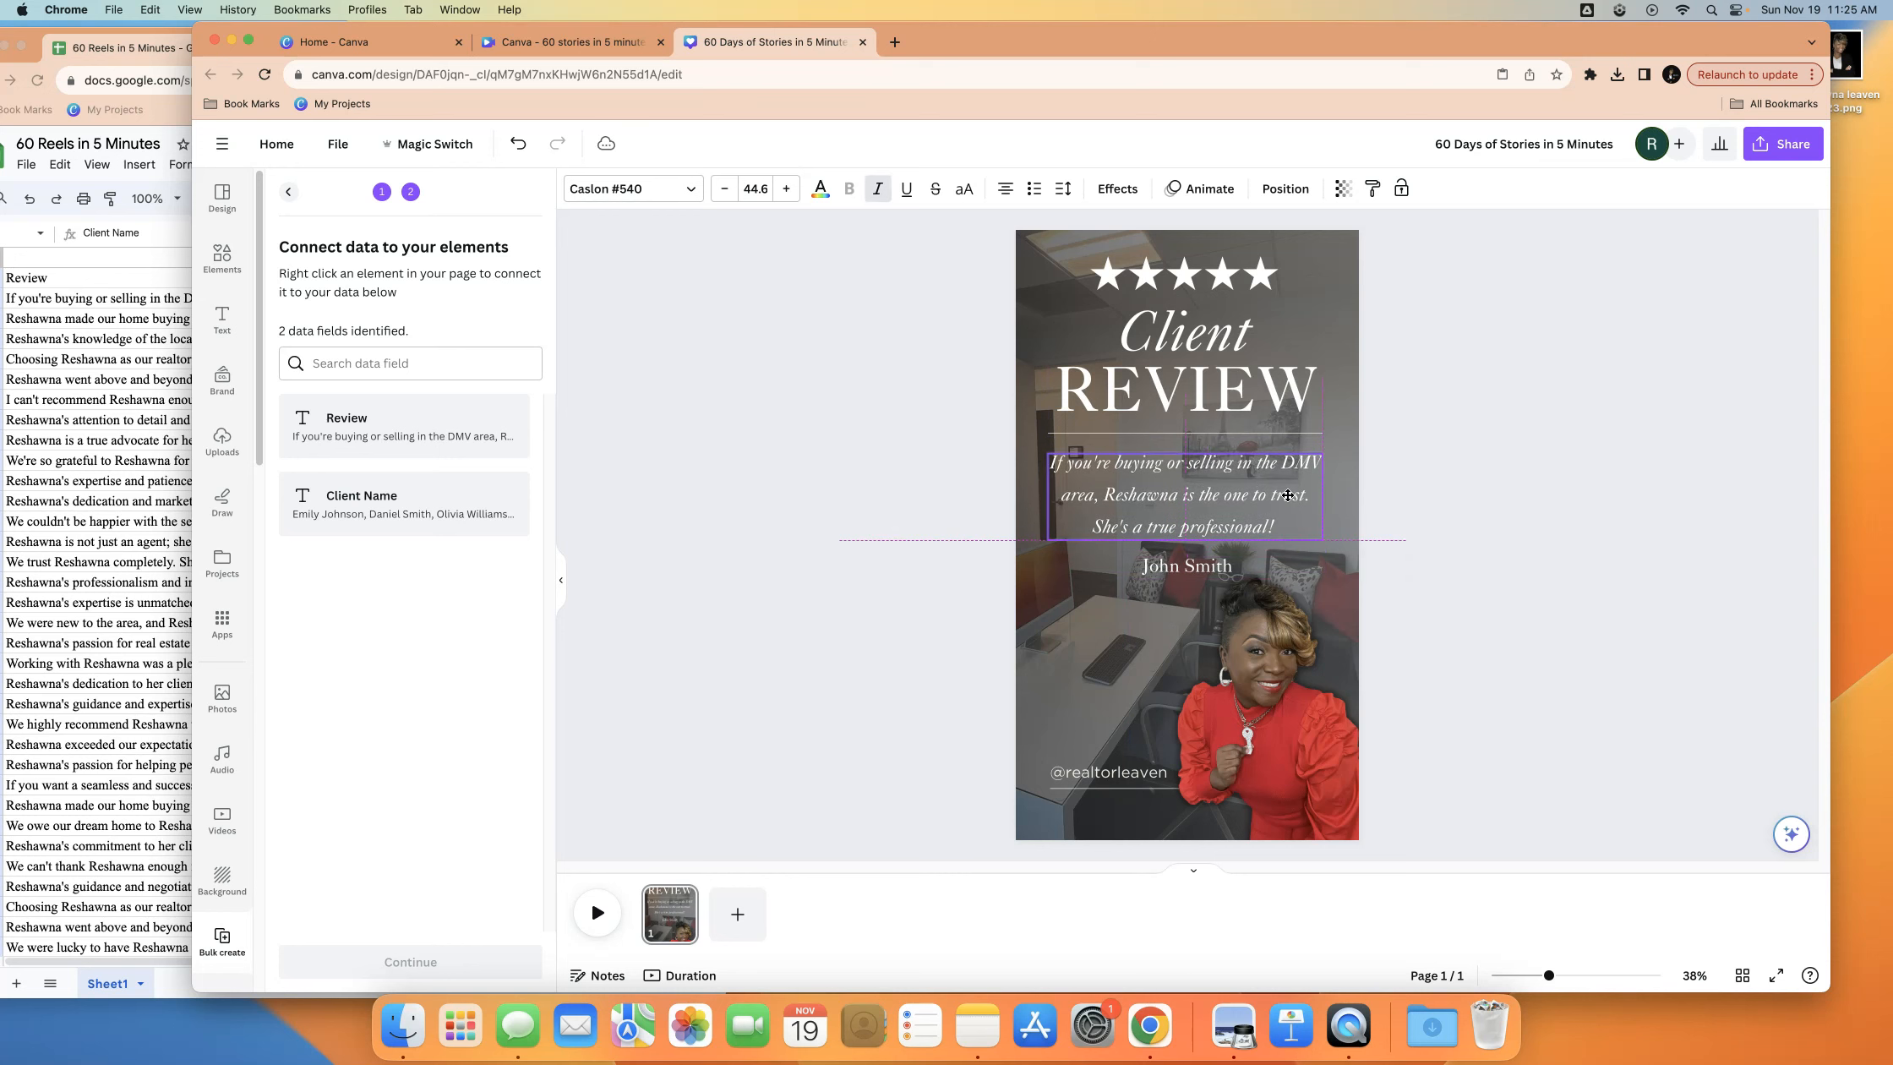
pyautogui.click(1180, 493)
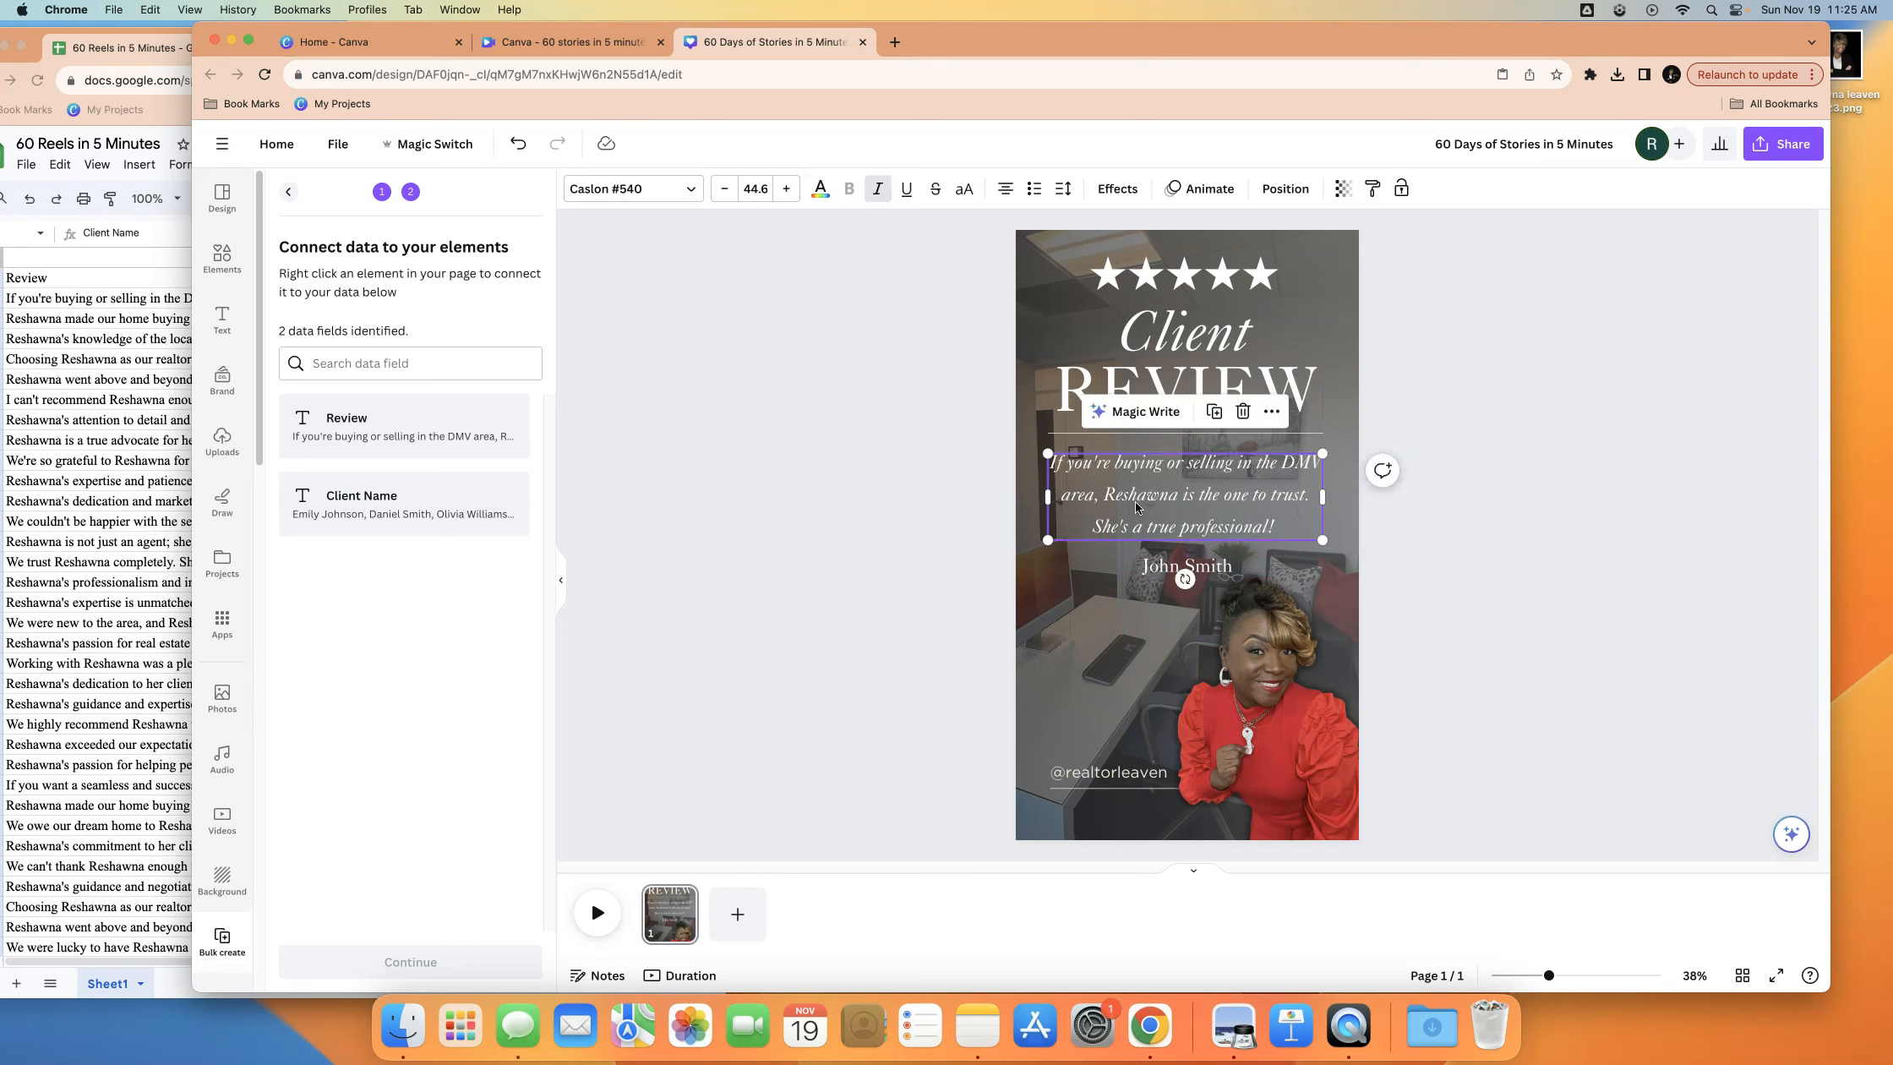
pyautogui.click(1284, 189)
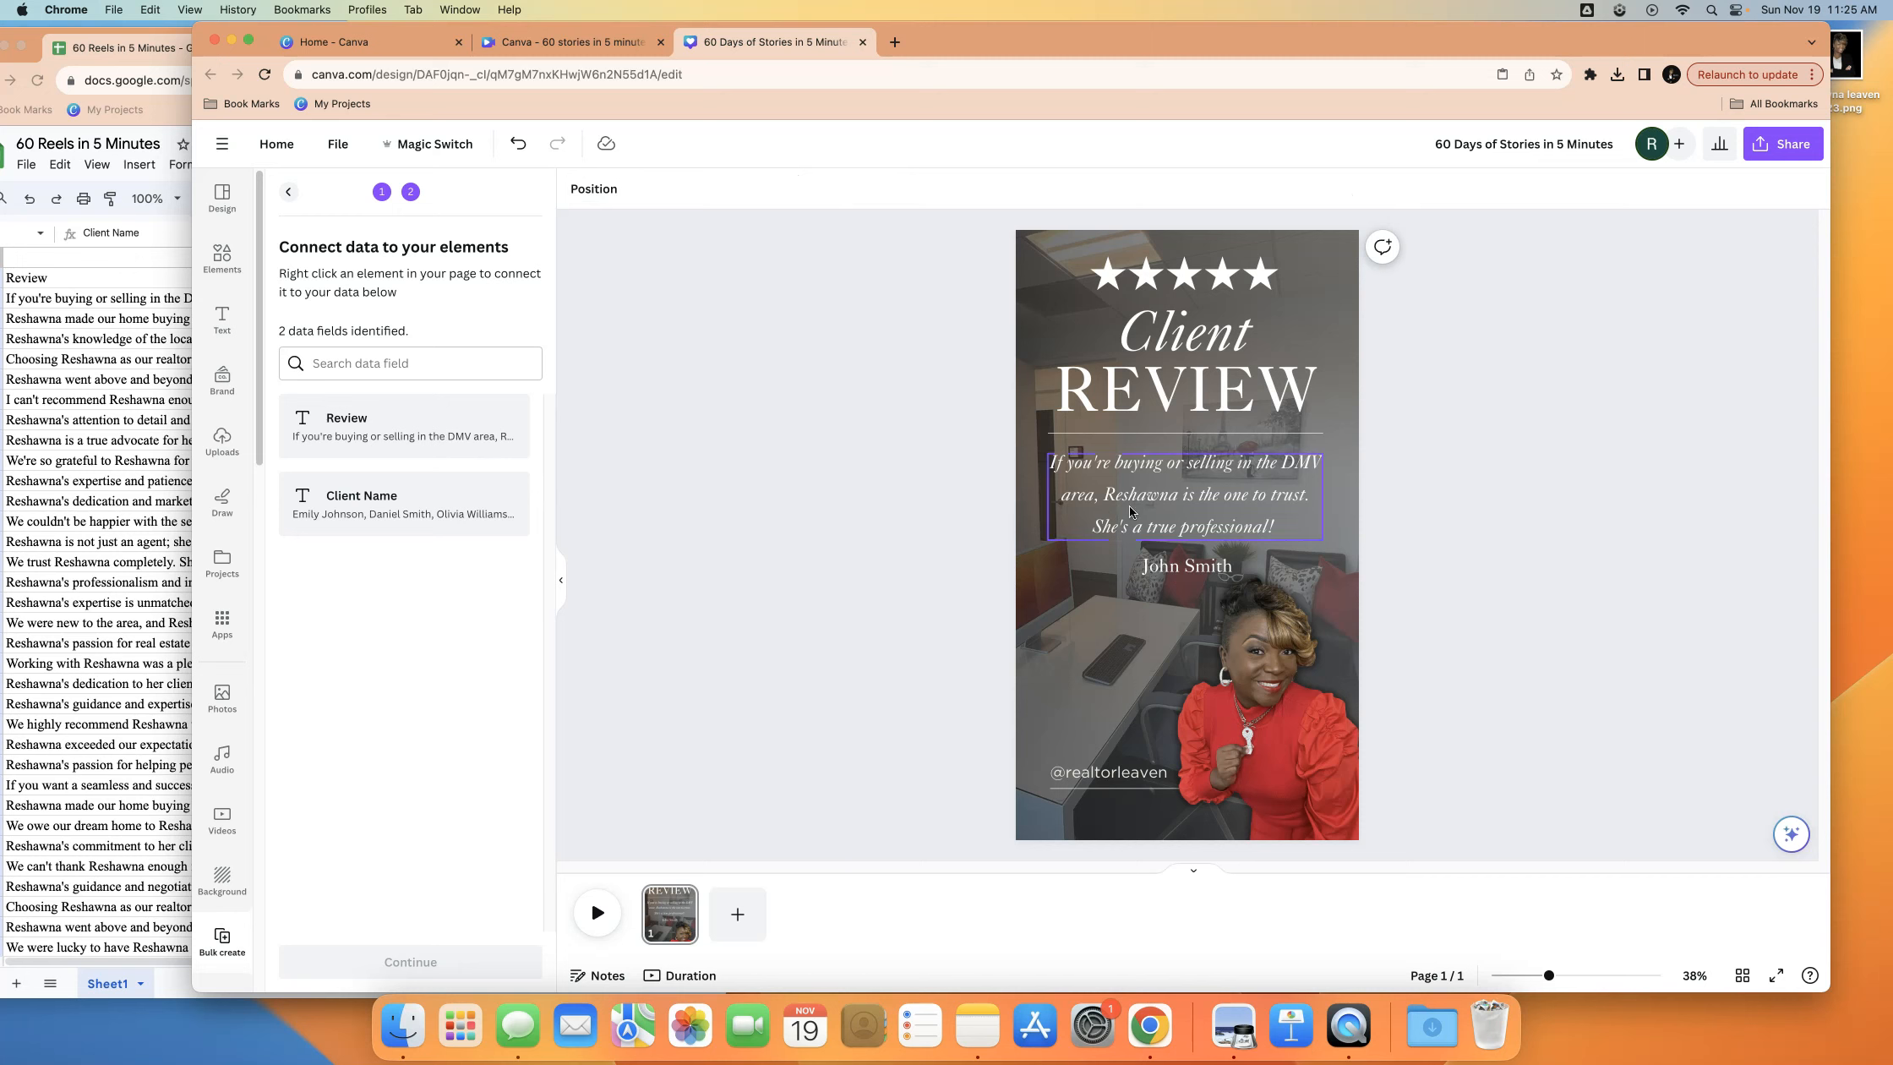
pyautogui.click(1183, 495)
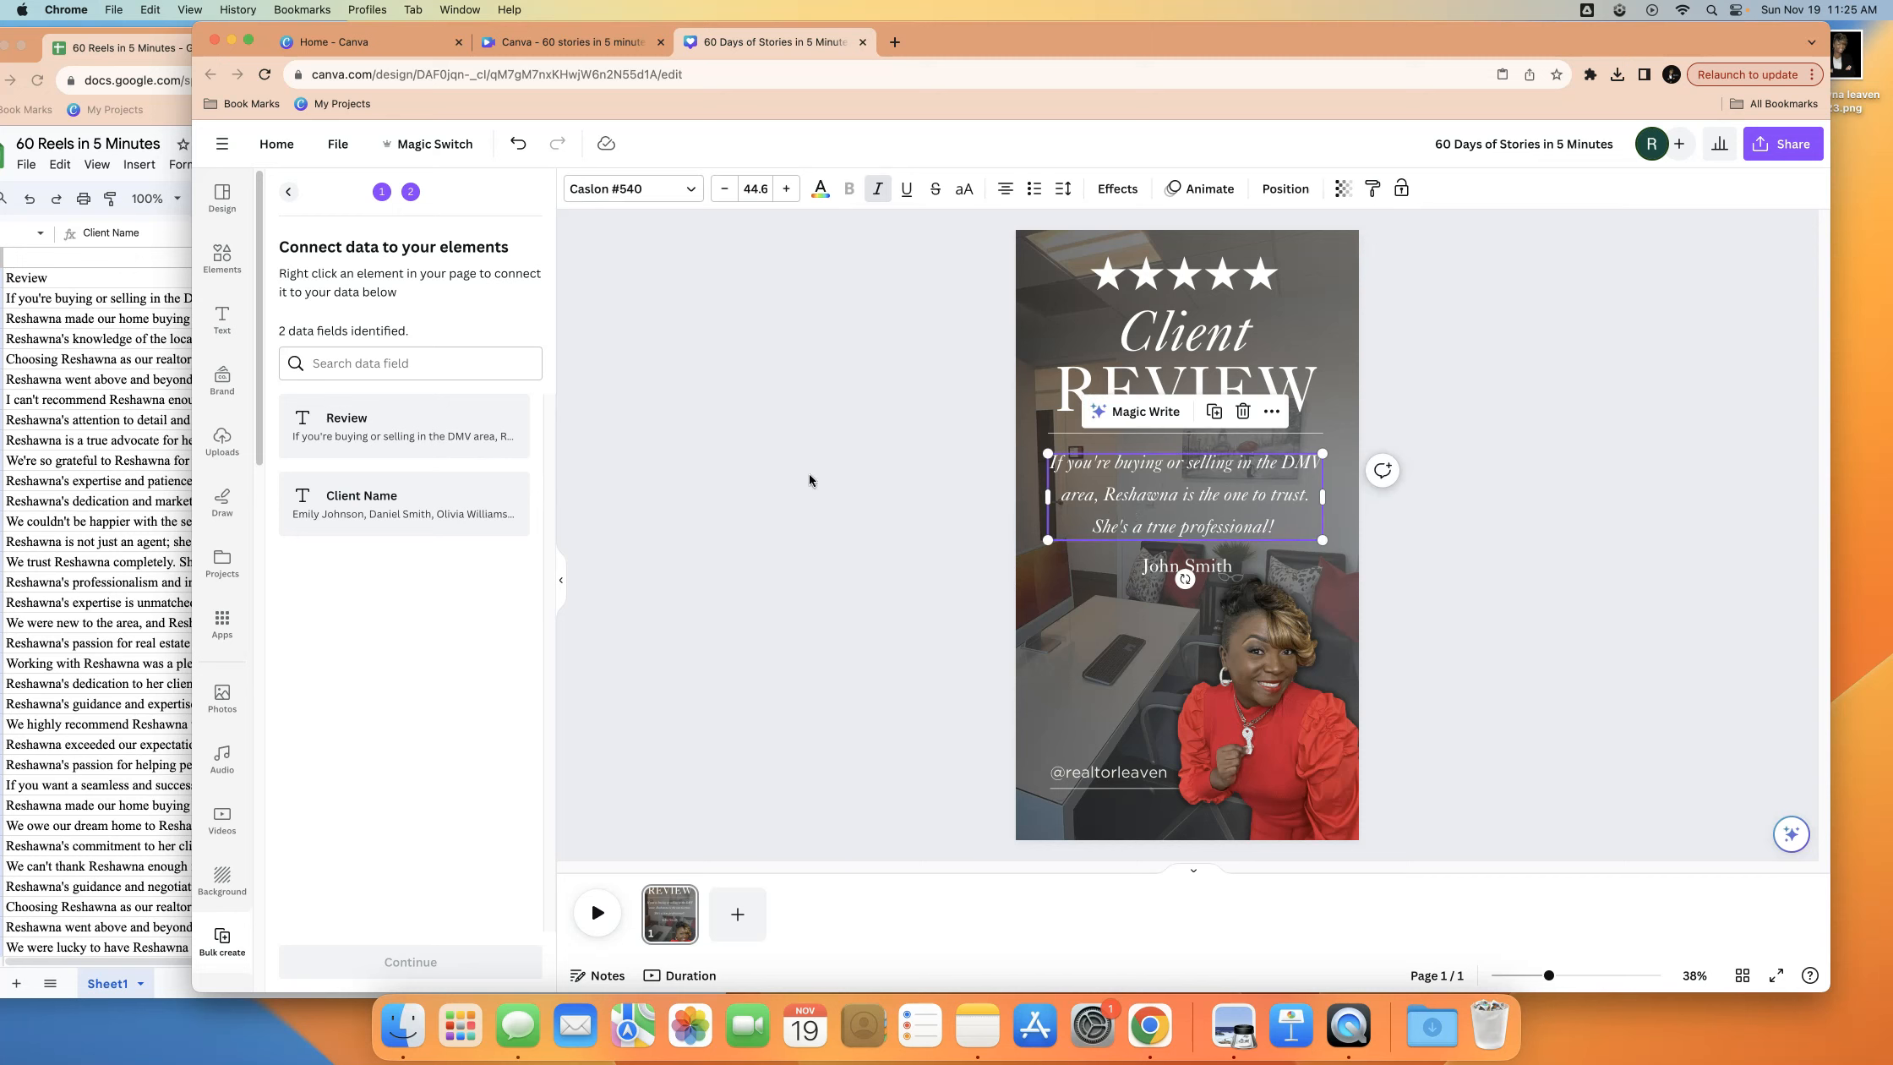
pyautogui.moveTo(398, 440)
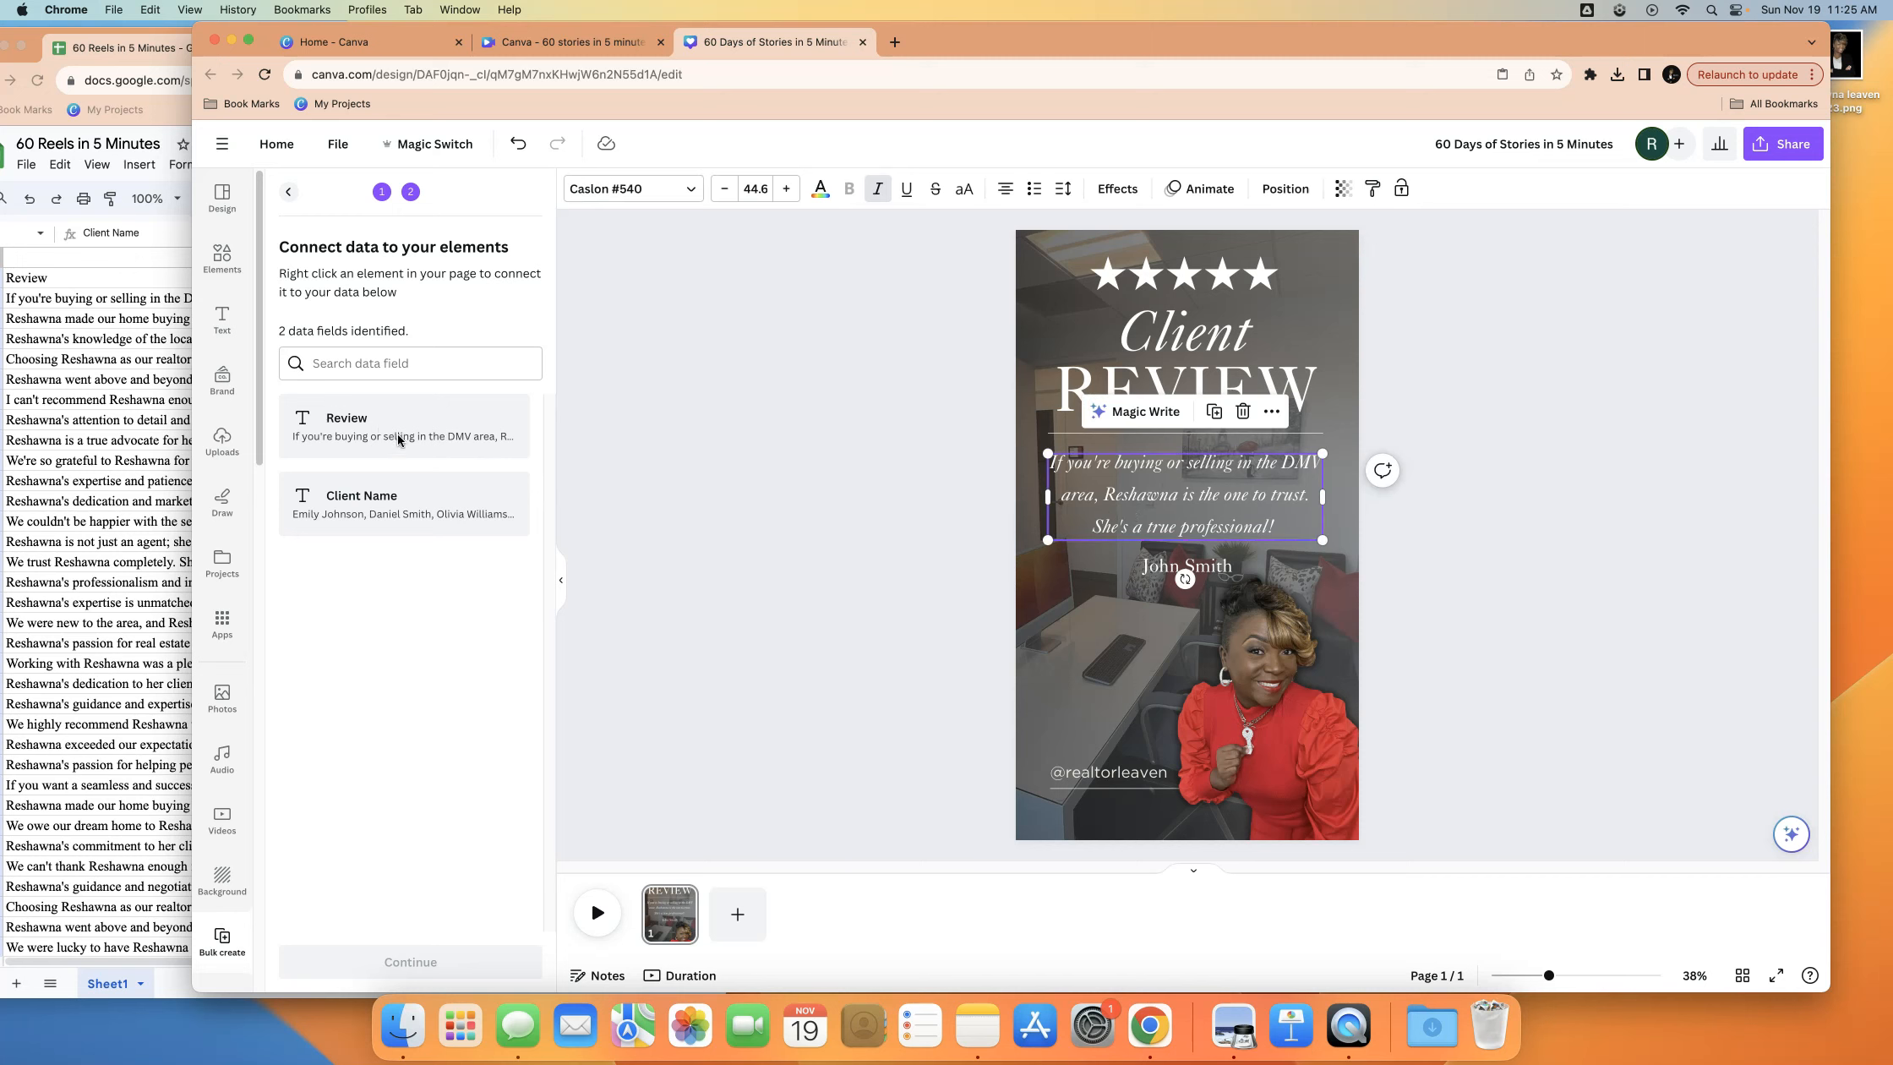
pyautogui.moveTo(1271, 411)
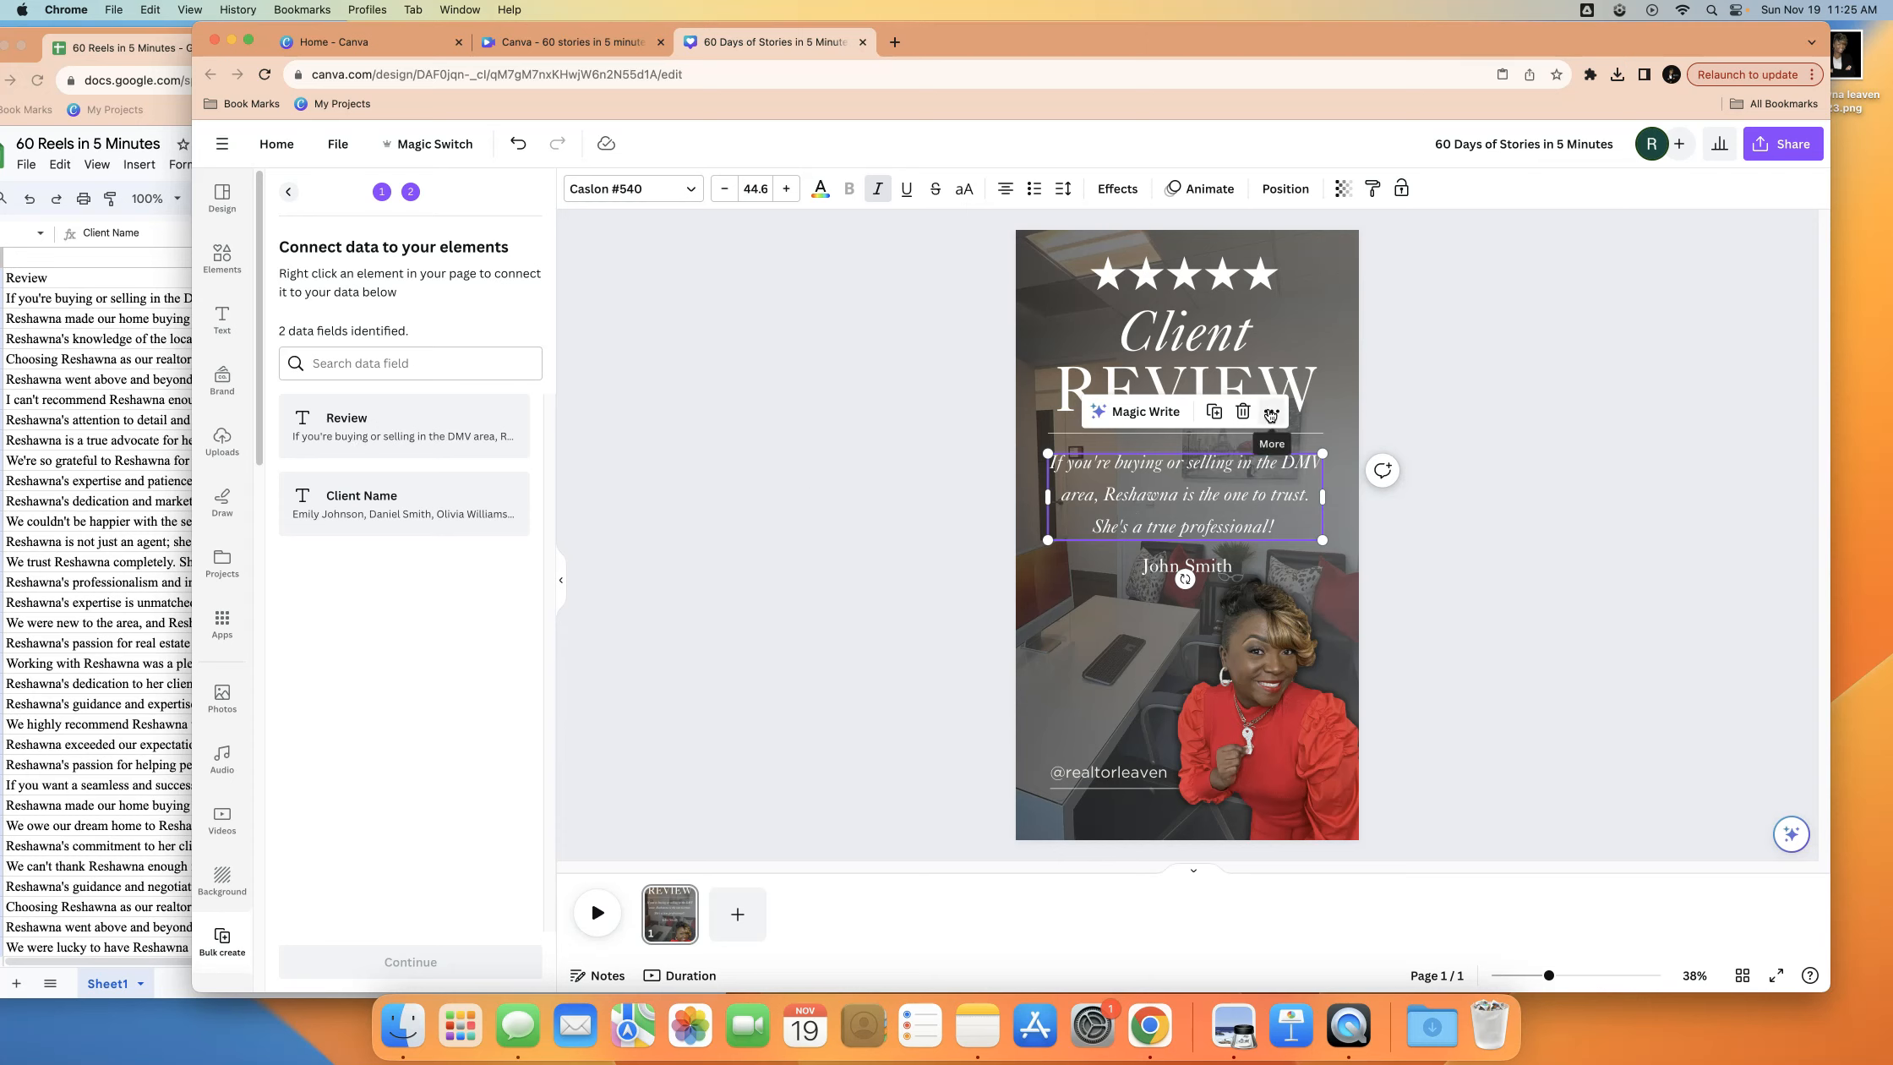
# Connect the review paragraph to Review and the client name to Client Name, then continue
pyautogui.rightClick(1185, 494)
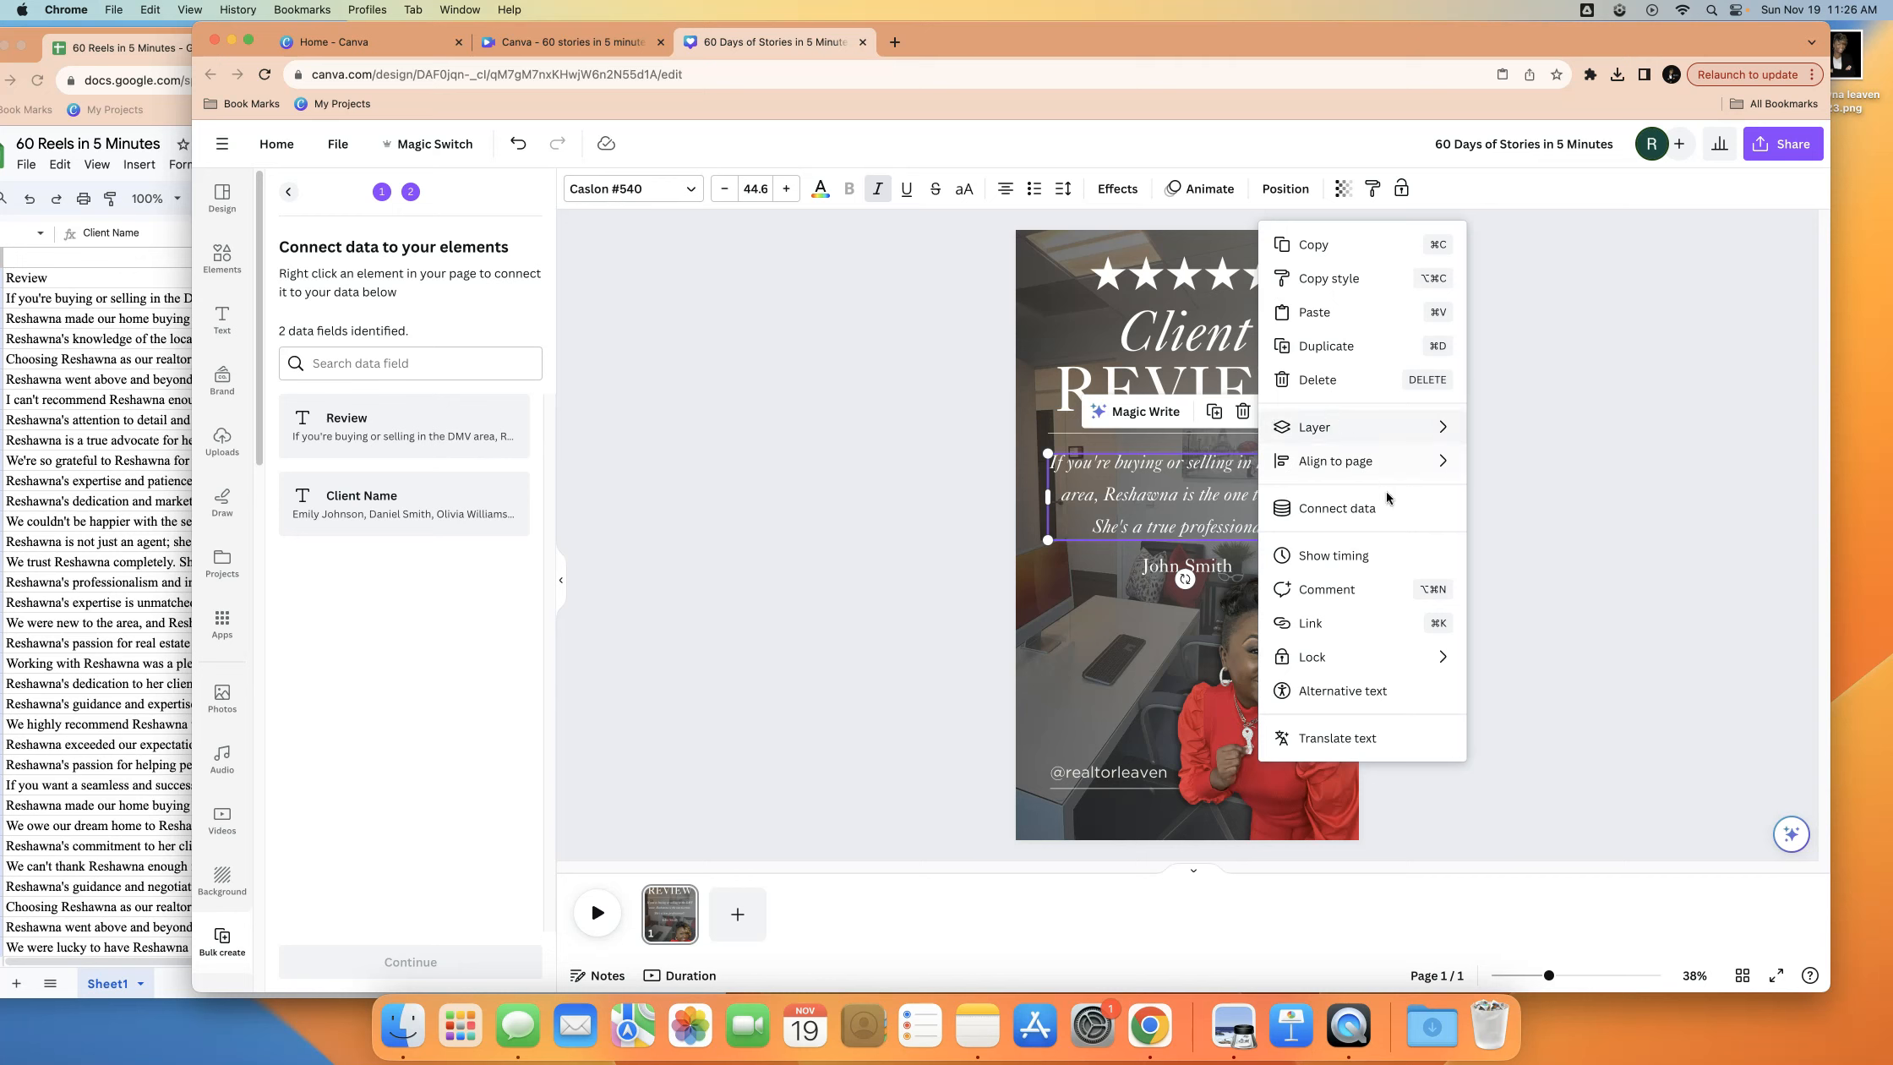
pyautogui.moveTo(1336, 507)
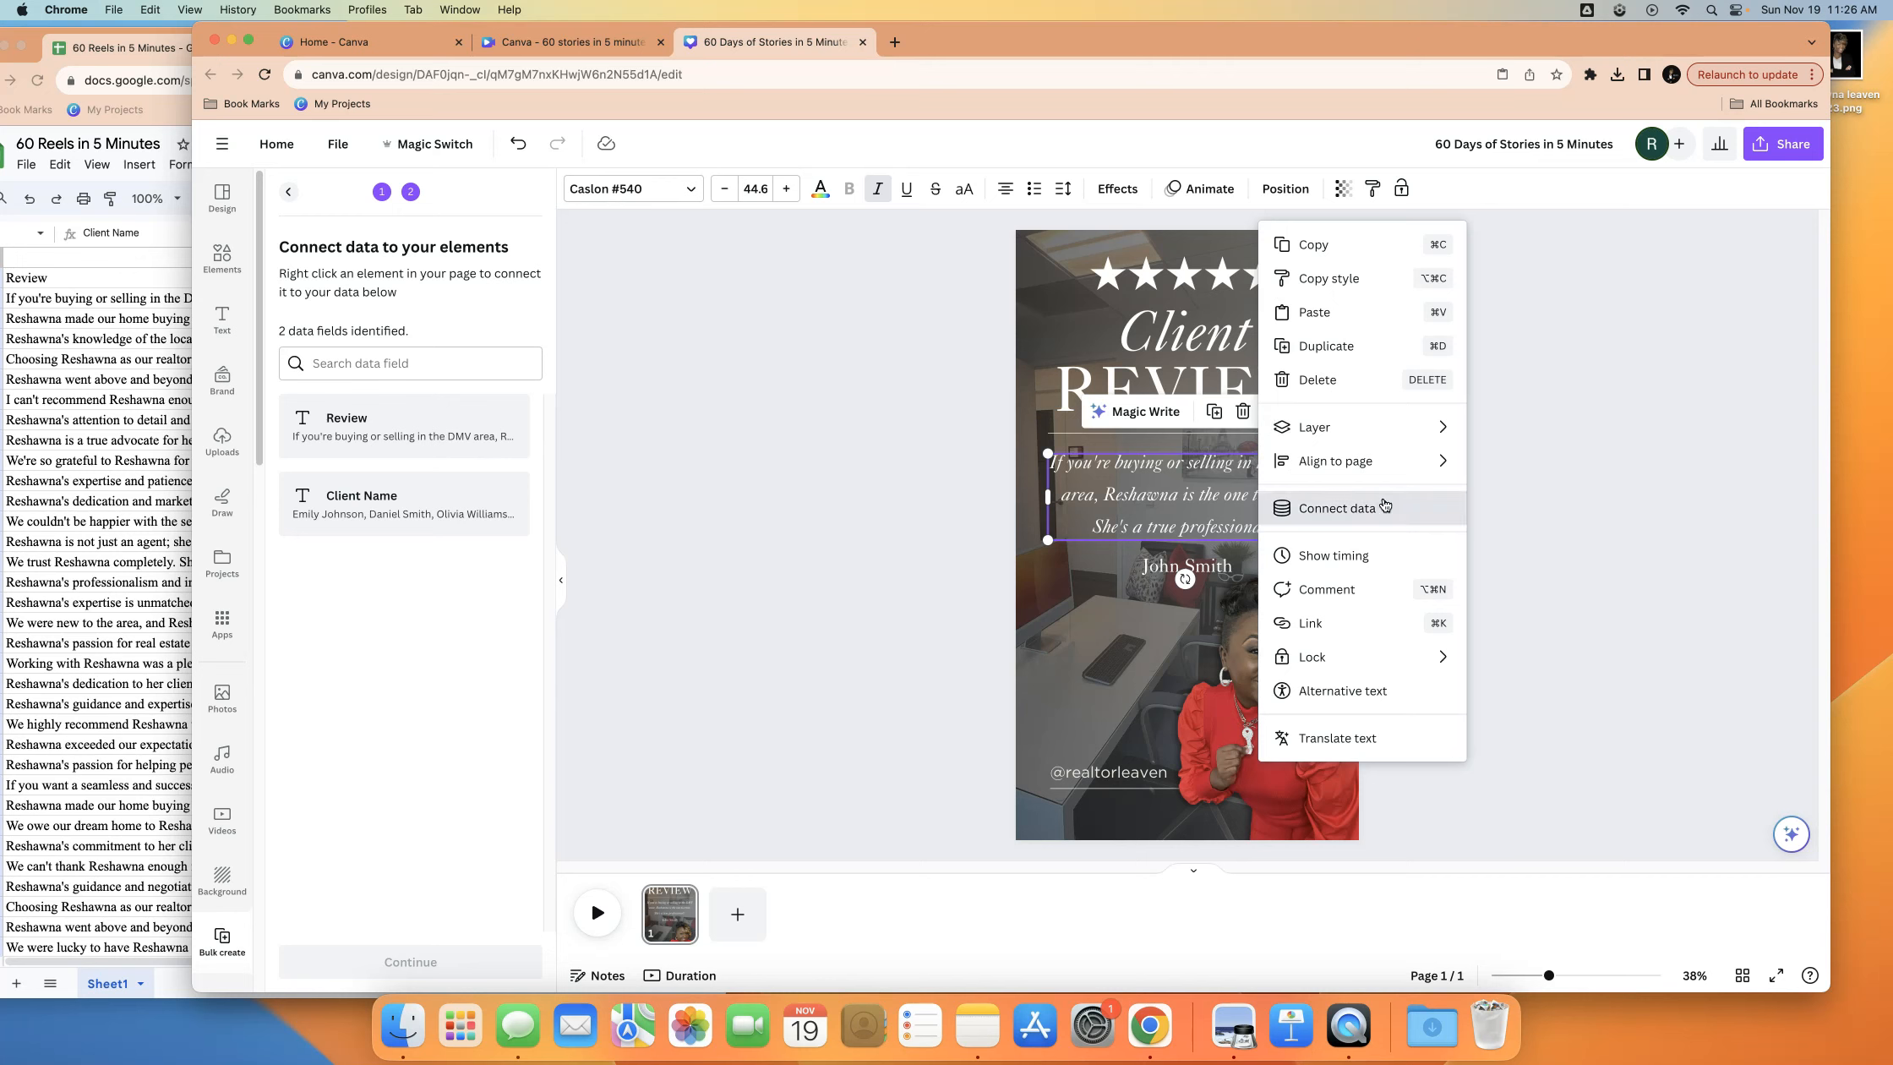
pyautogui.click(1336, 507)
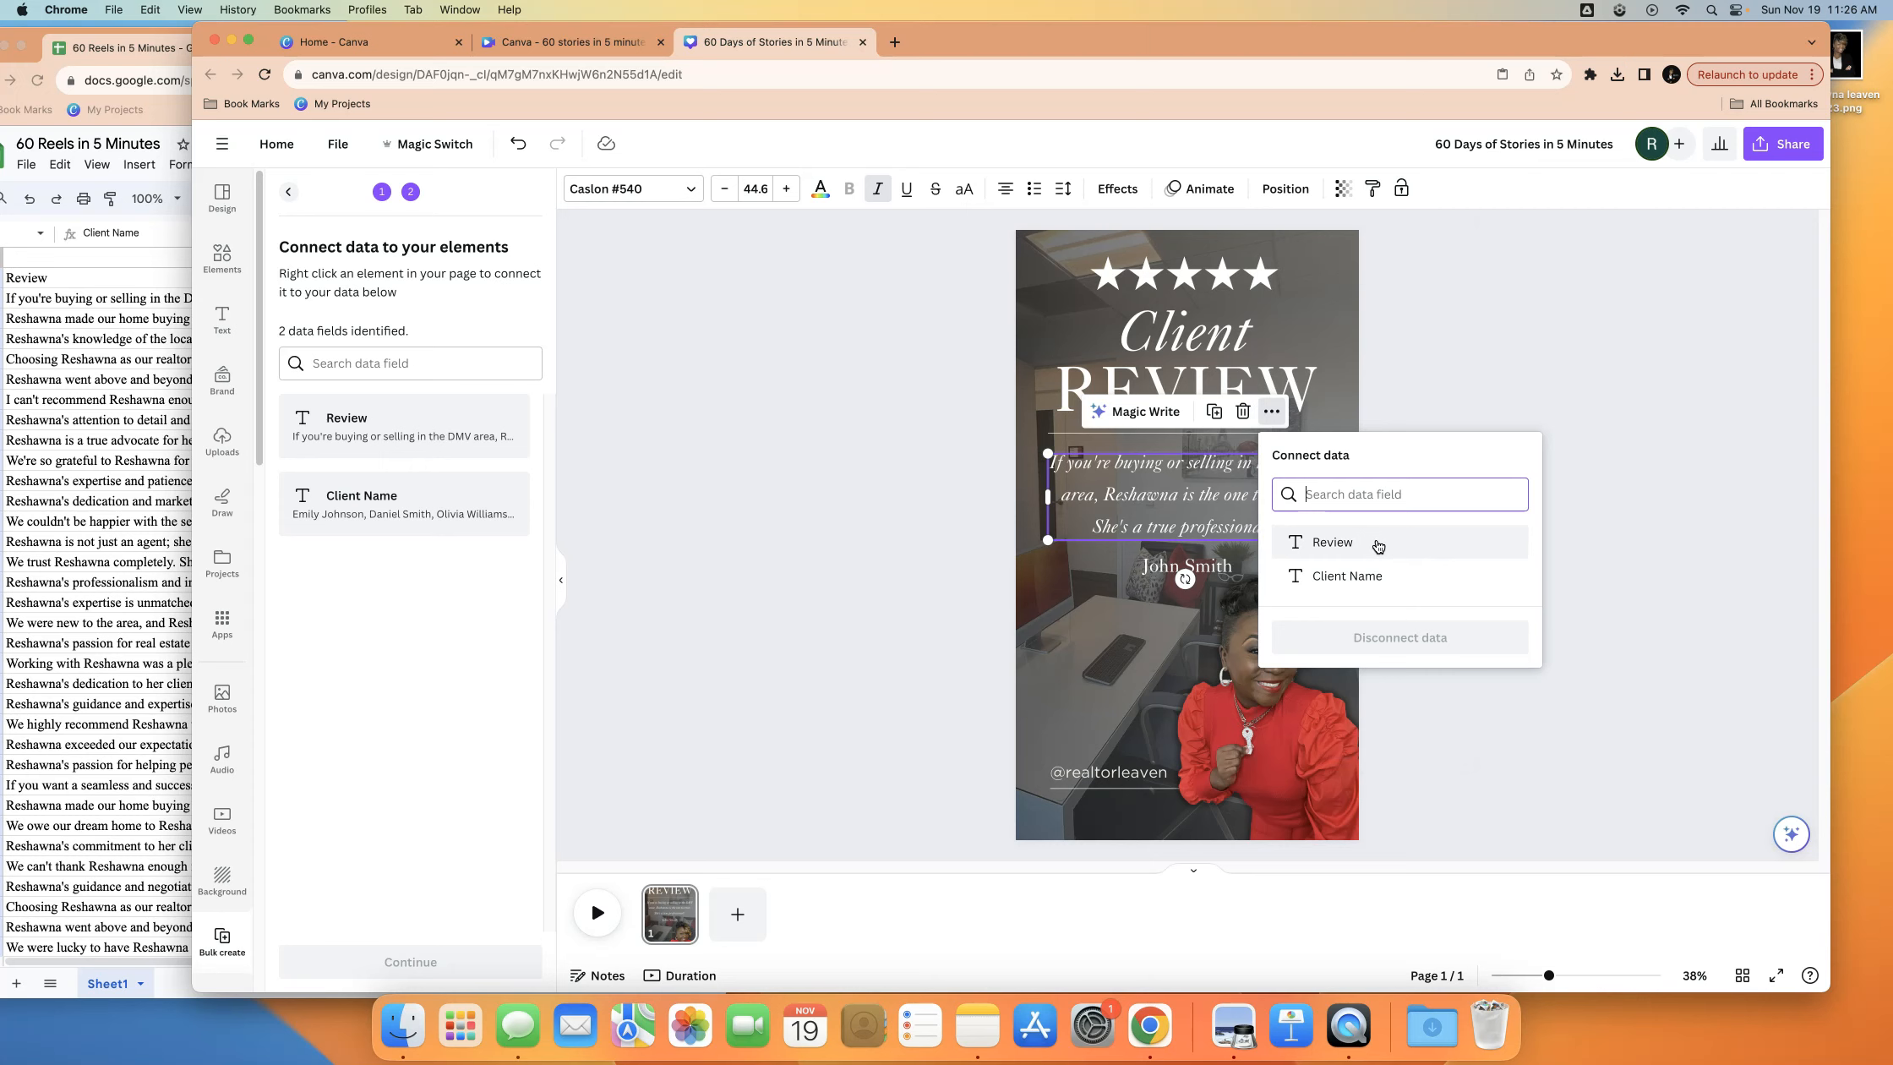
pyautogui.click(1333, 542)
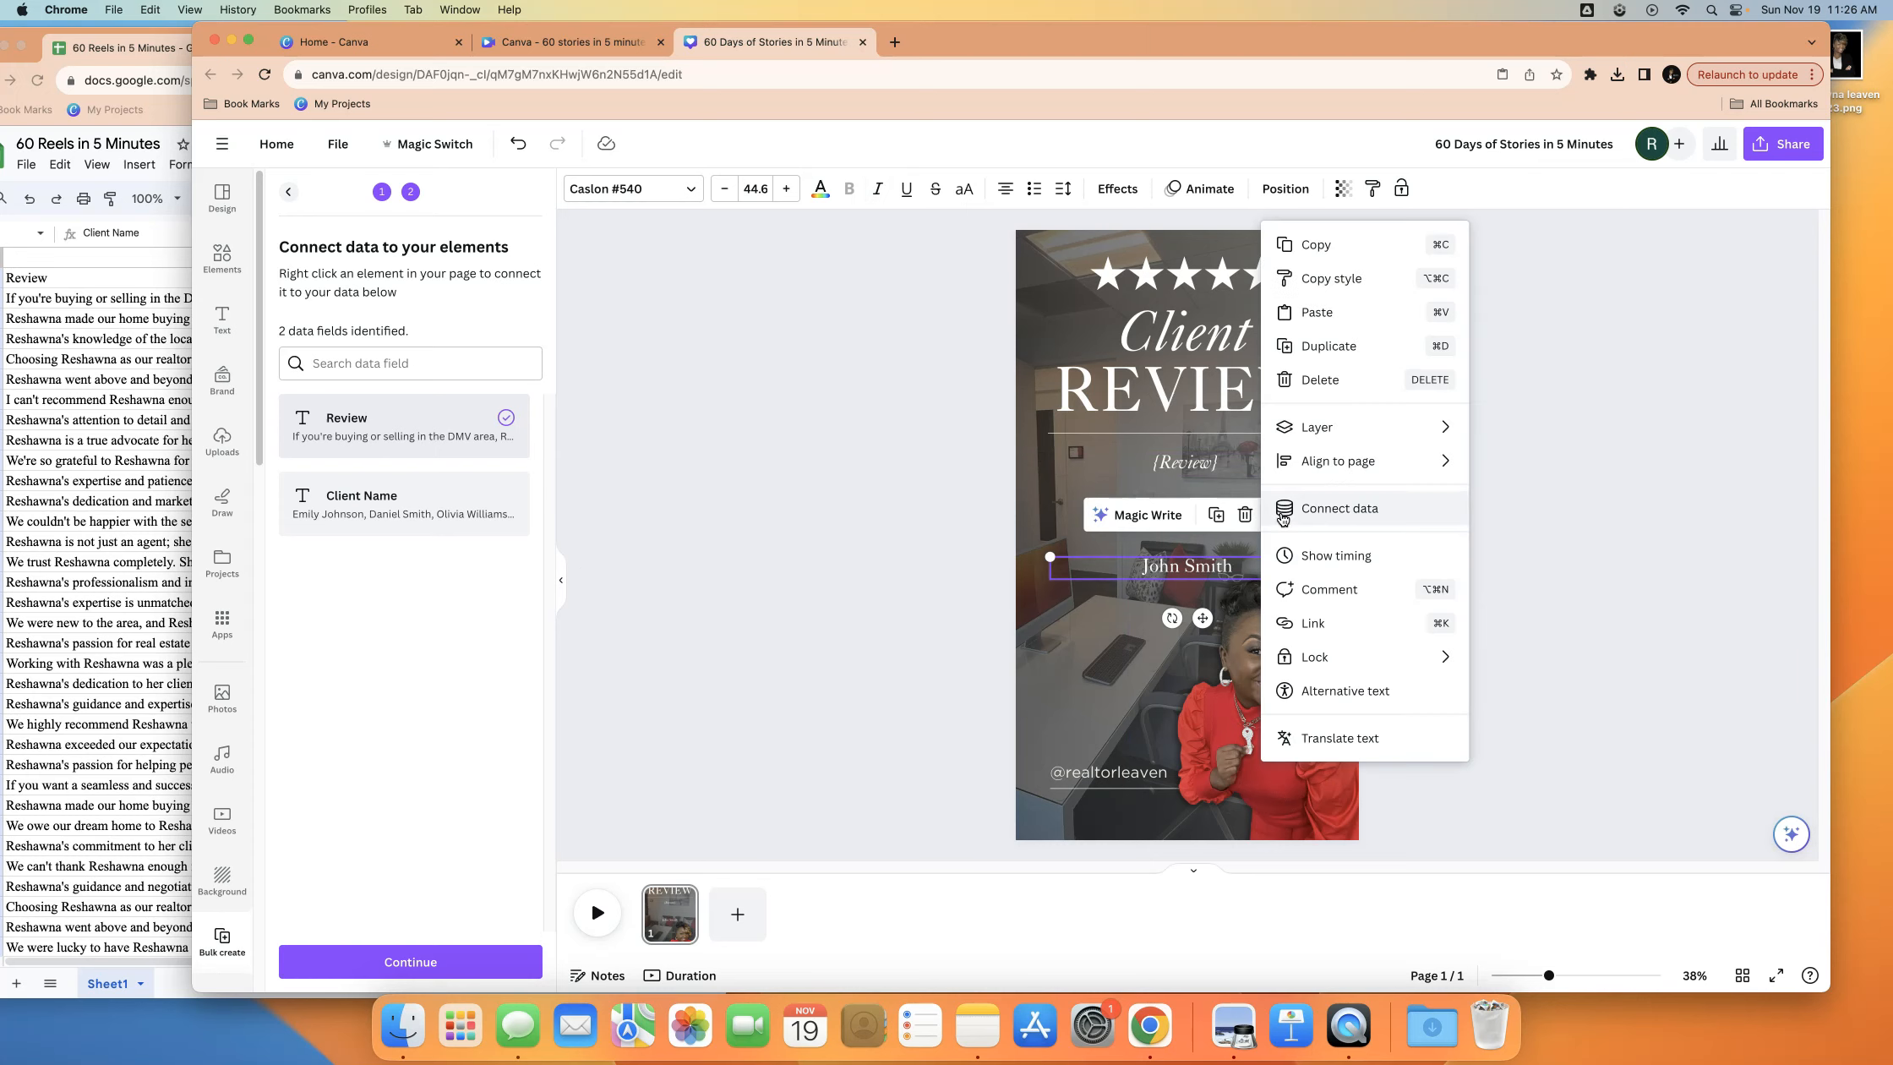
pyautogui.click(1338, 508)
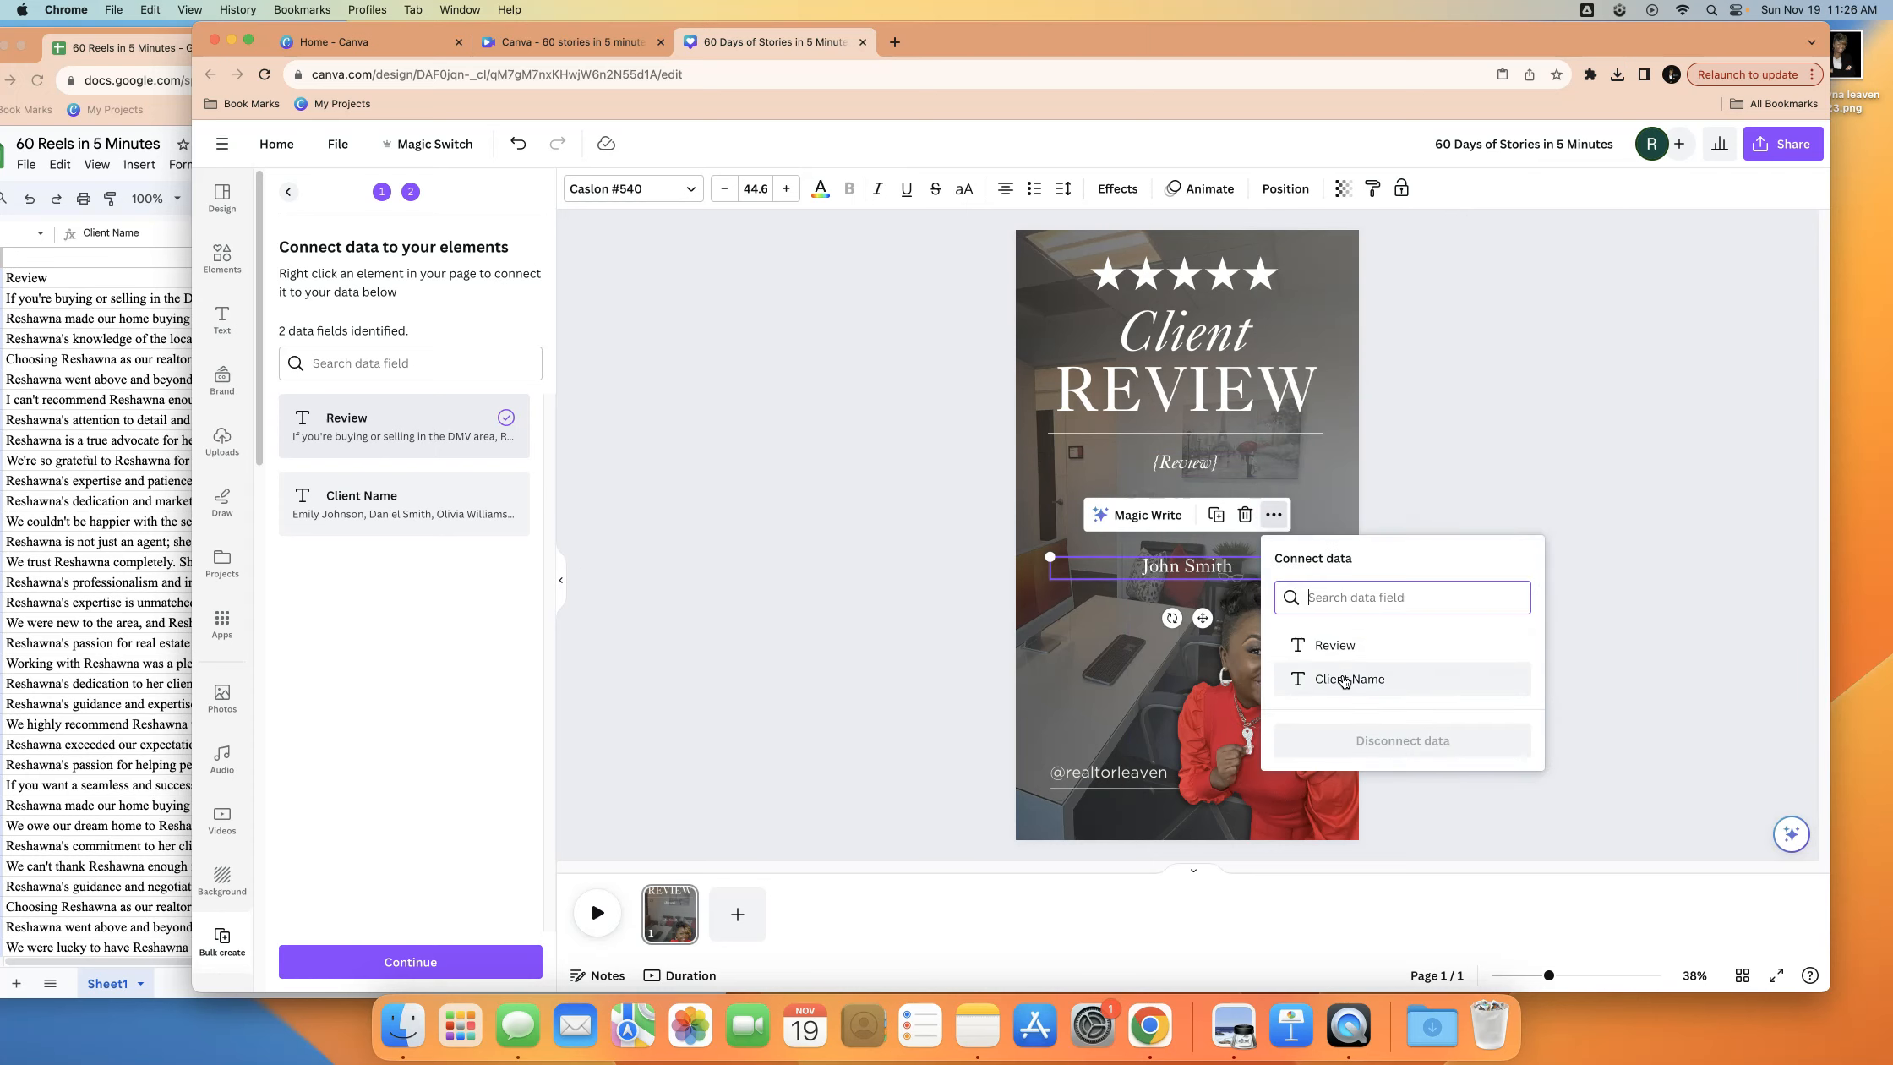
pyautogui.click(1348, 678)
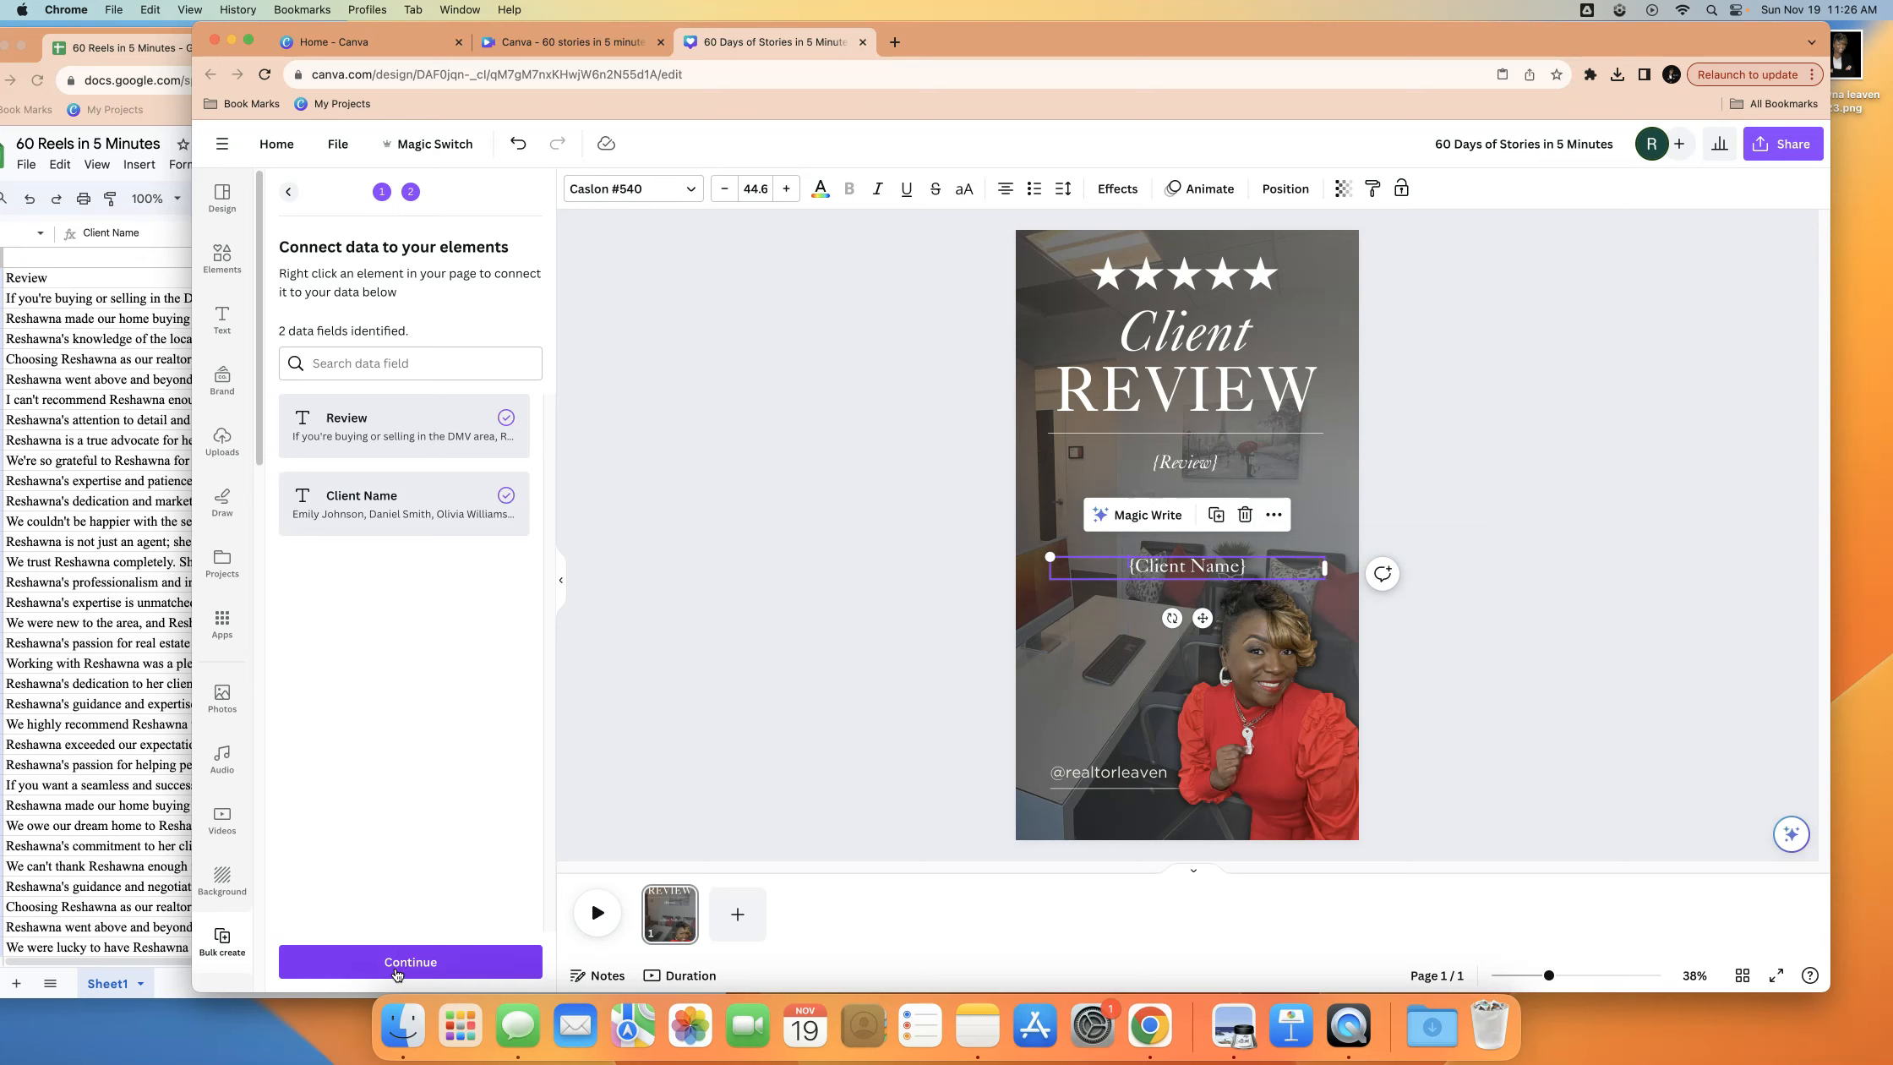
pyautogui.click(409, 961)
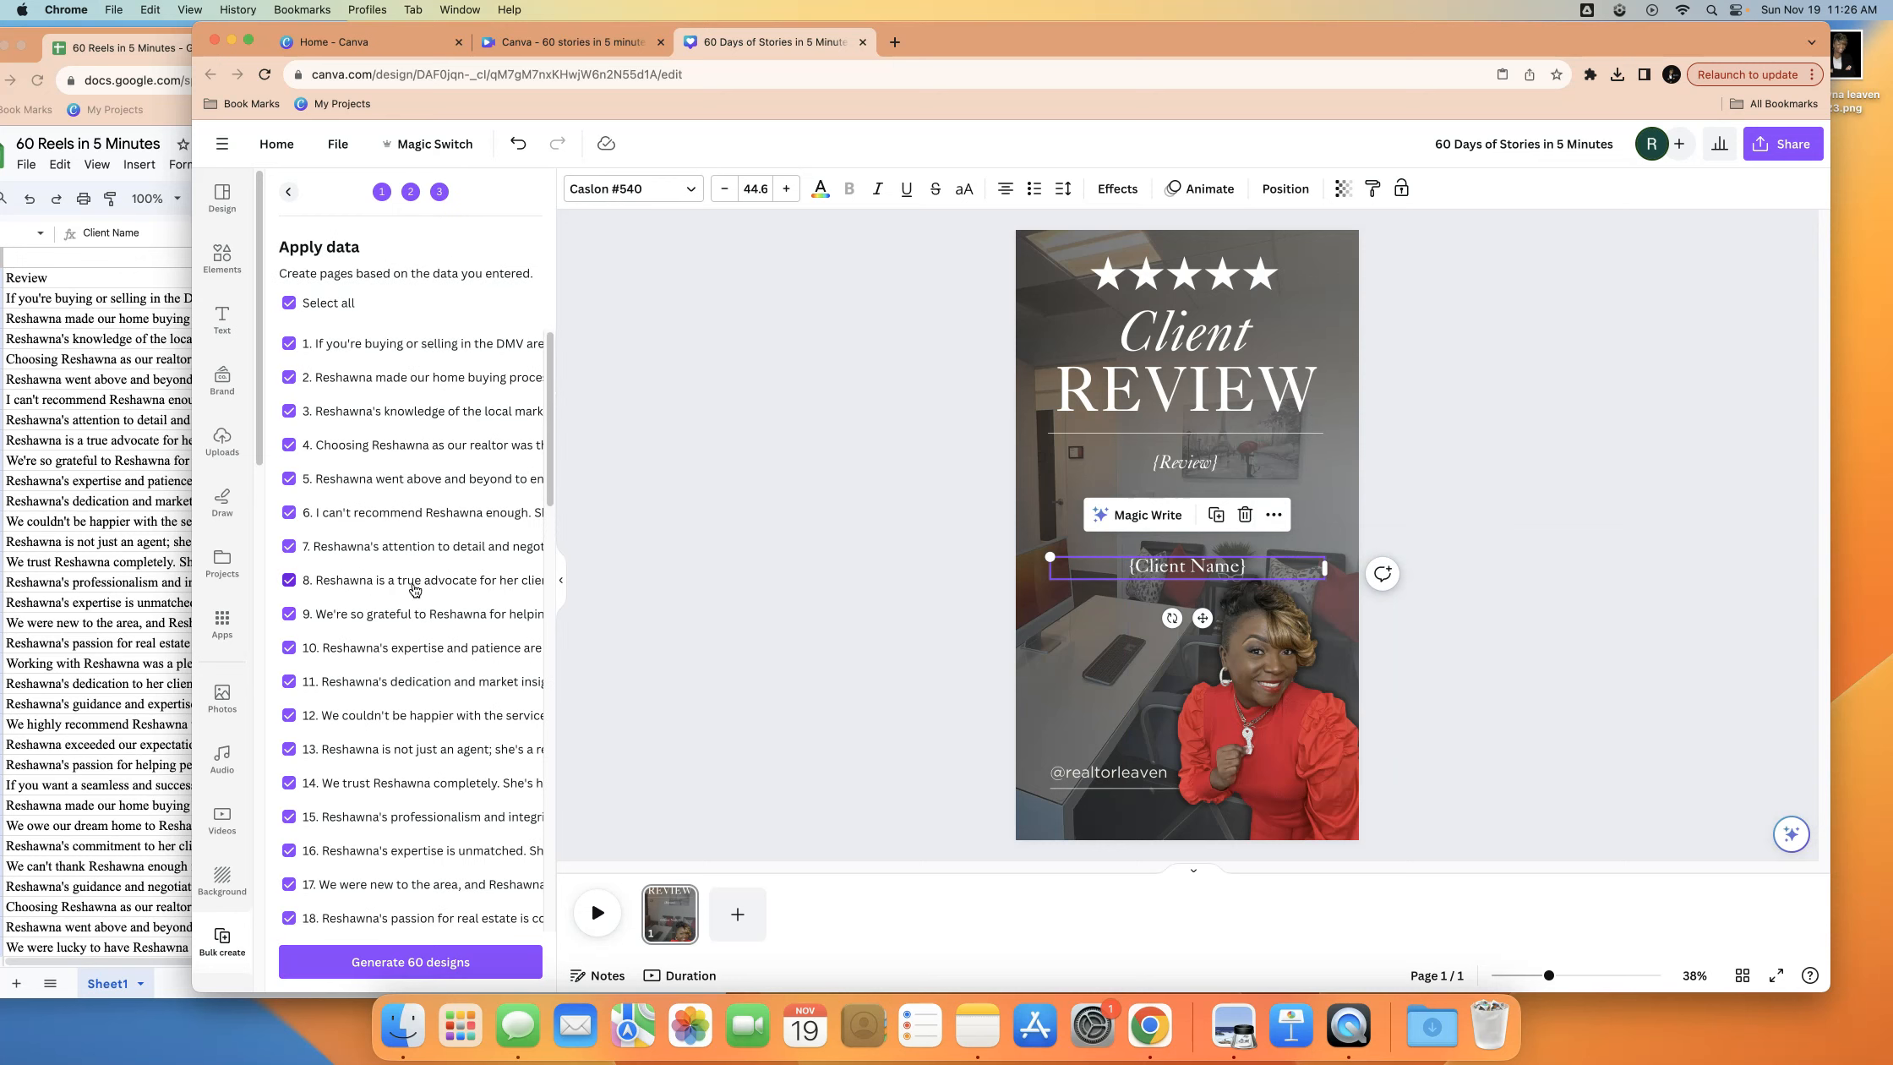
# Keep all rows selected and generate the 60 designs from the review data
pyautogui.scroll(-3)
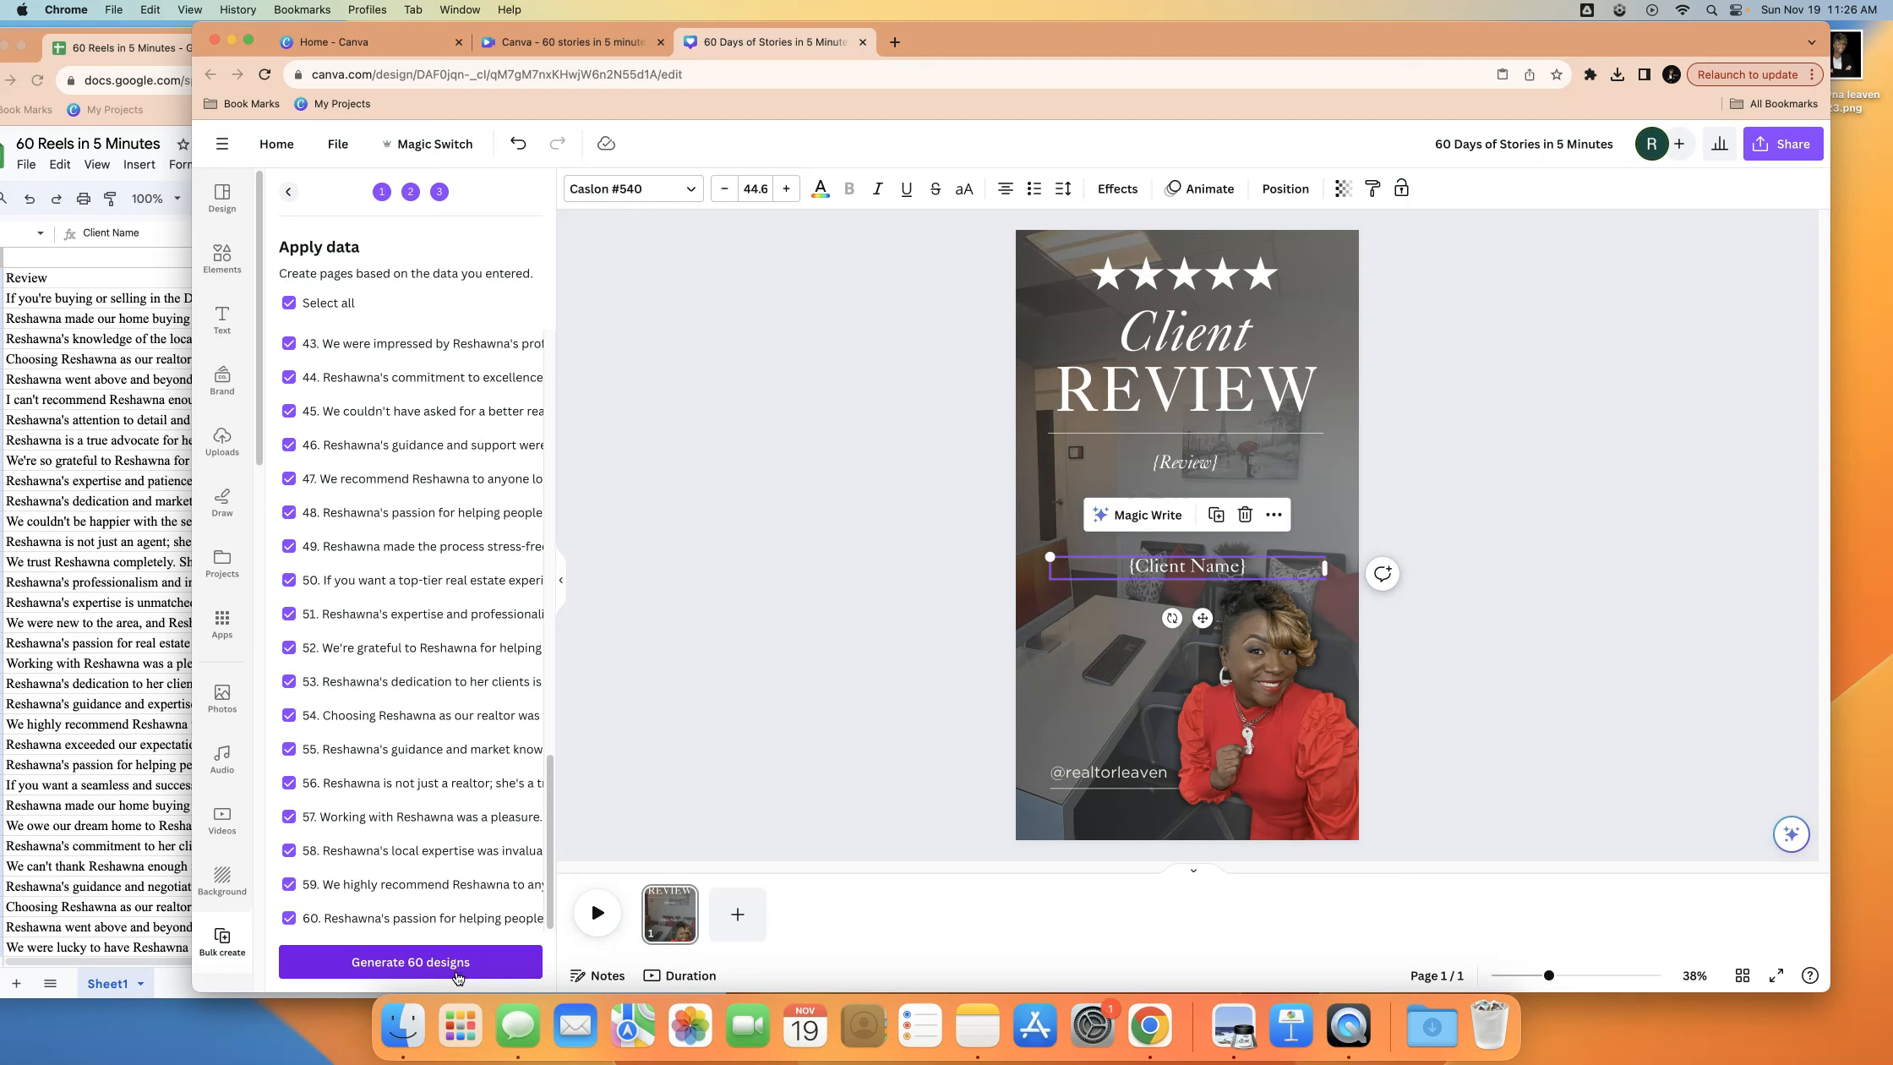
pyautogui.moveTo(456, 975)
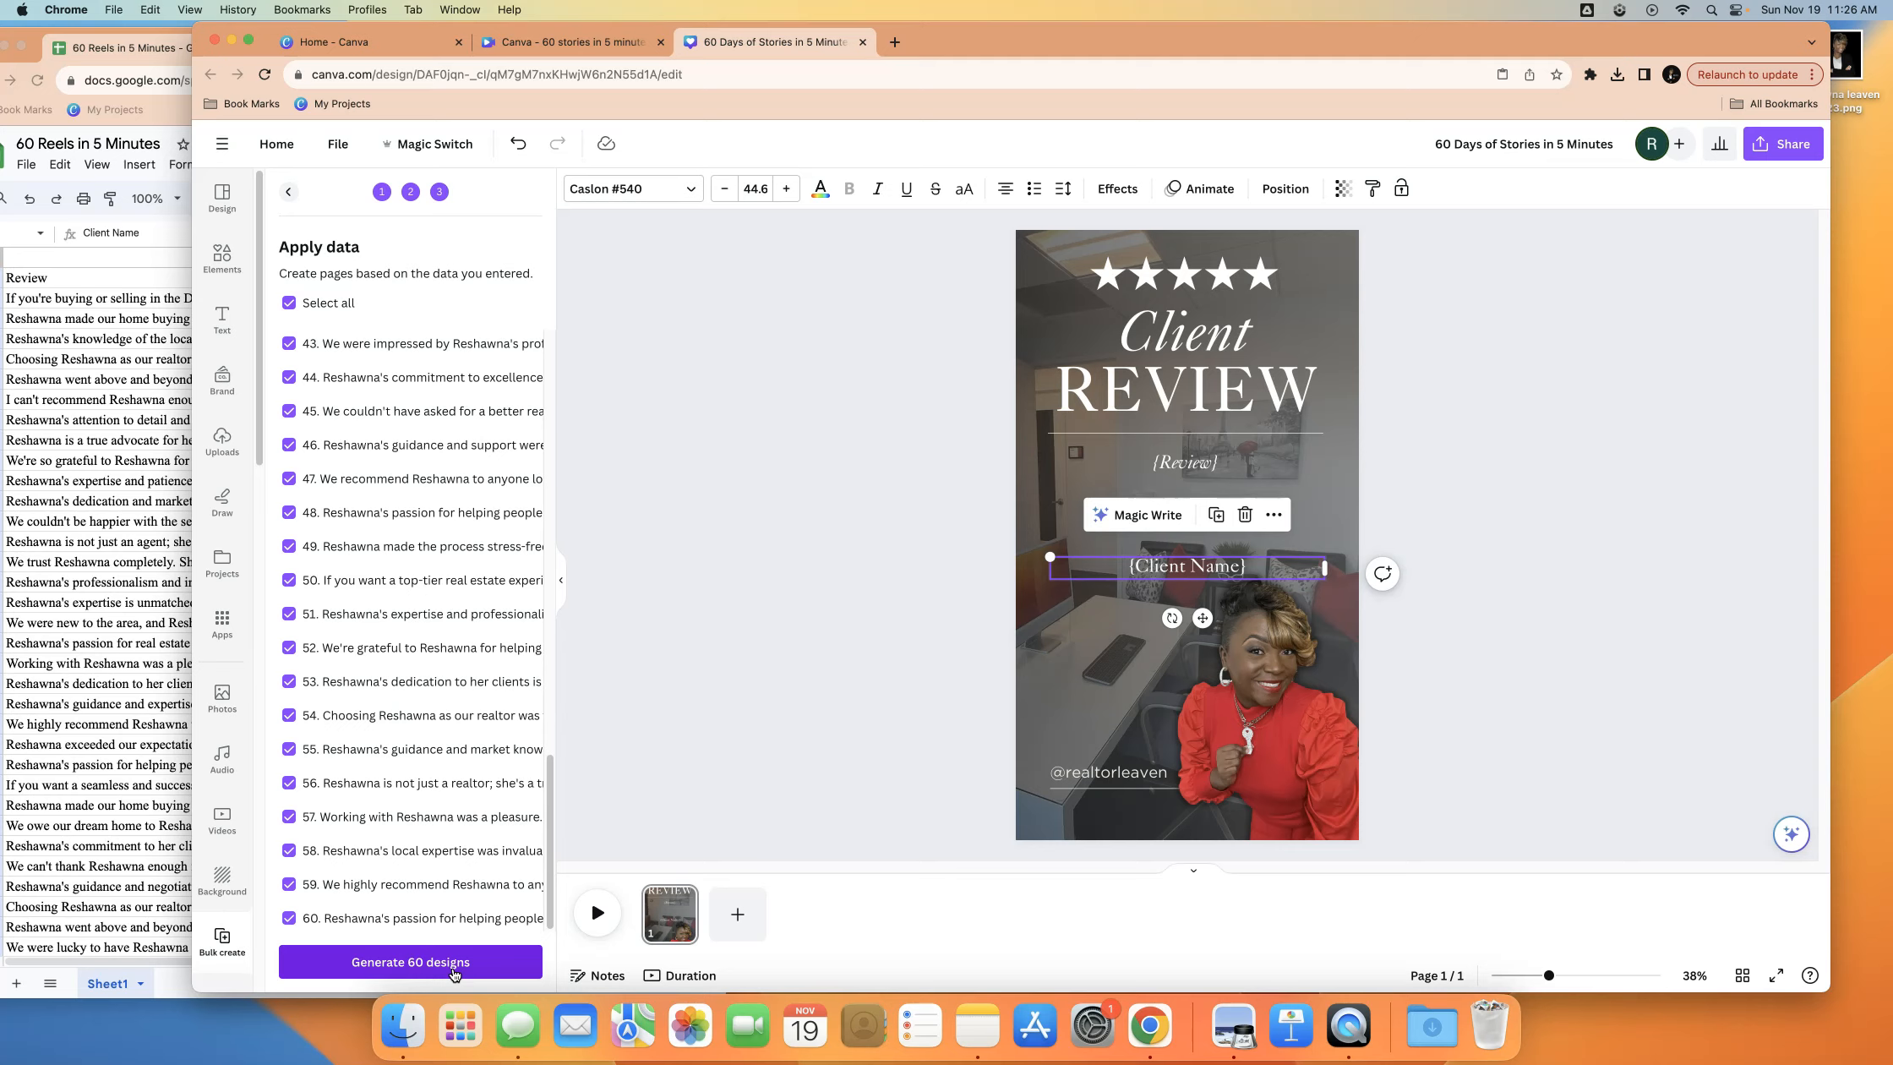
pyautogui.click(409, 961)
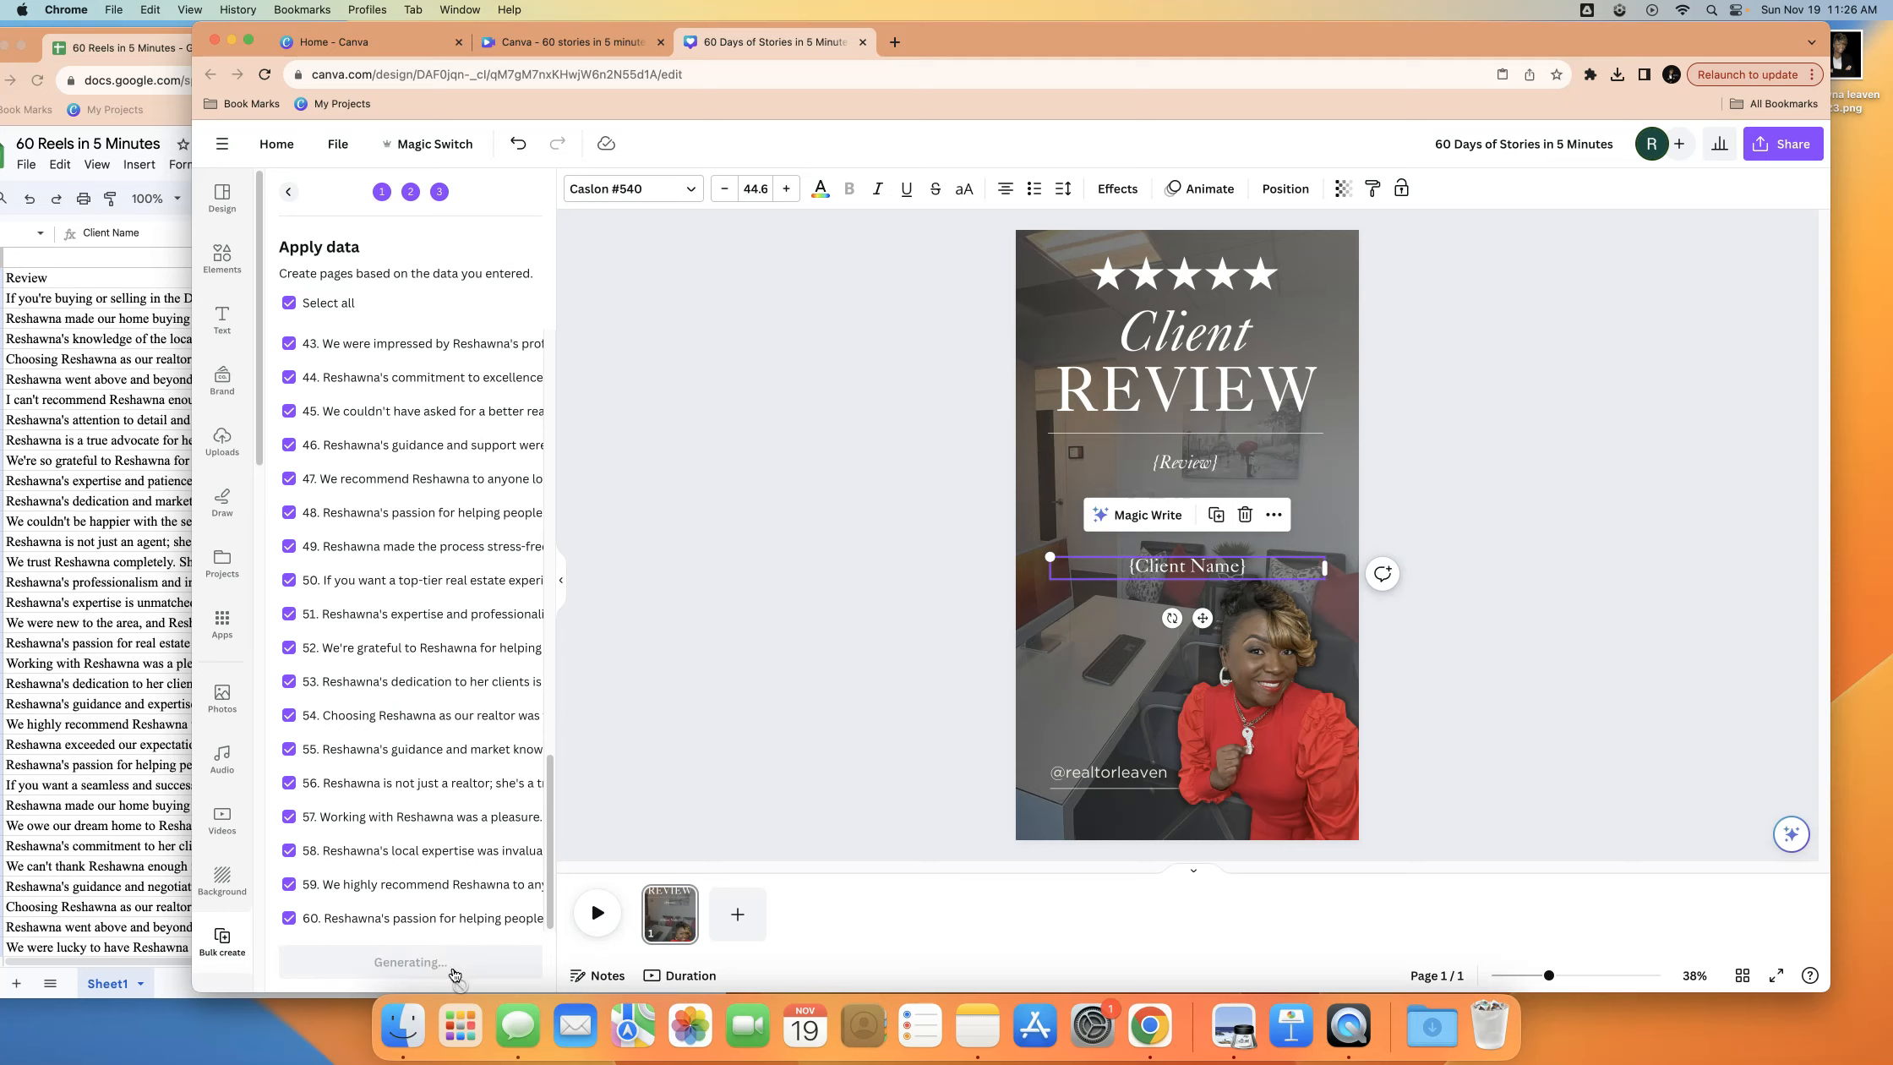
pyautogui.click(409, 961)
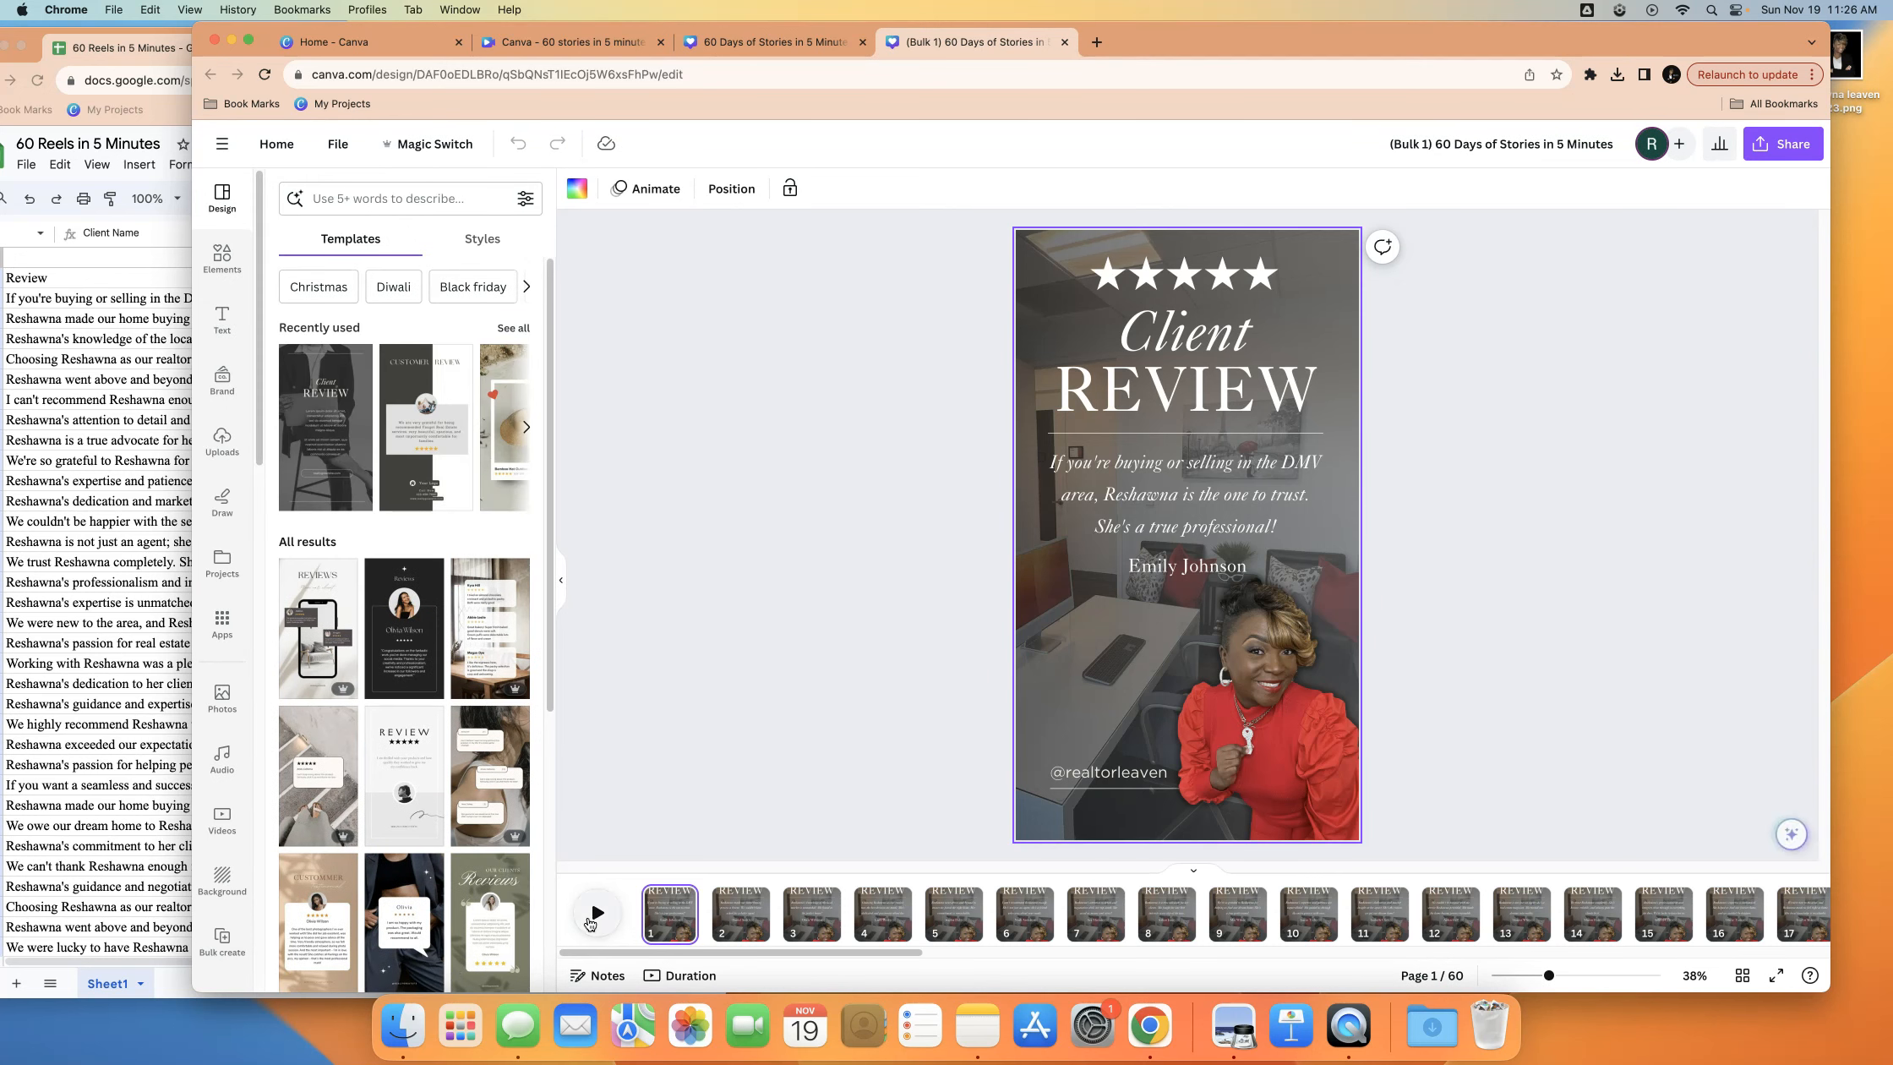
# Play the Bulk 1 design, then scroll its grid view checking each page's review and name
pyautogui.click(593, 912)
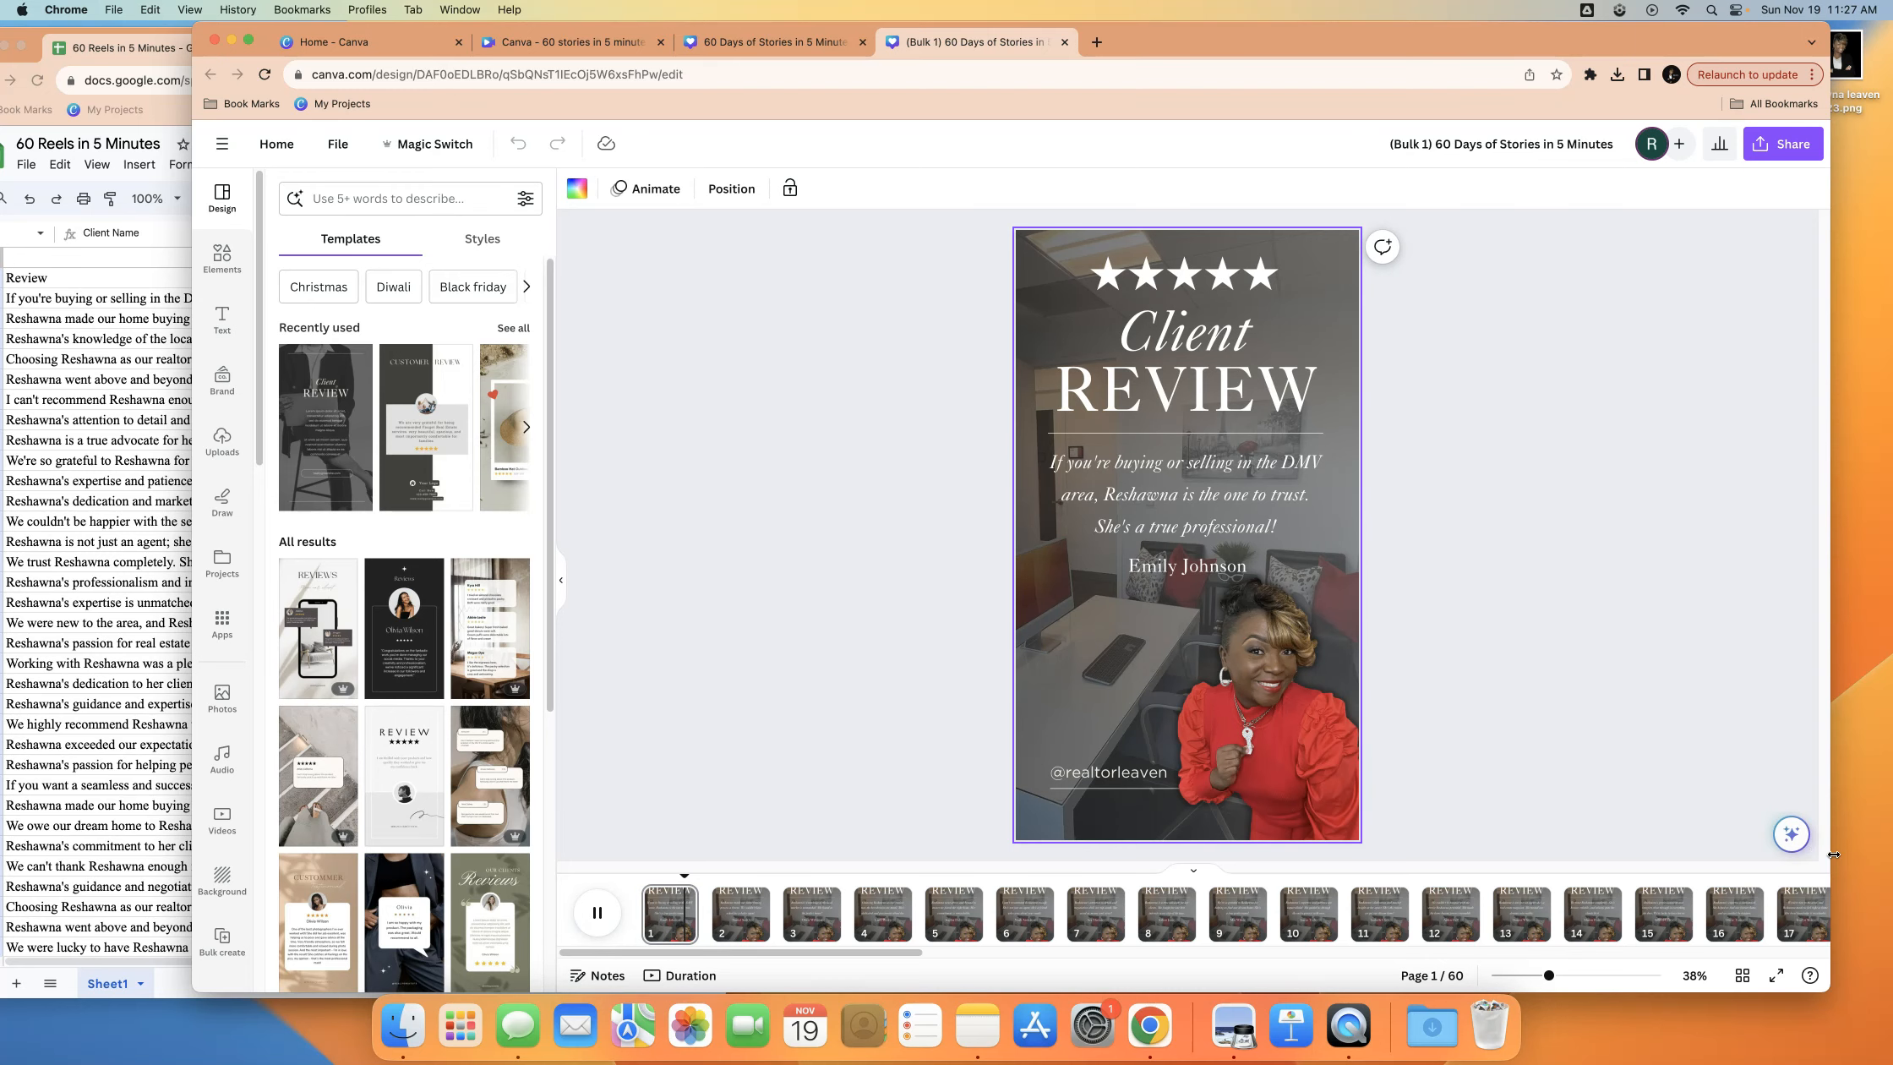
pyautogui.click(1744, 975)
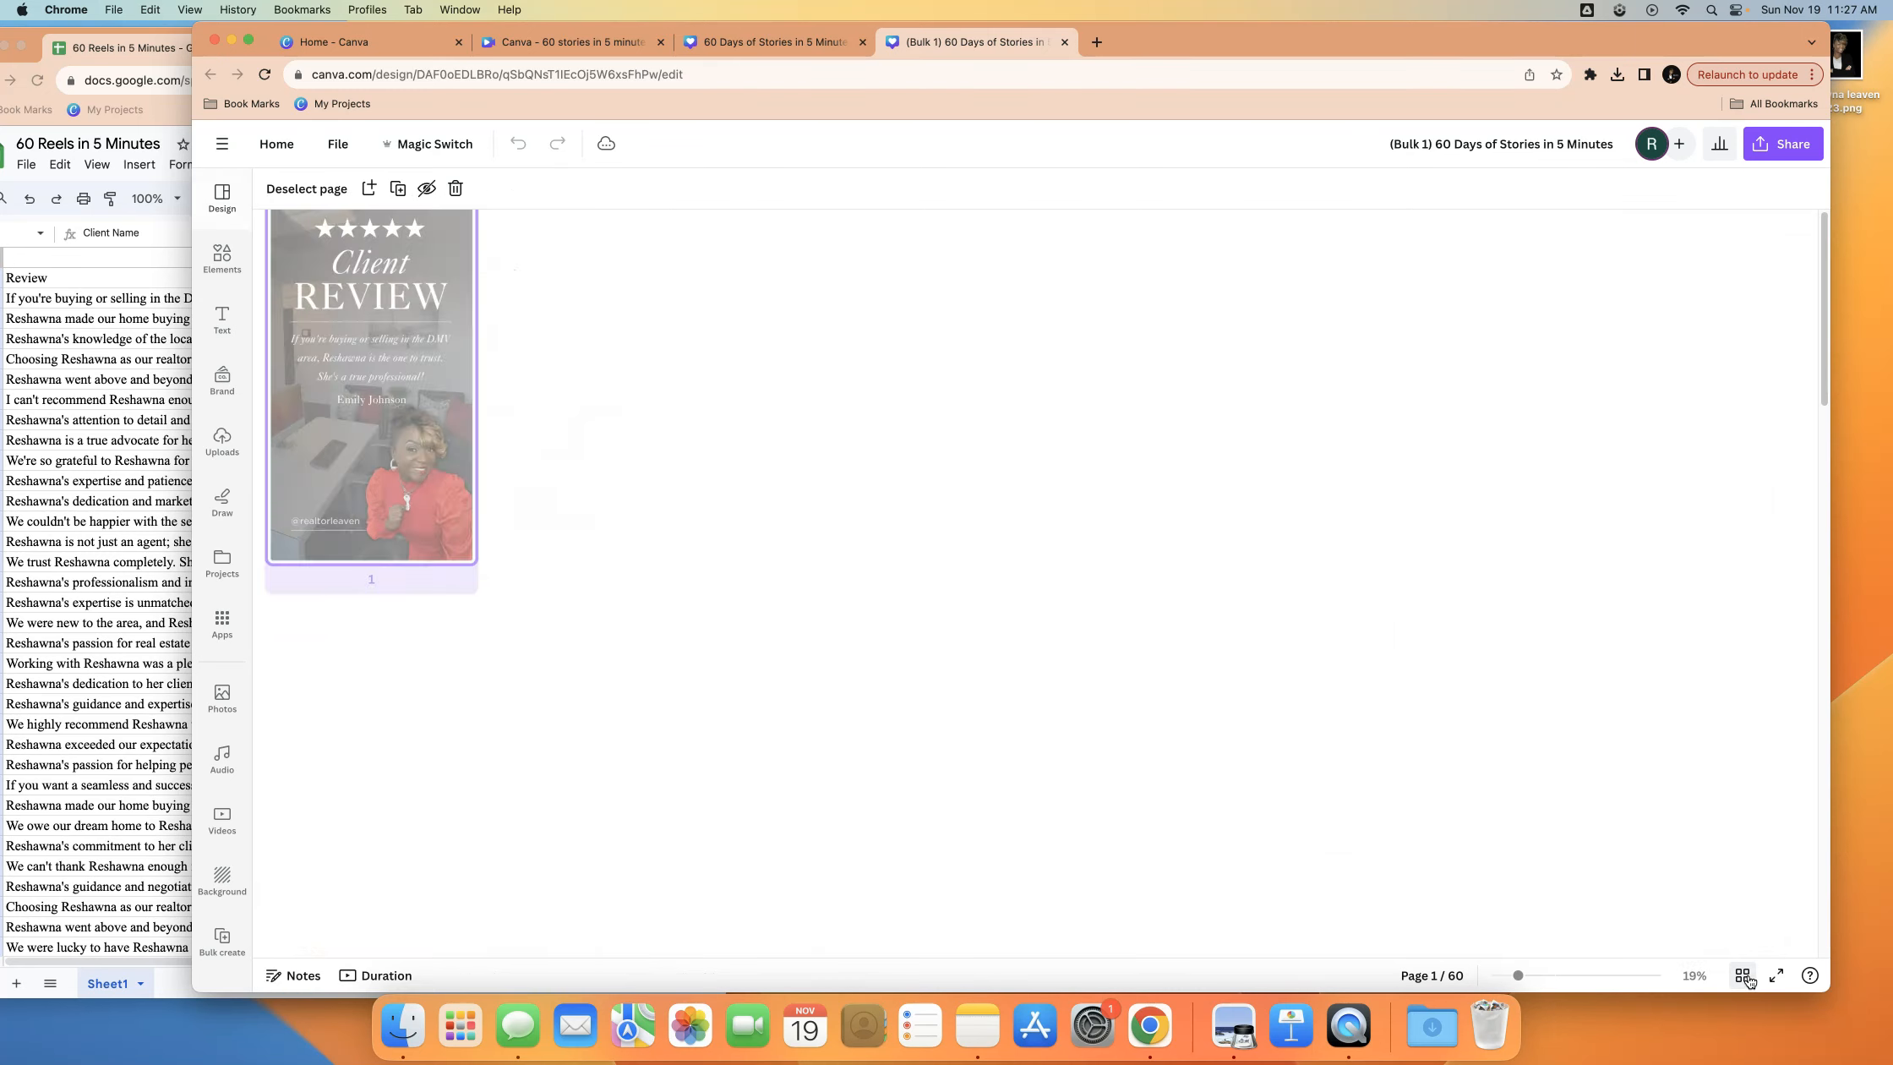
pyautogui.click(1742, 975)
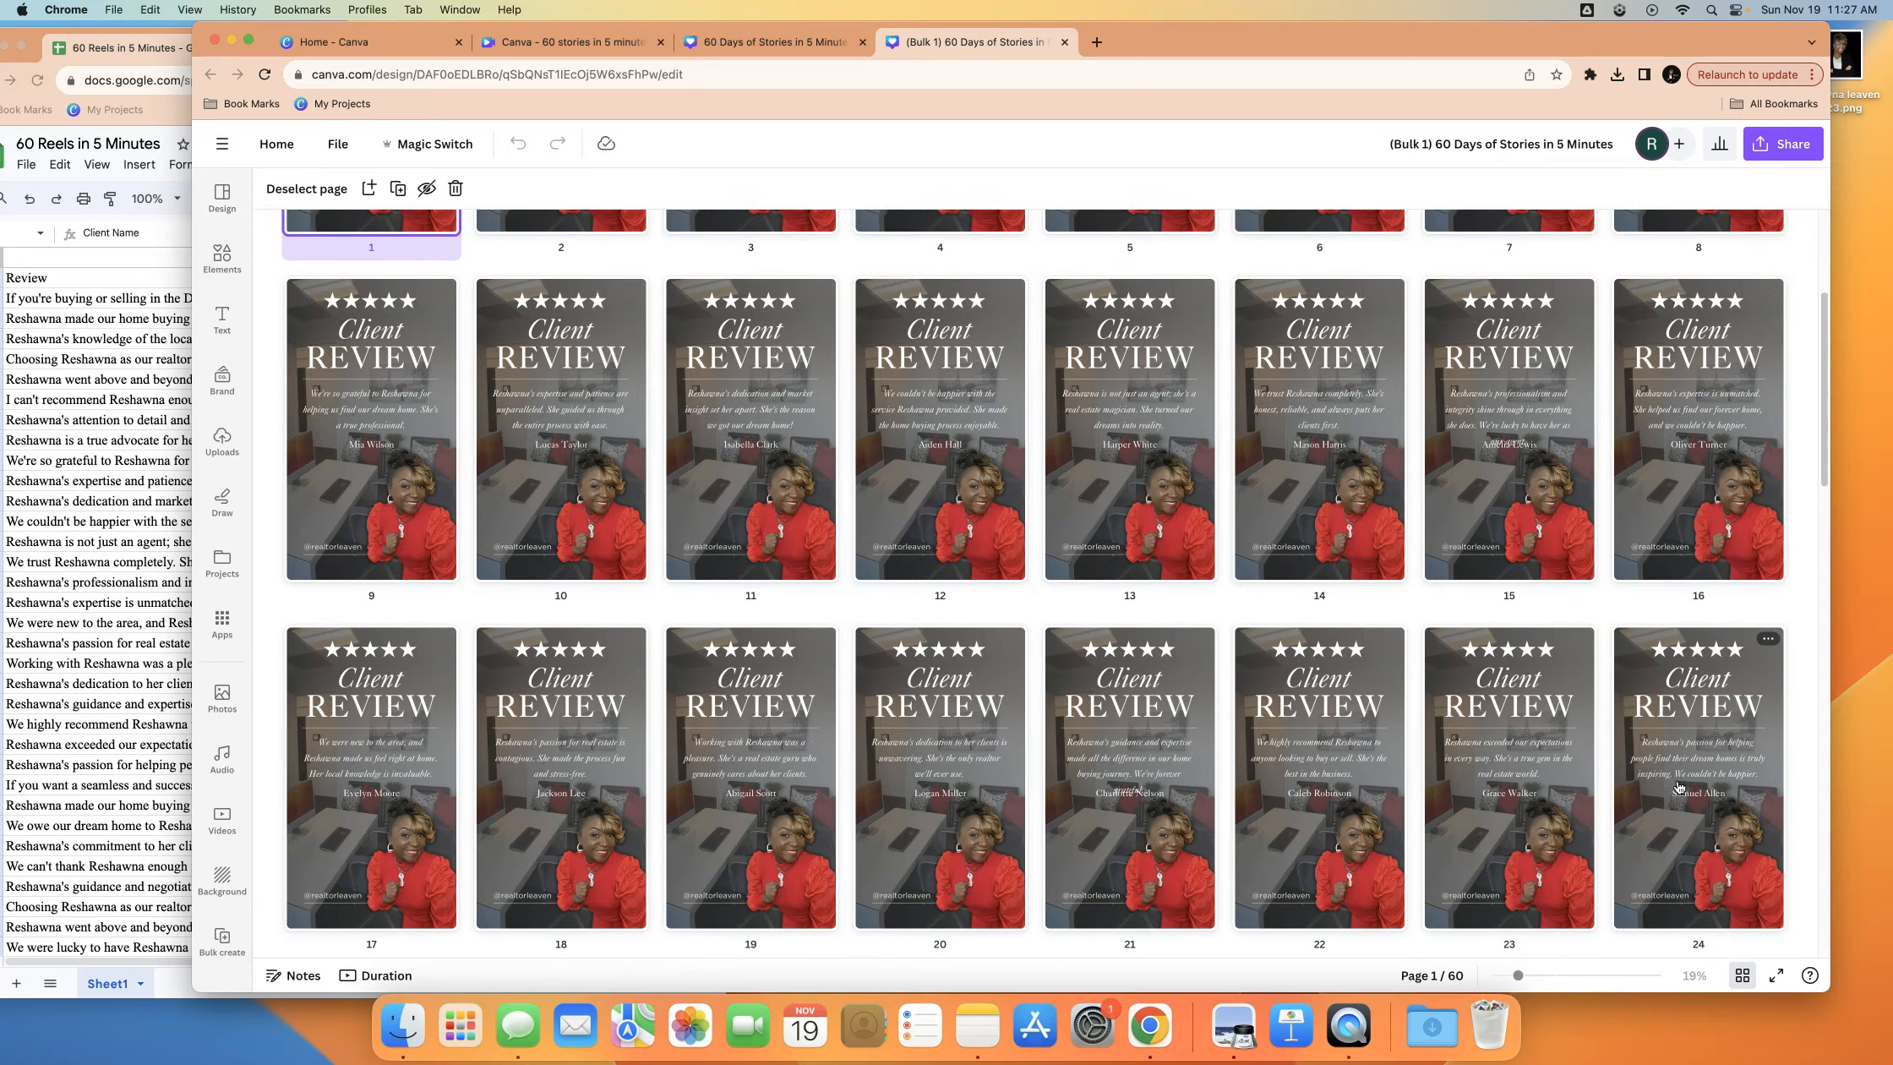
pyautogui.scroll(-3)
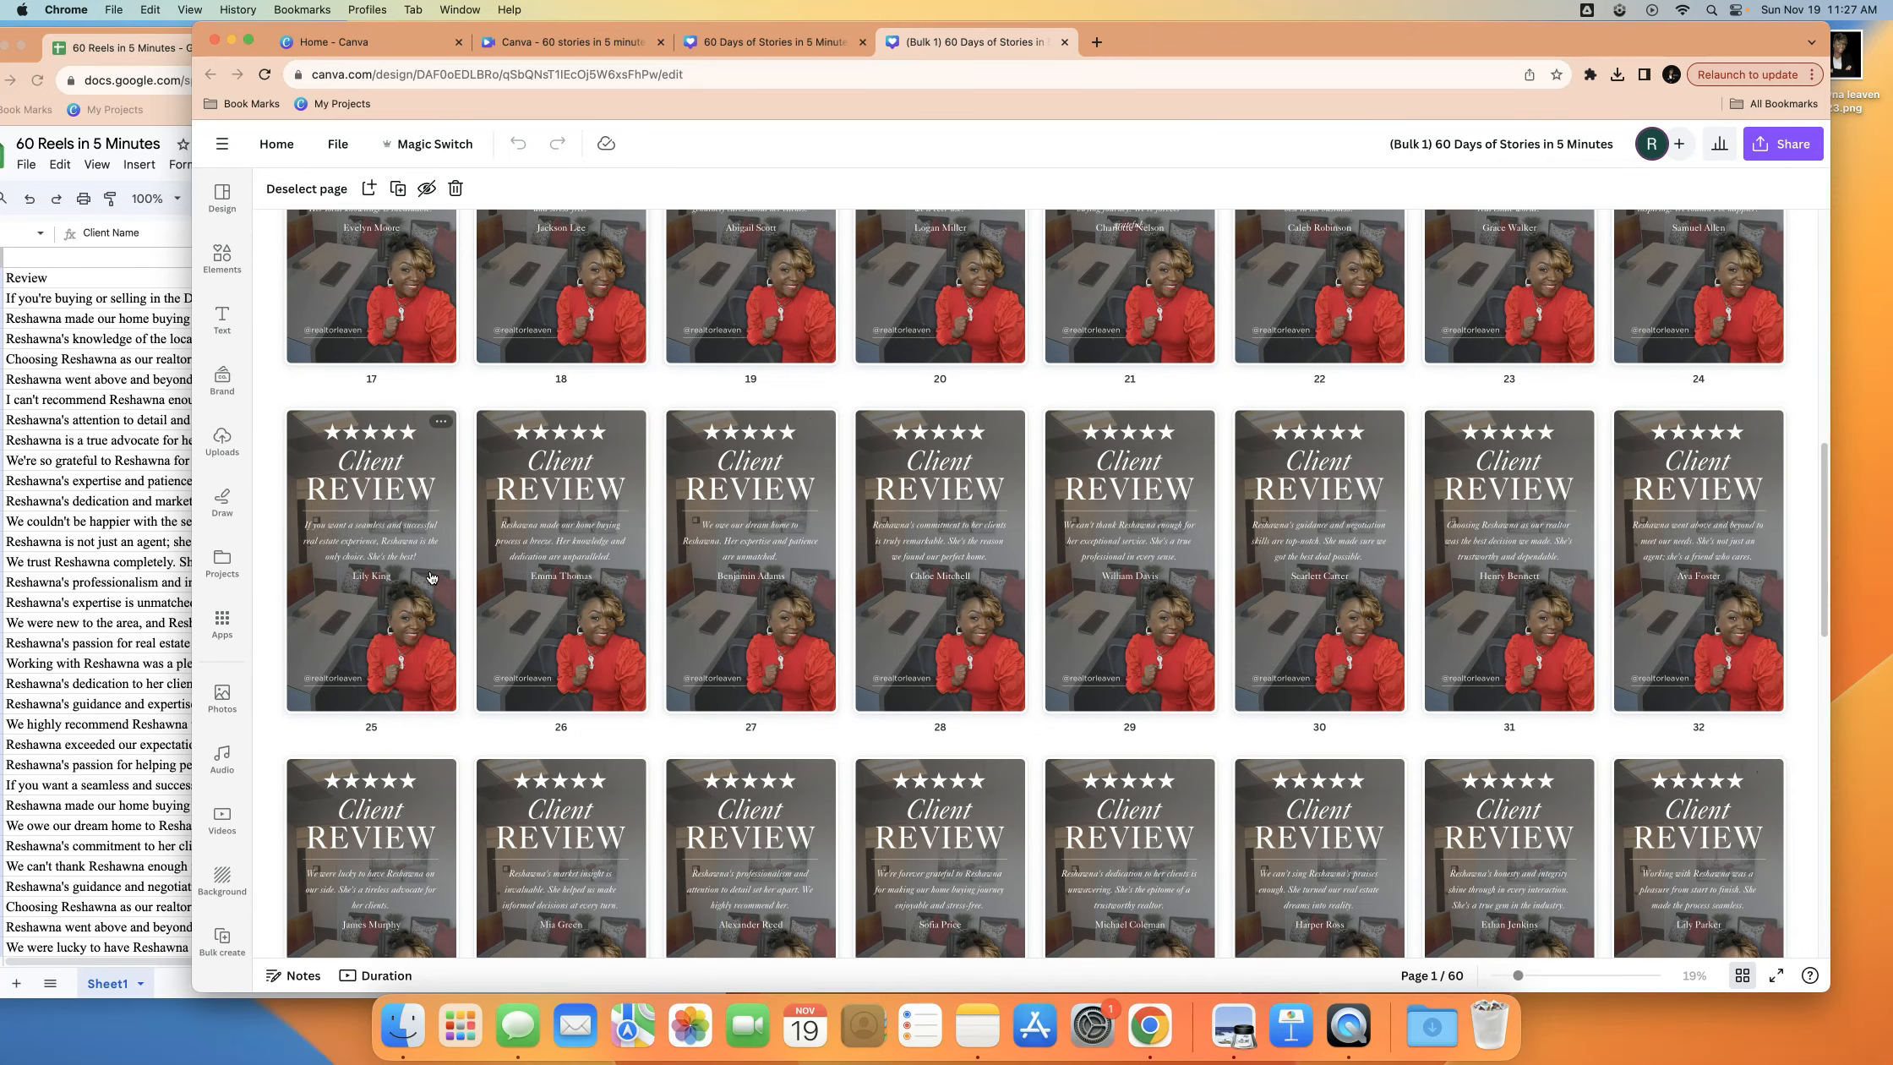
pyautogui.scroll(-3)
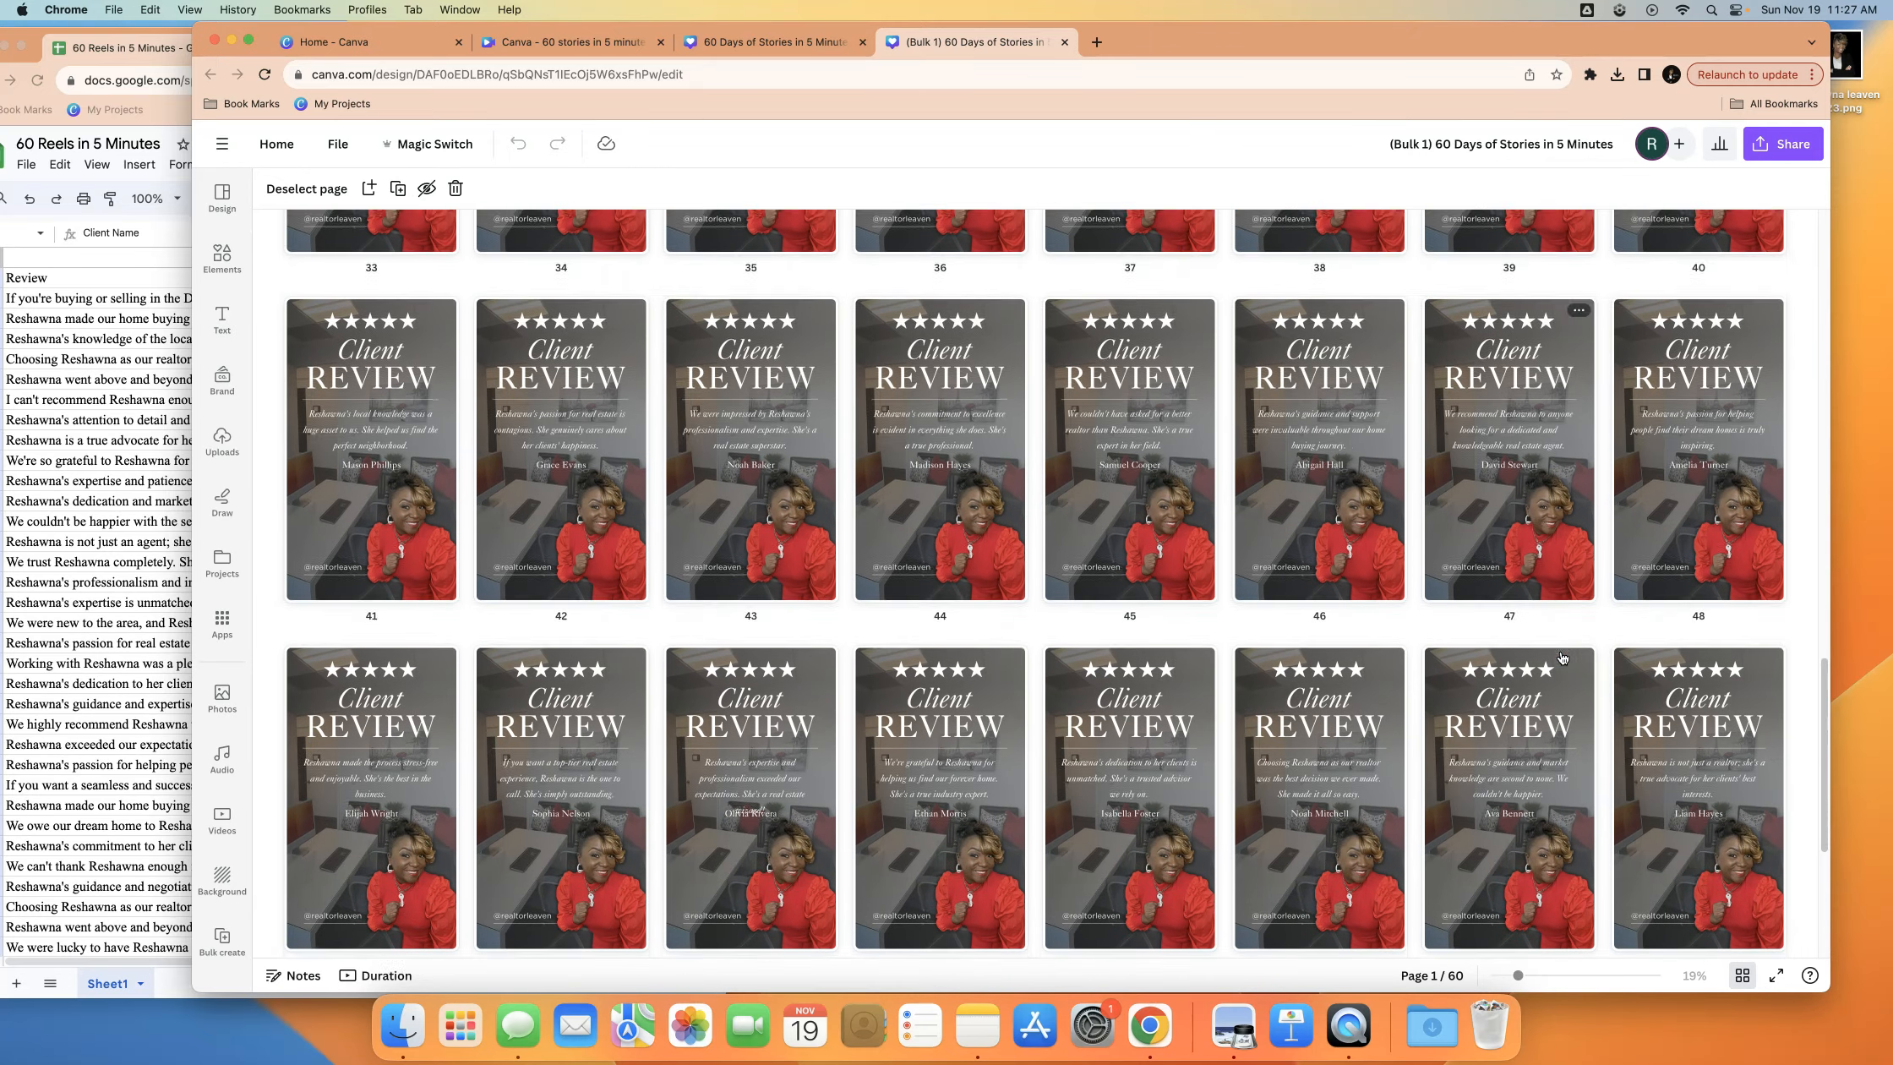